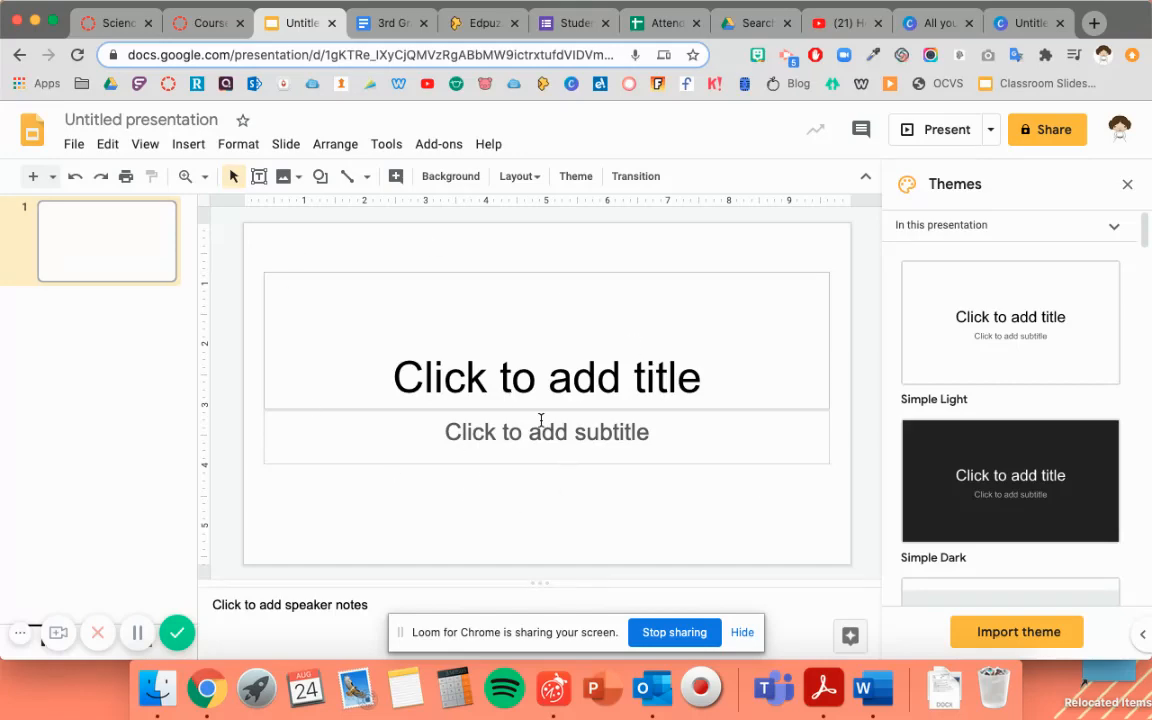
mouse_move(584, 404)
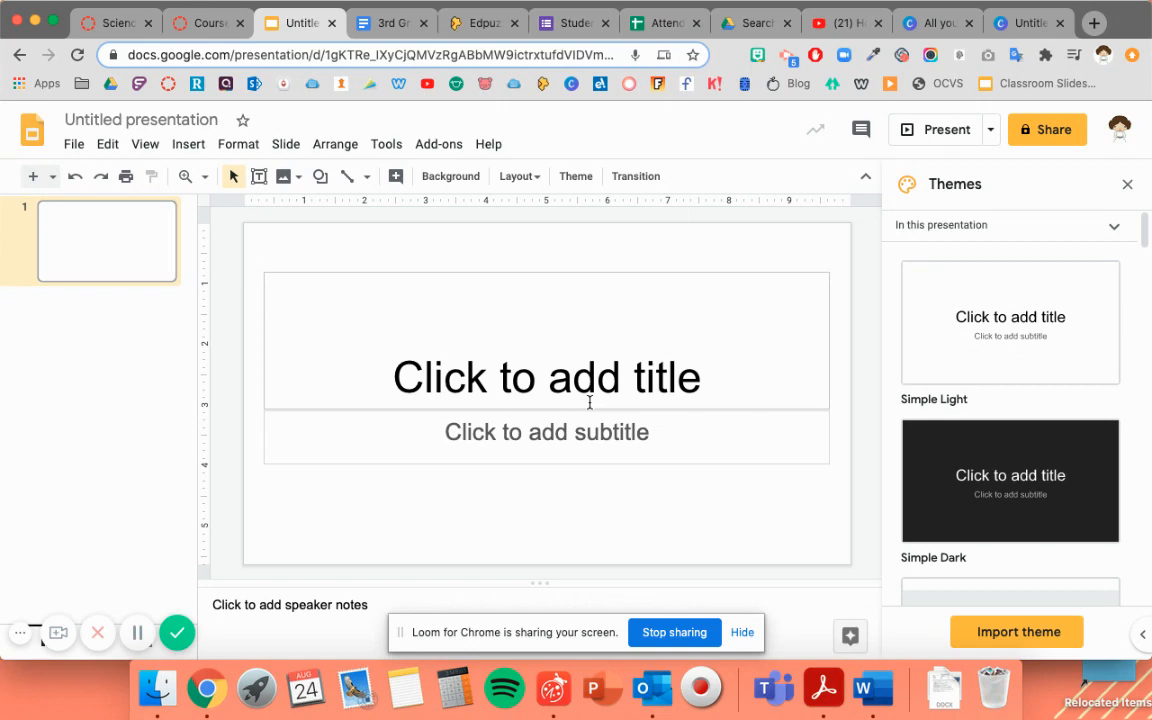
mouse_move(588, 384)
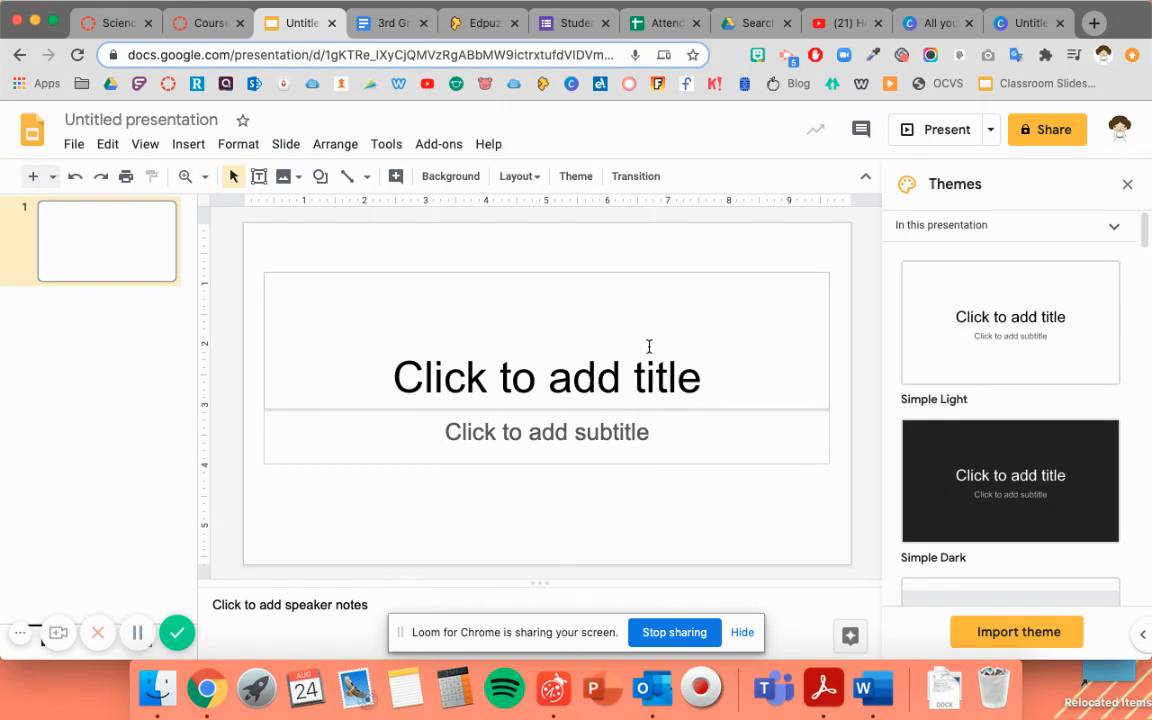
mouse_move(820, 220)
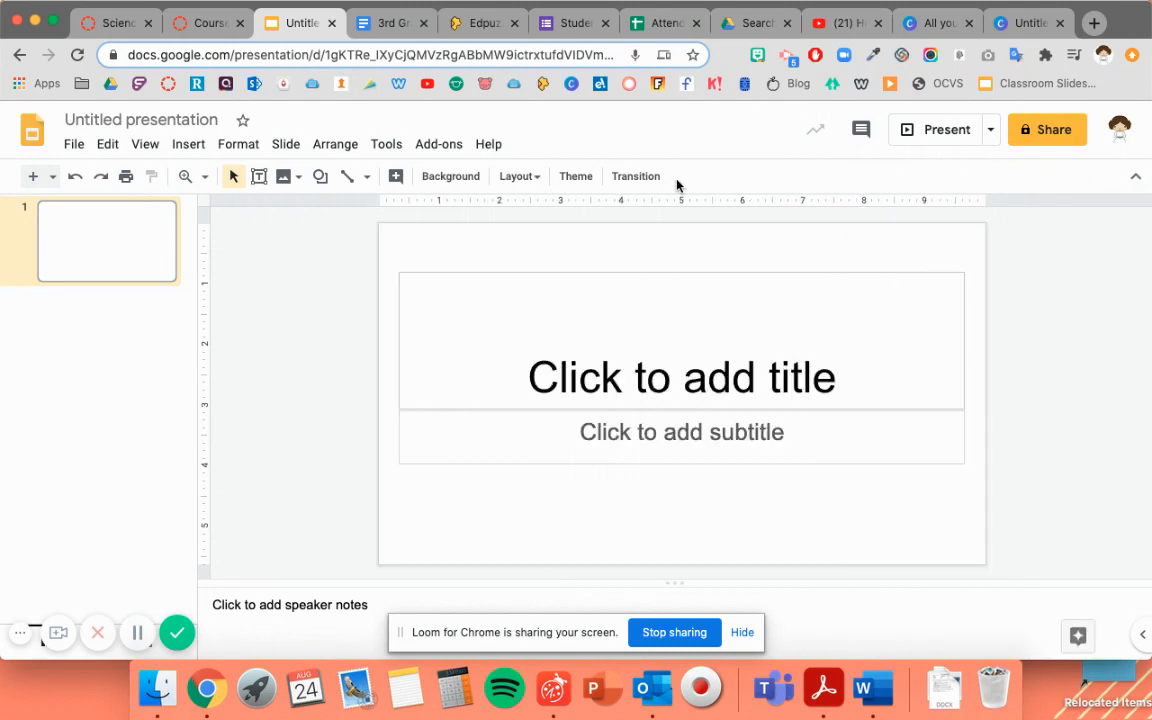
mouse_move(310, 390)
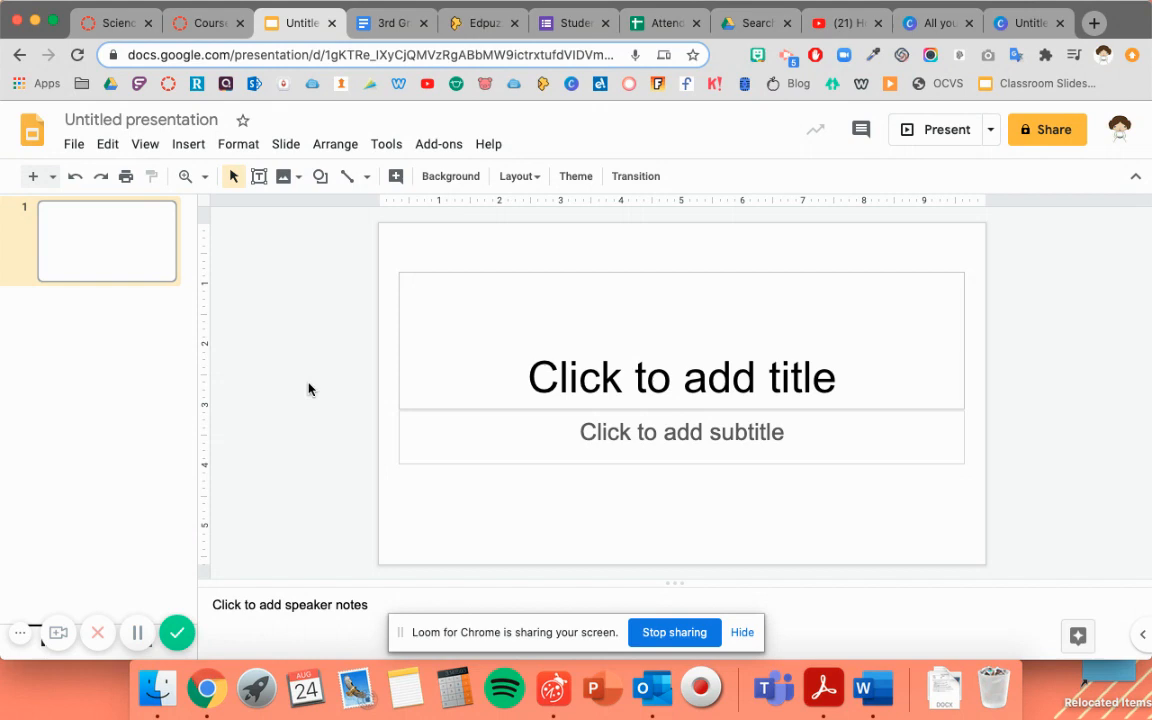
mouse_move(324, 430)
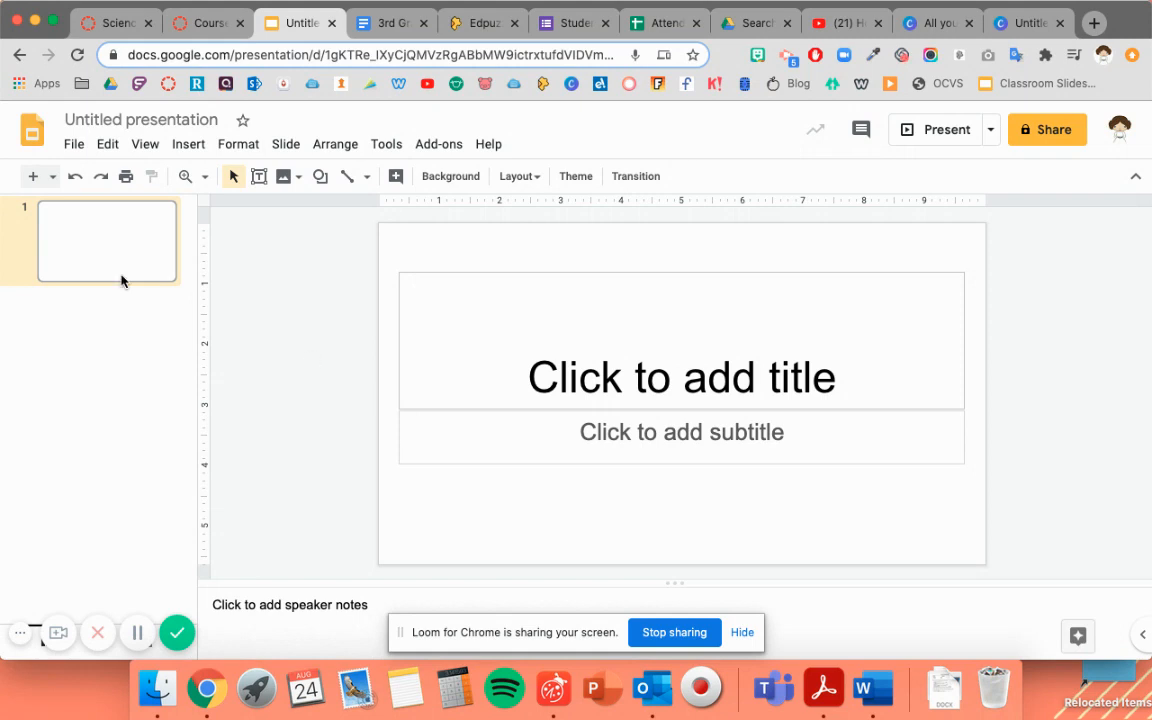
- Set the page size to a custom 8.5 × 11 inch portrait layout via Page setup
left_click(72, 144)
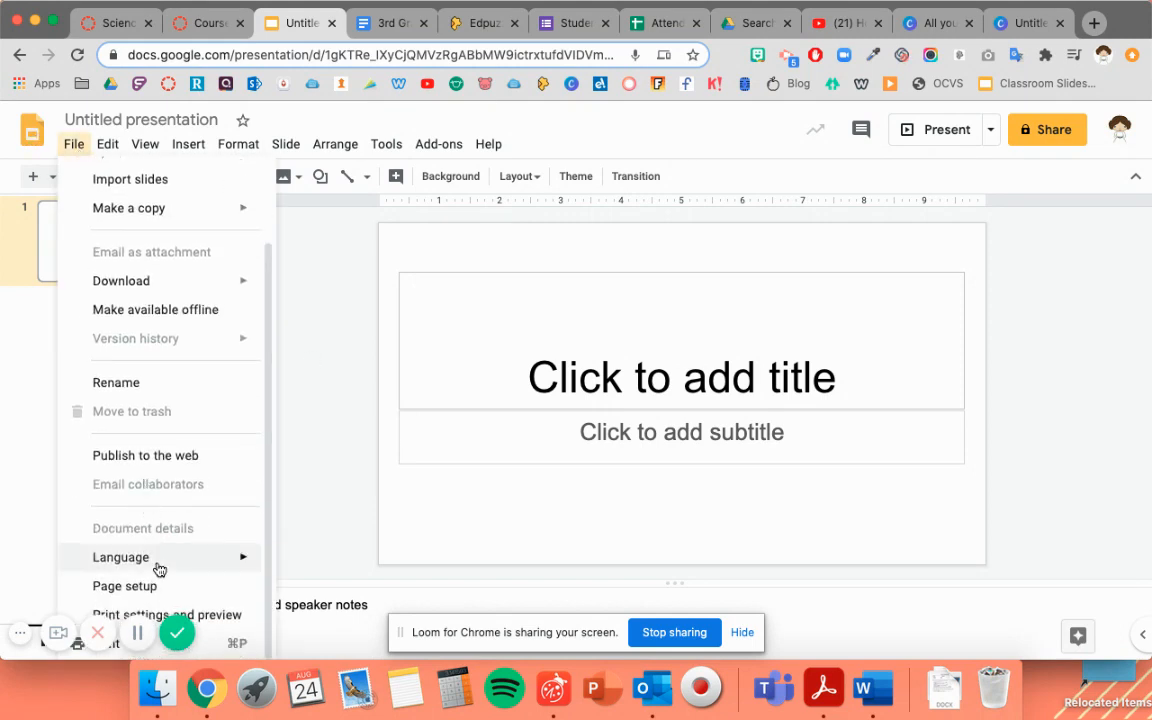
mouse_move(170, 592)
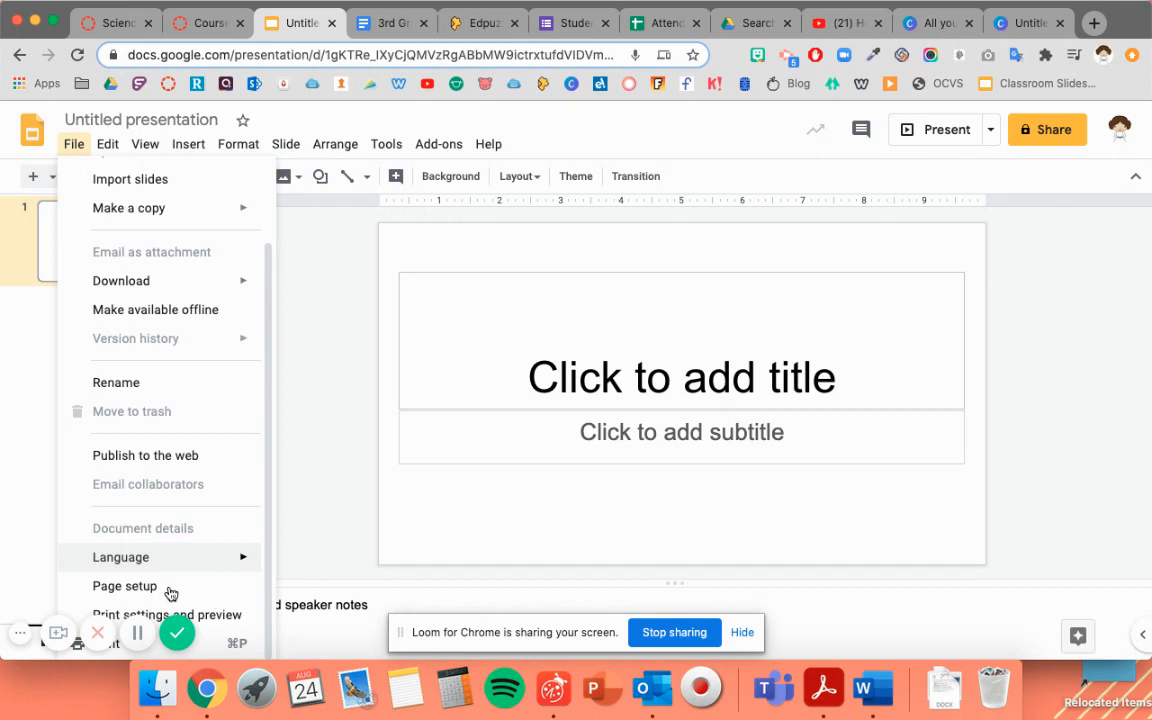
mouse_move(178, 572)
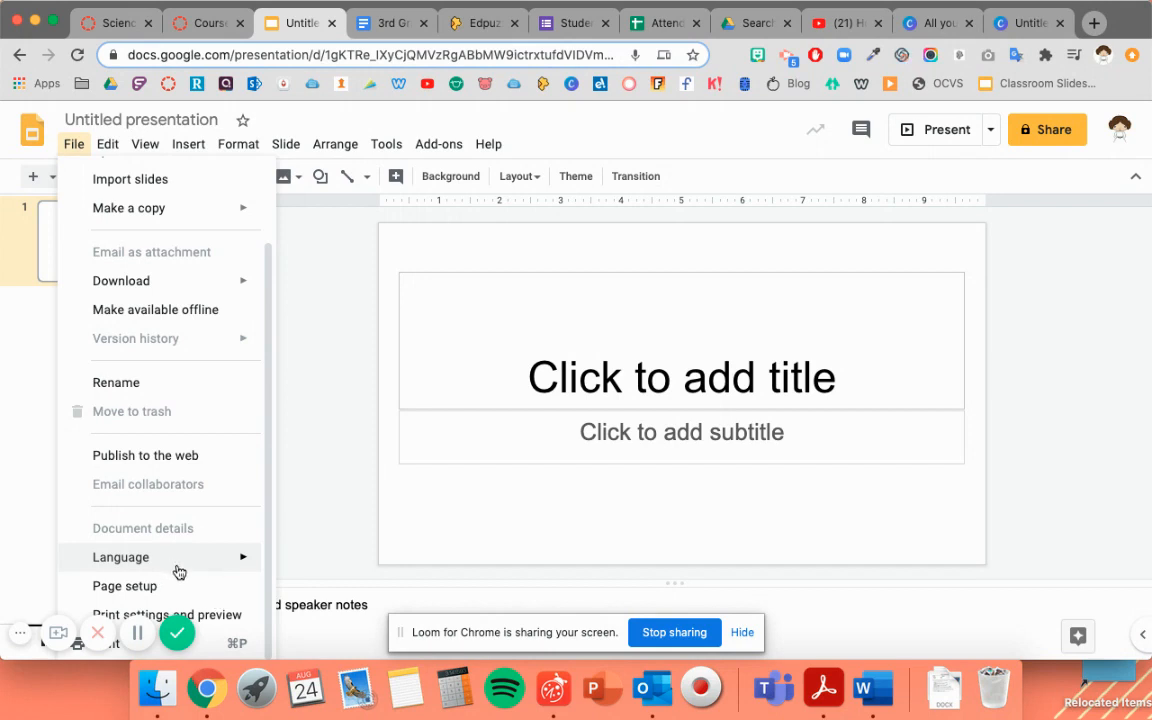
left_click(124, 584)
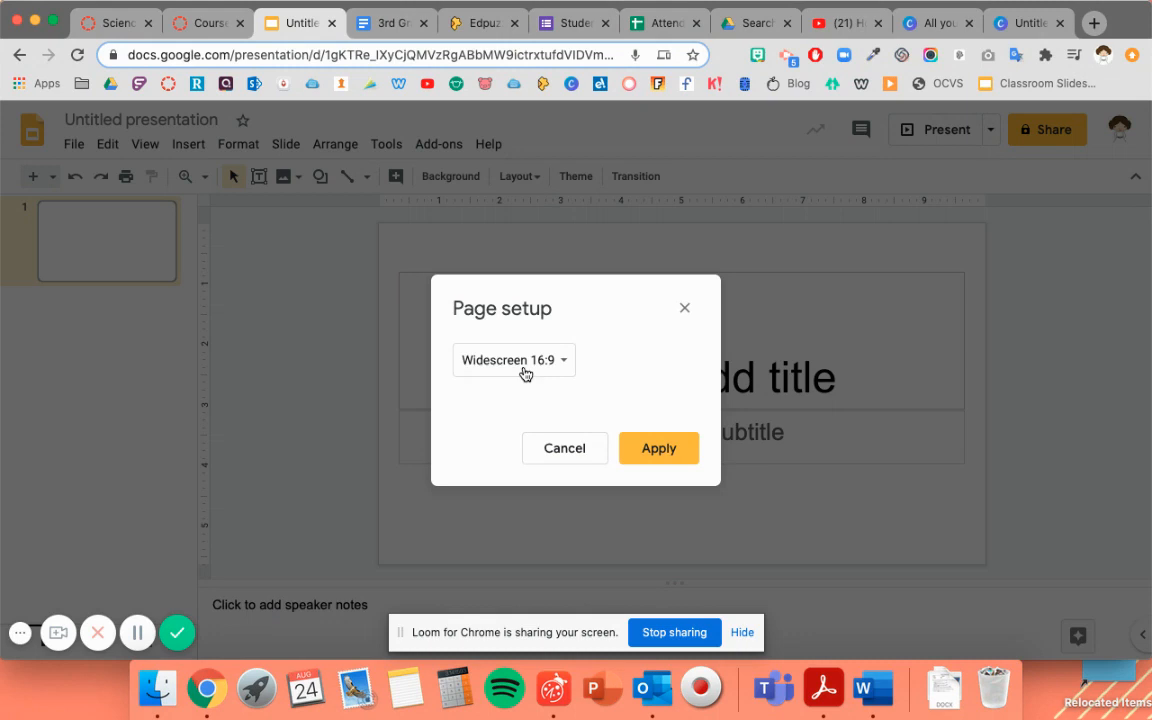
left_click(512, 360)
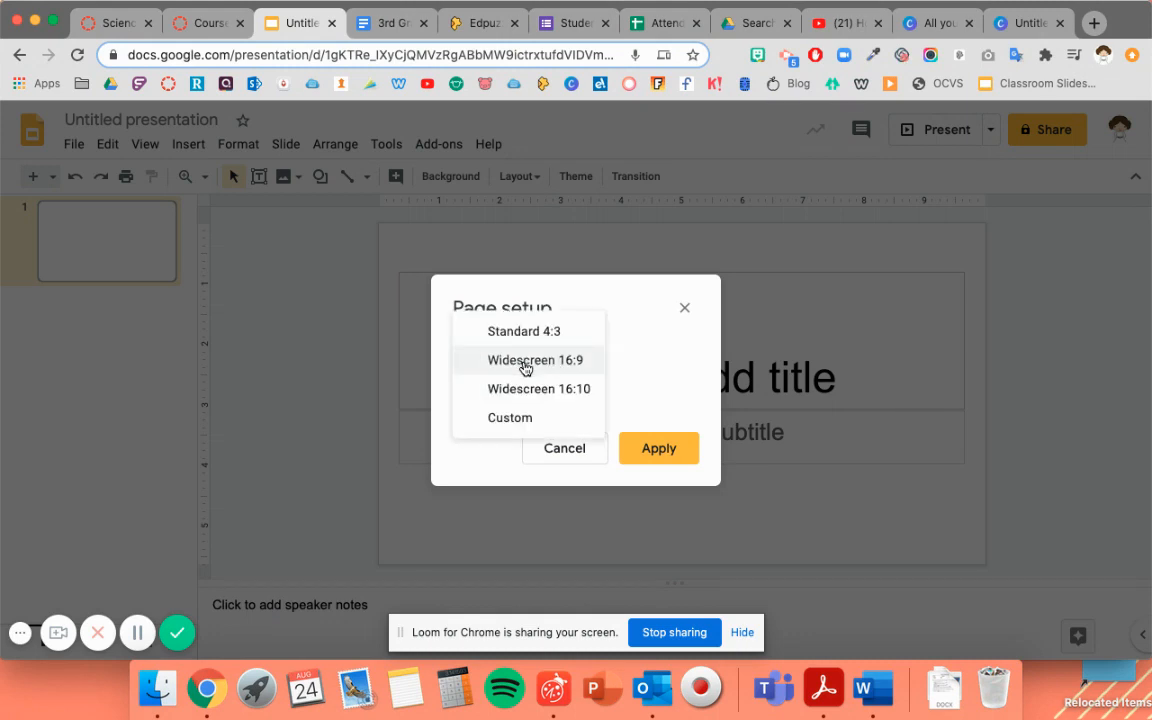
mouse_move(510, 418)
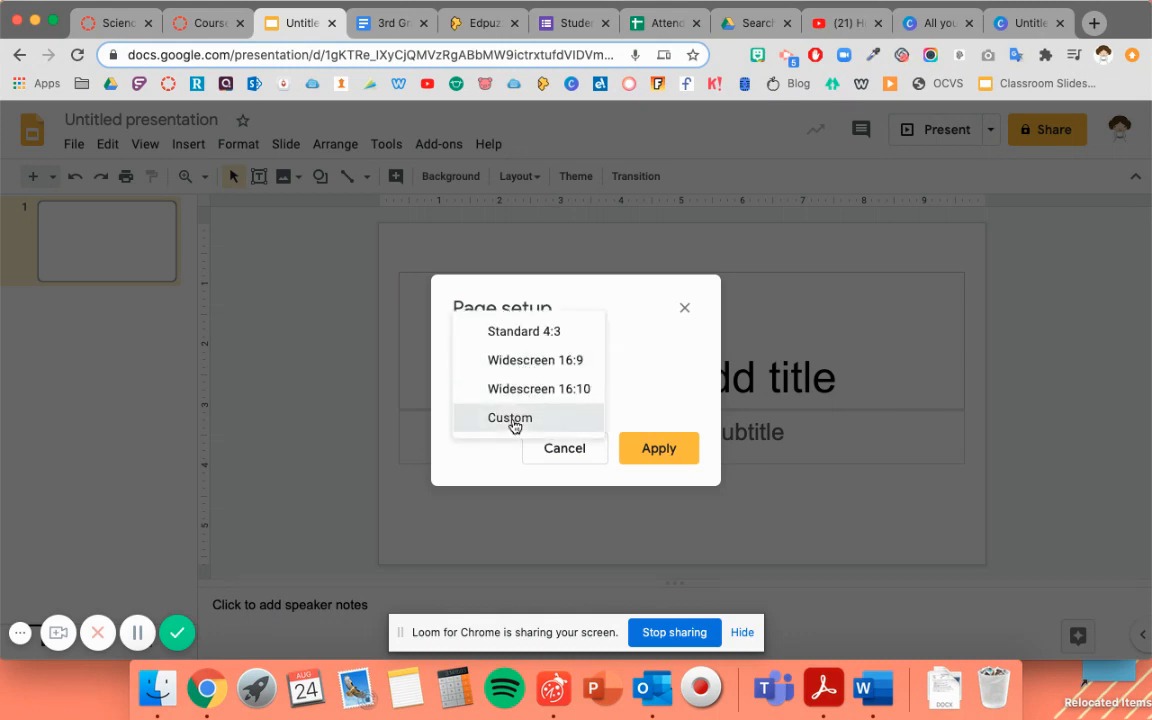
left_click(510, 418)
type("11")
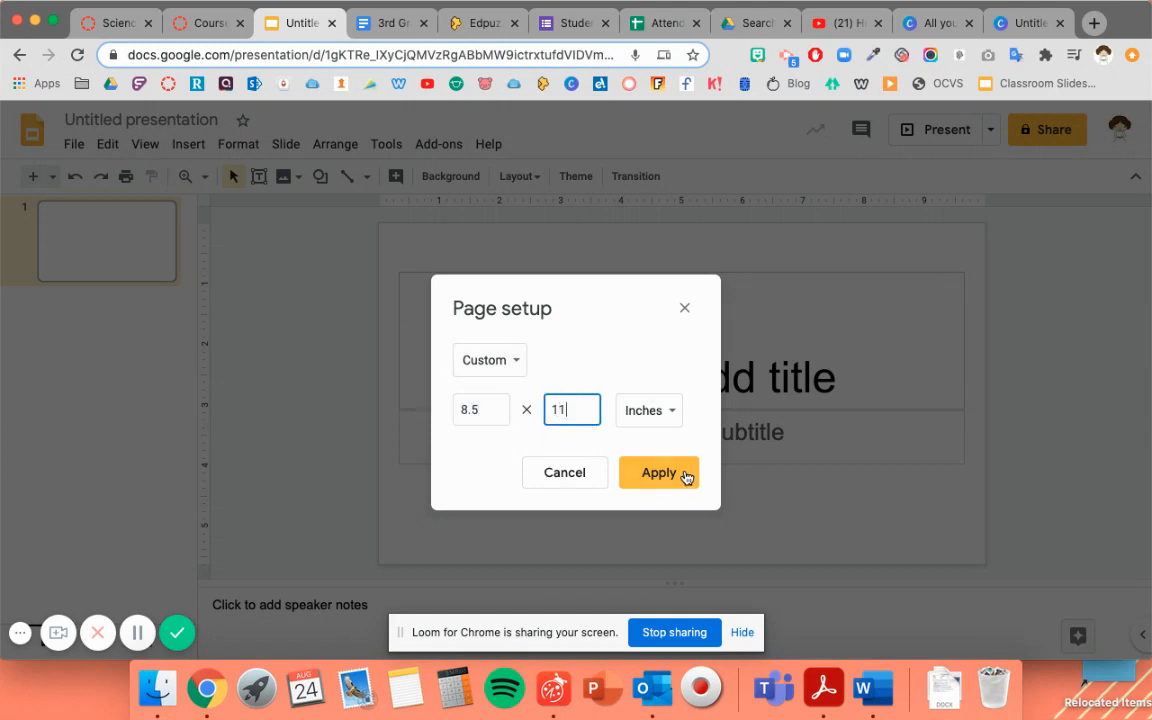
left_click(660, 472)
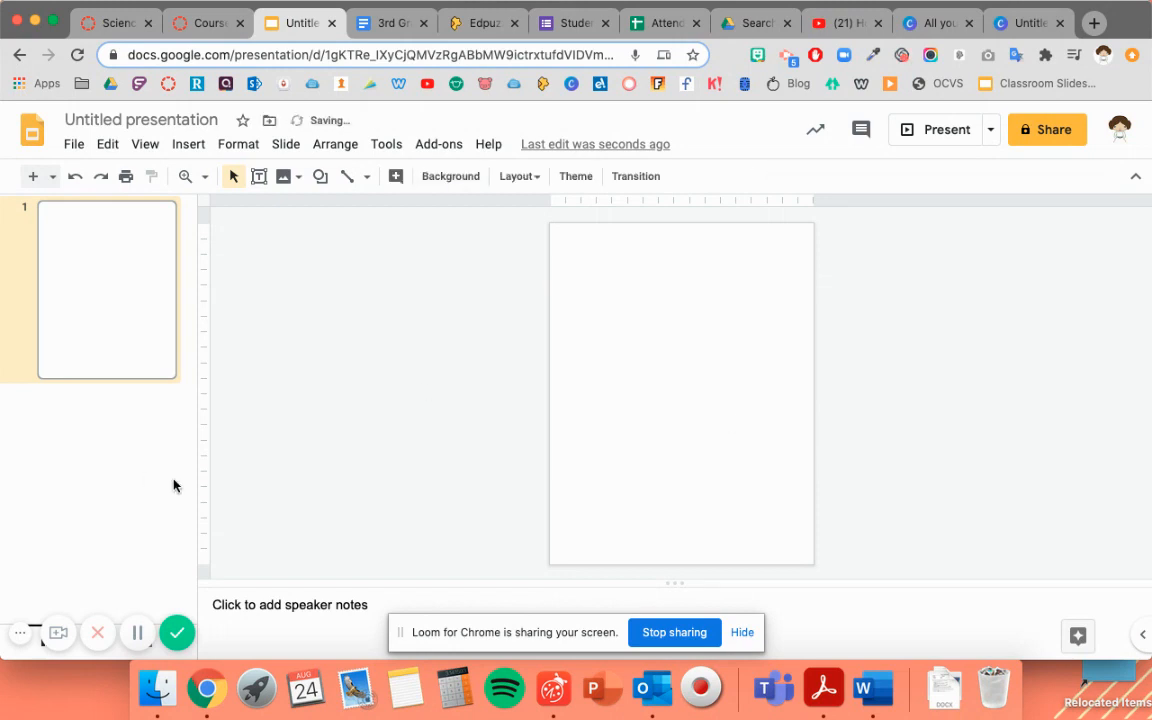
mouse_move(628, 388)
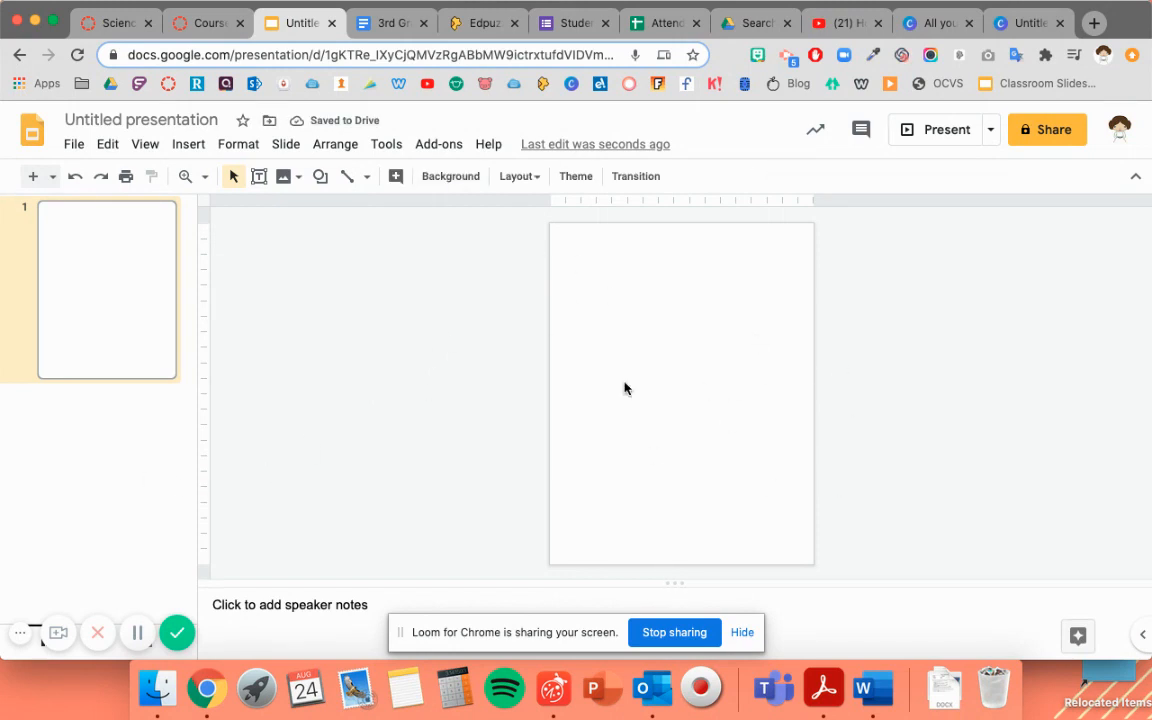
mouse_move(524, 396)
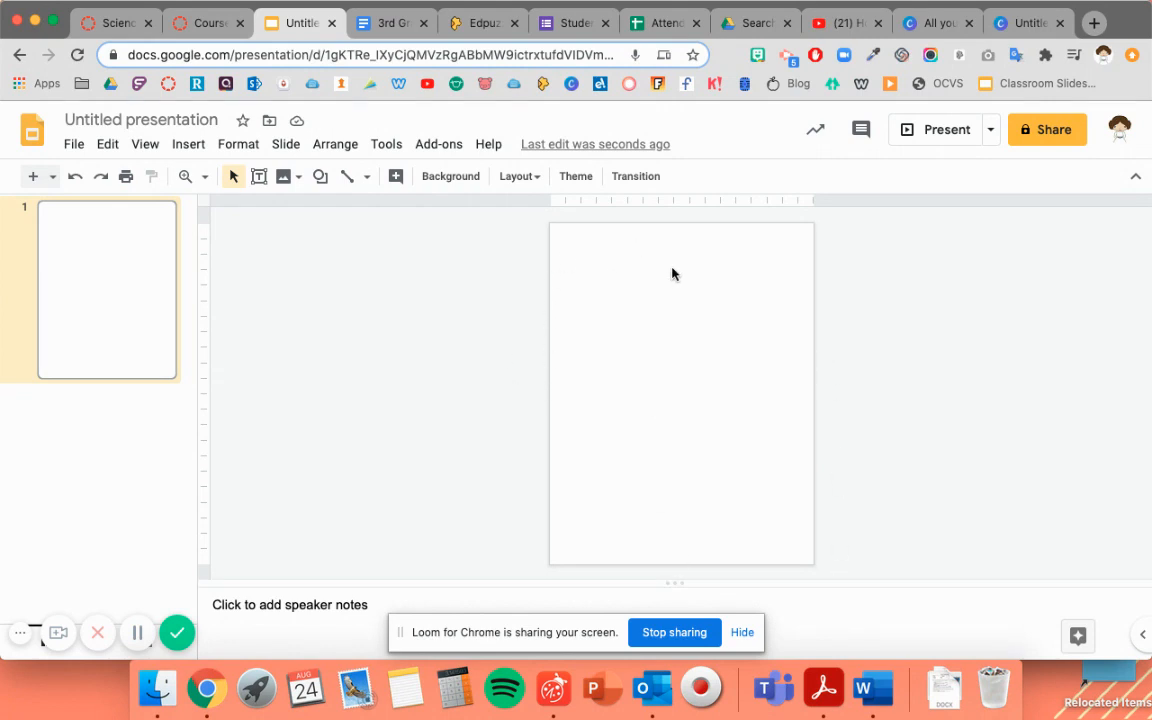
mouse_move(536, 258)
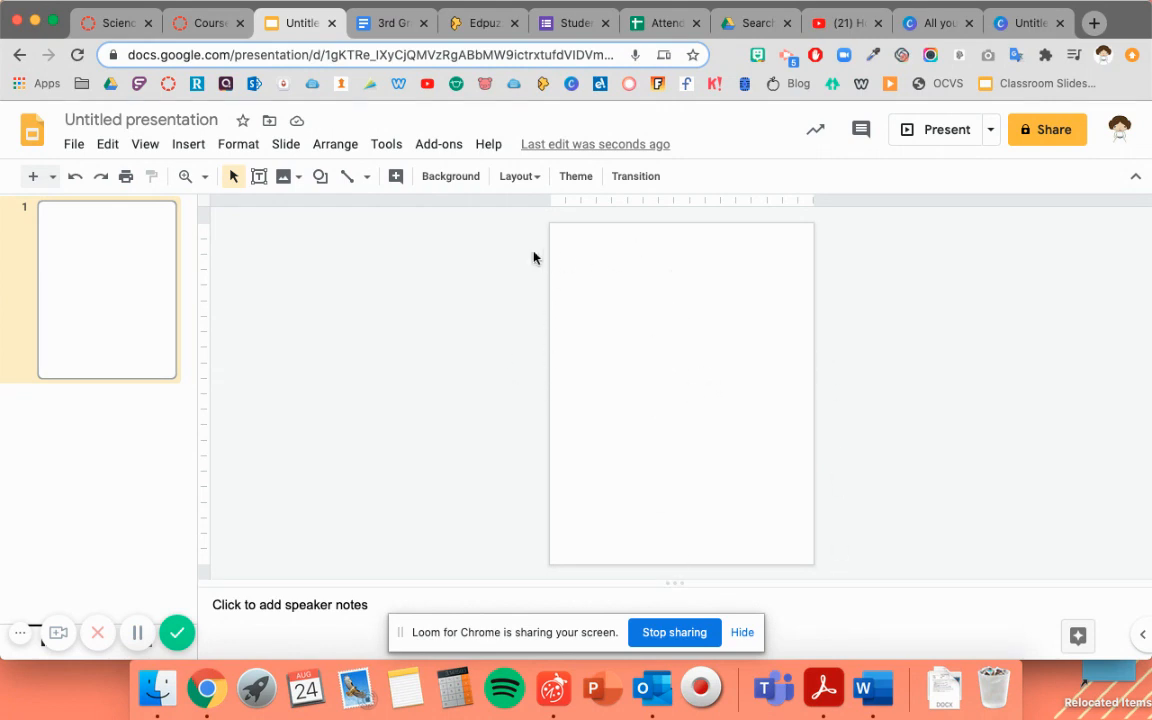
mouse_move(548, 284)
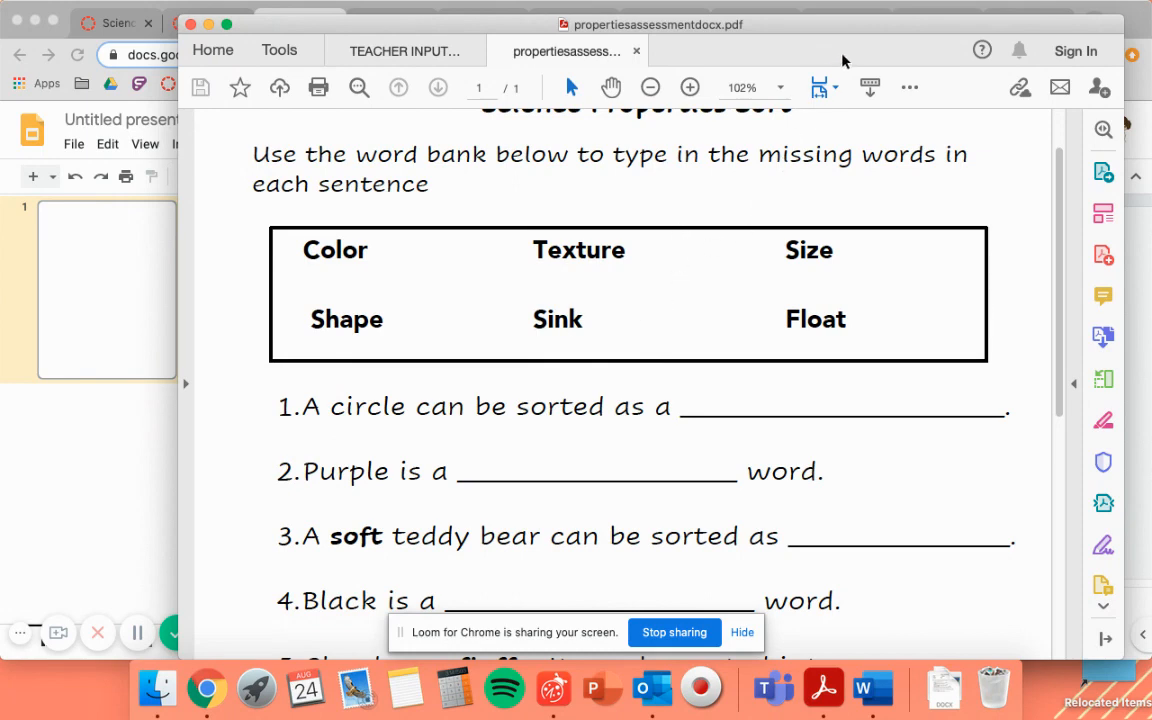
- Fit the Science Properties Sort PDF to one full page so all nine sentences show
left_click(818, 88)
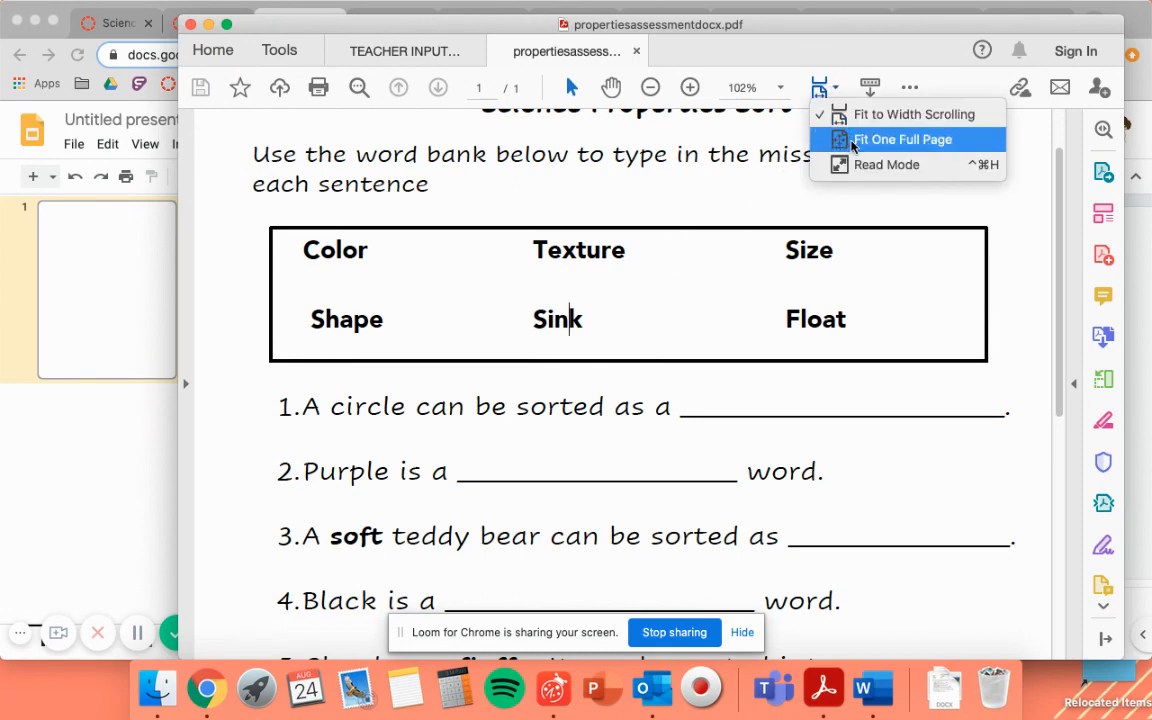
left_click(902, 140)
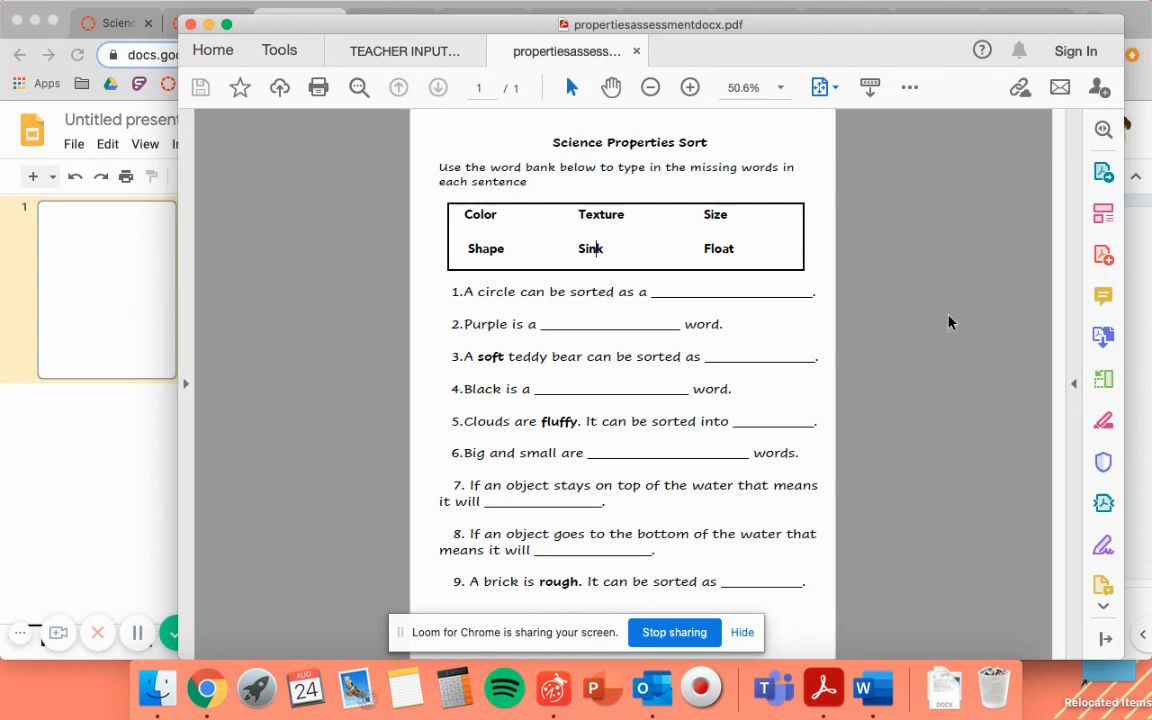
left_click(300, 22)
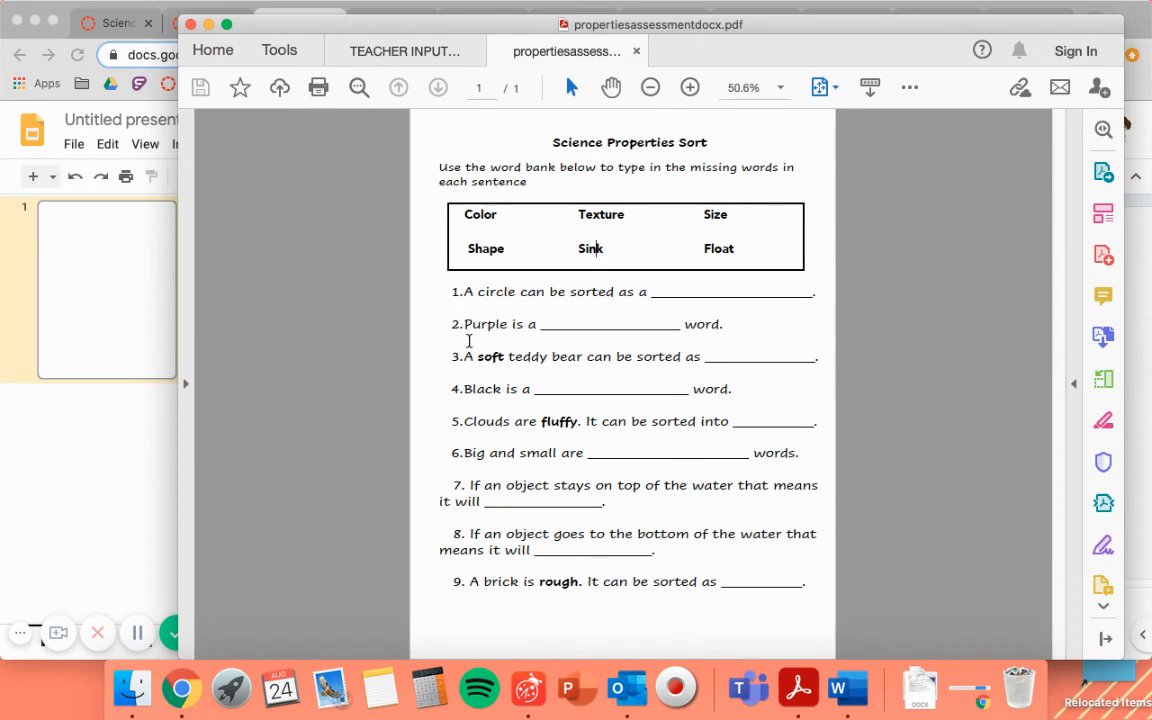
mouse_move(762, 584)
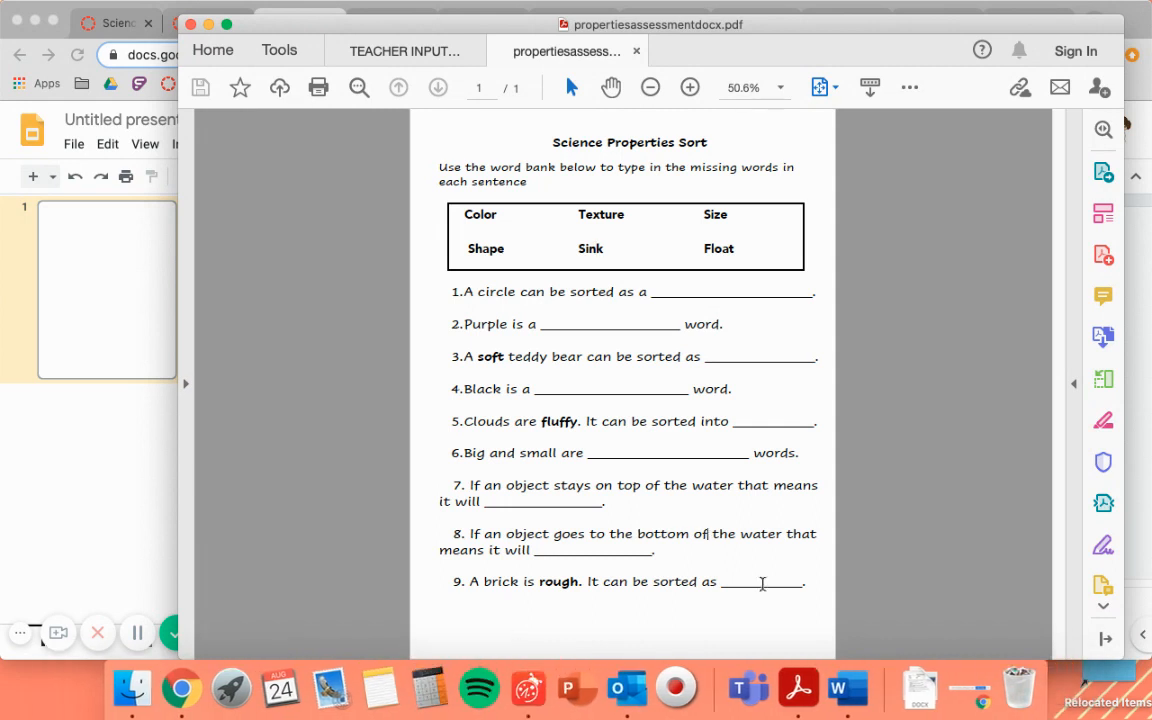
mouse_move(784, 570)
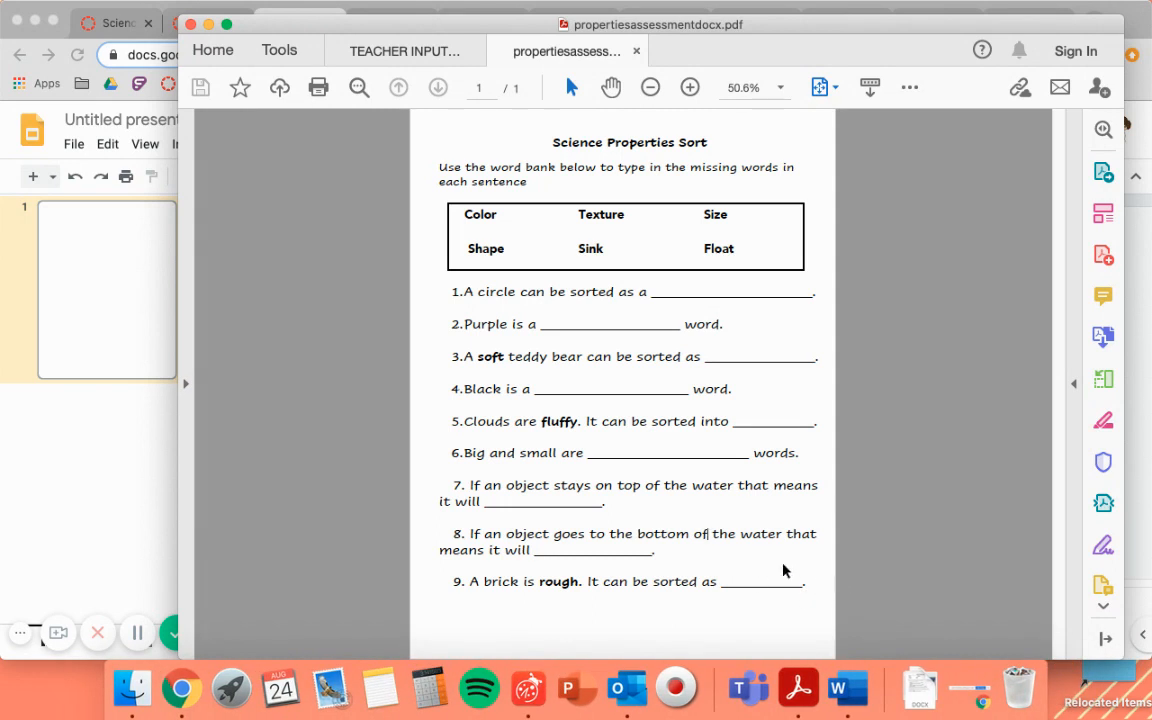
mouse_move(664, 504)
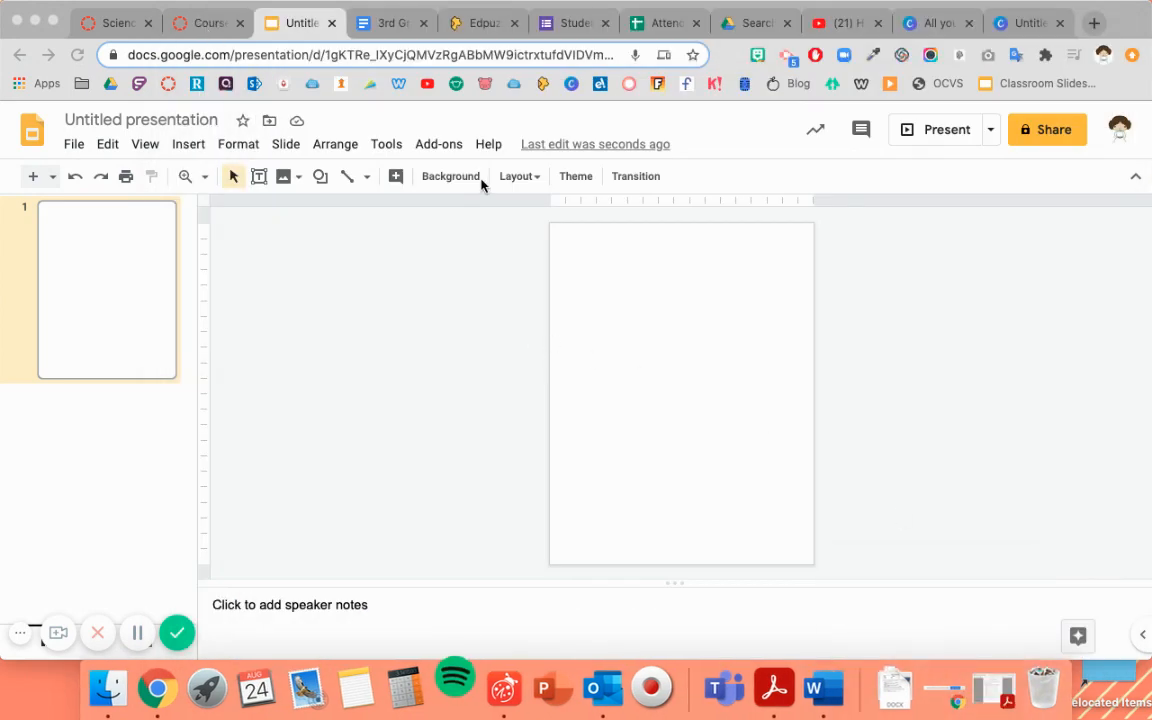
mouse_move(392, 370)
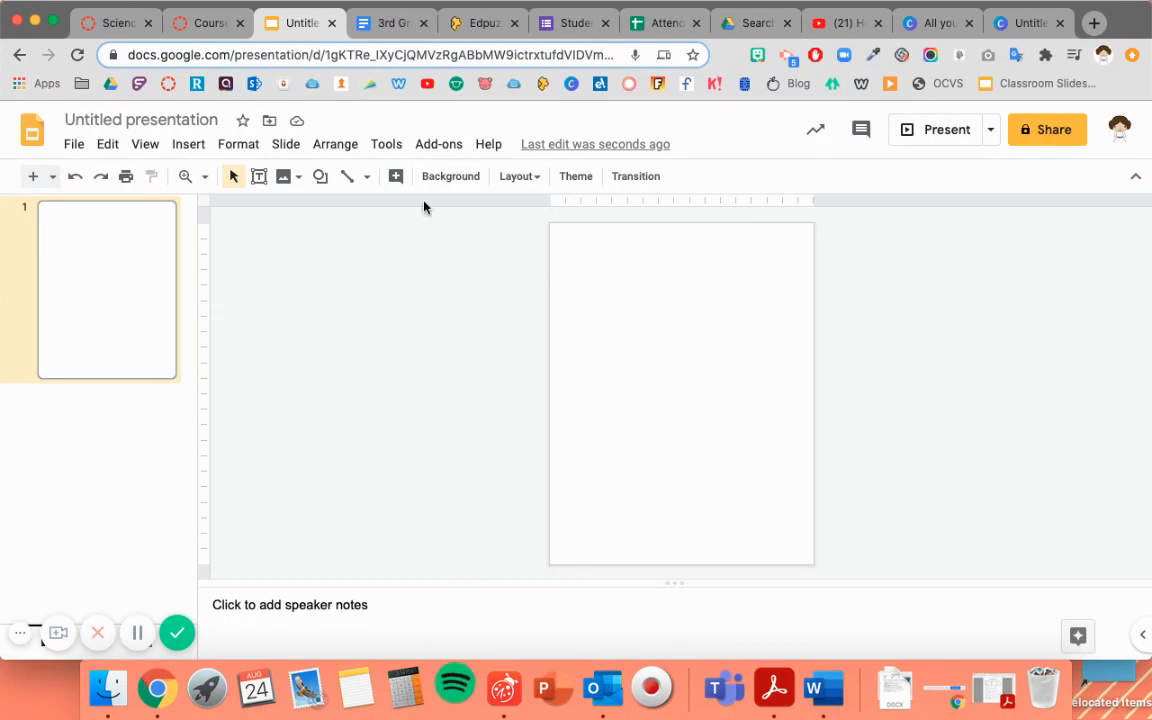
- Start choosing an image for the slide background from the Background settings
left_click(450, 176)
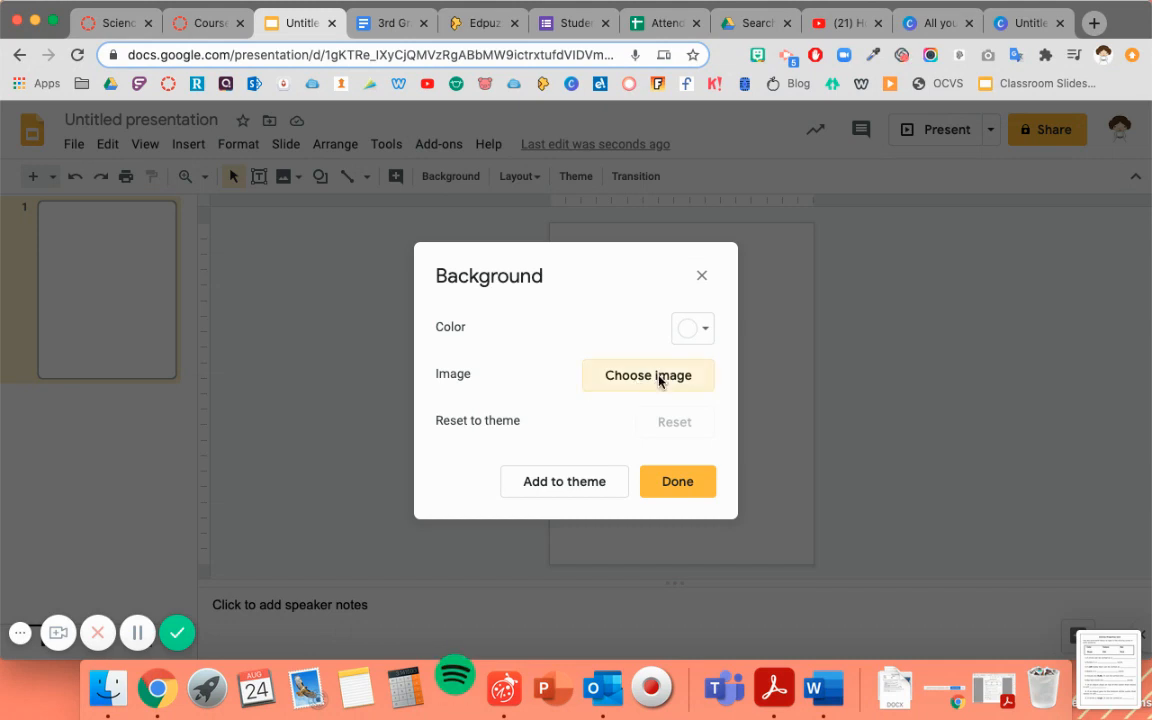
left_click(648, 376)
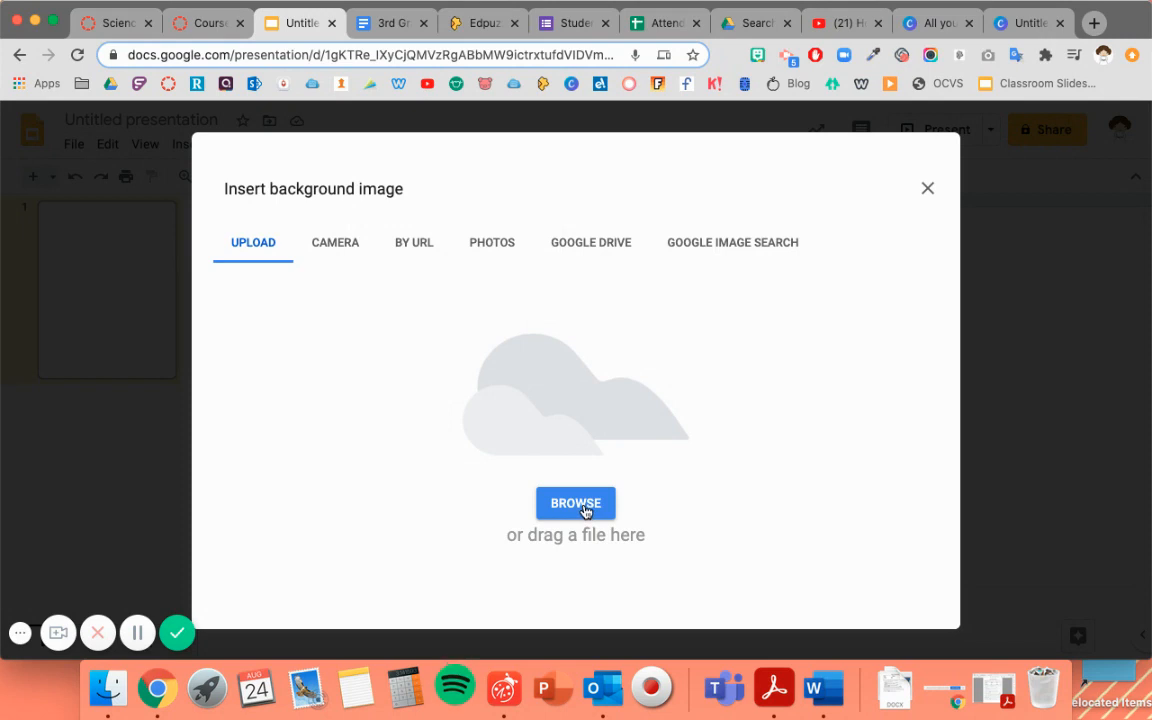
mouse_move(596, 486)
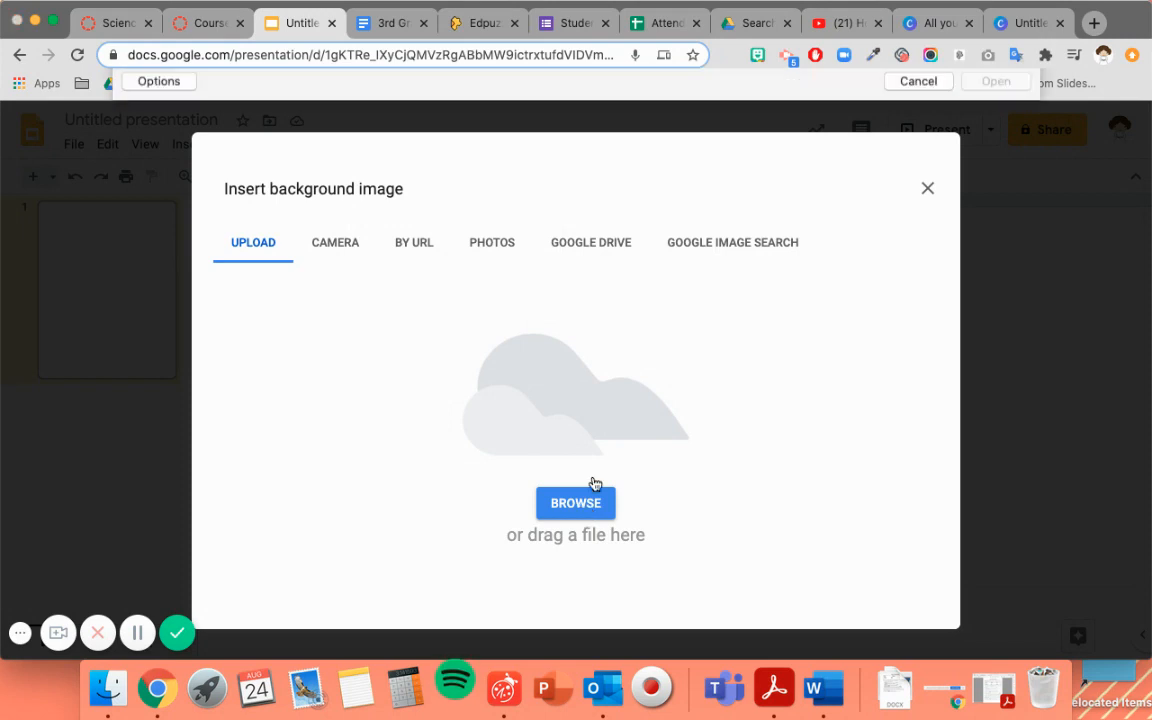
- Pick the newest Screen Shot on the Desktop as the slide's background image
left_click(576, 504)
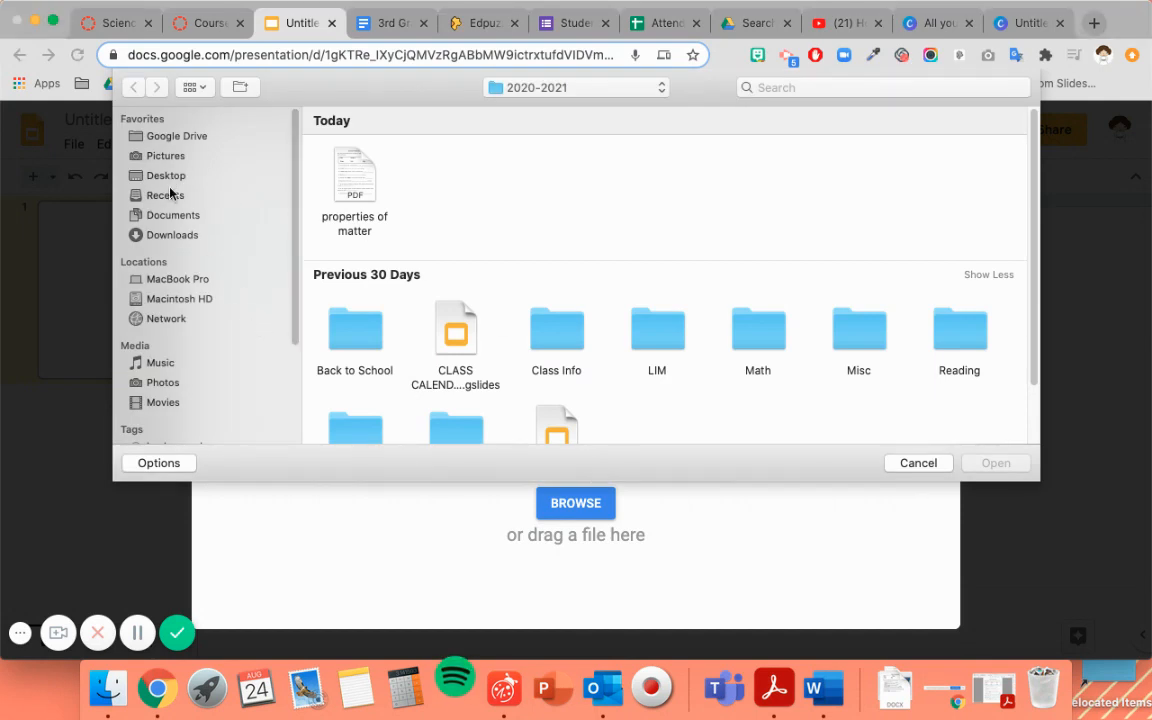
left_click(166, 176)
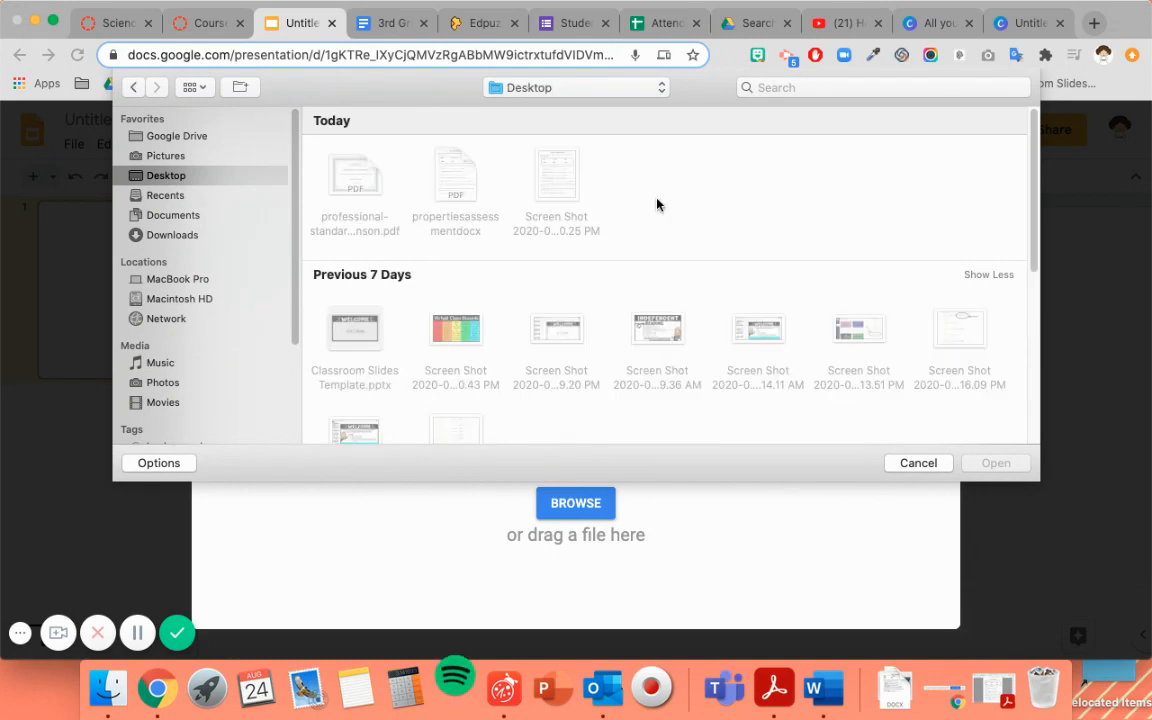
left_click(556, 176)
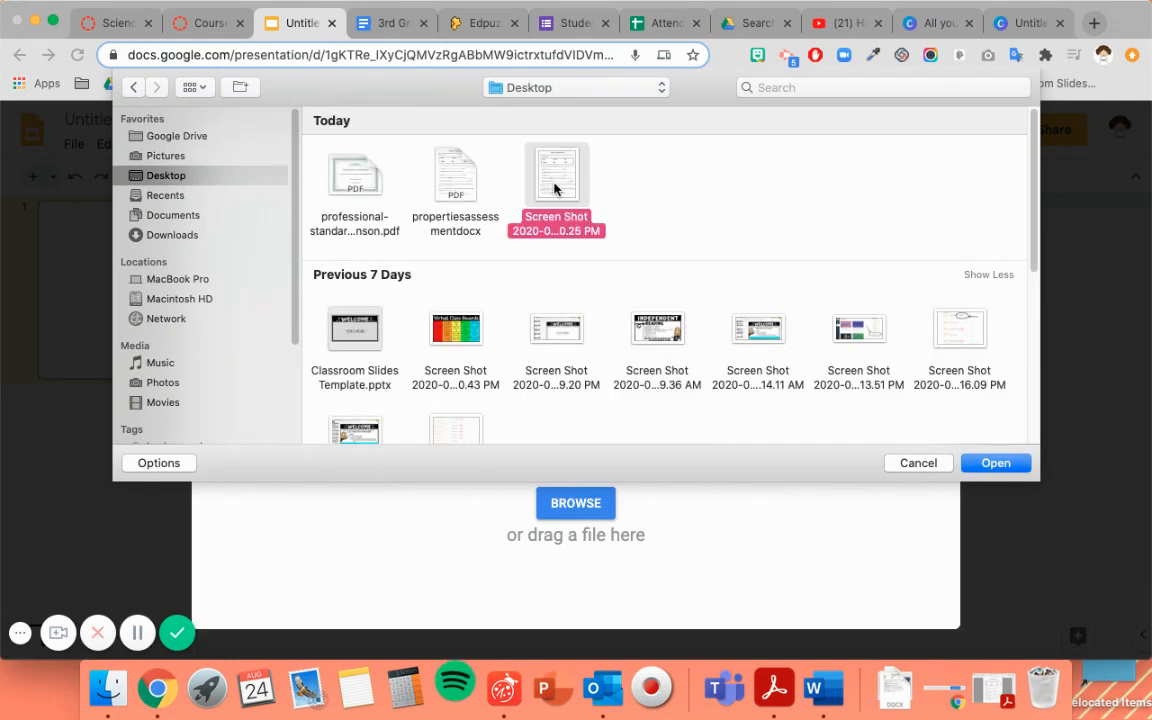
left_click(996, 462)
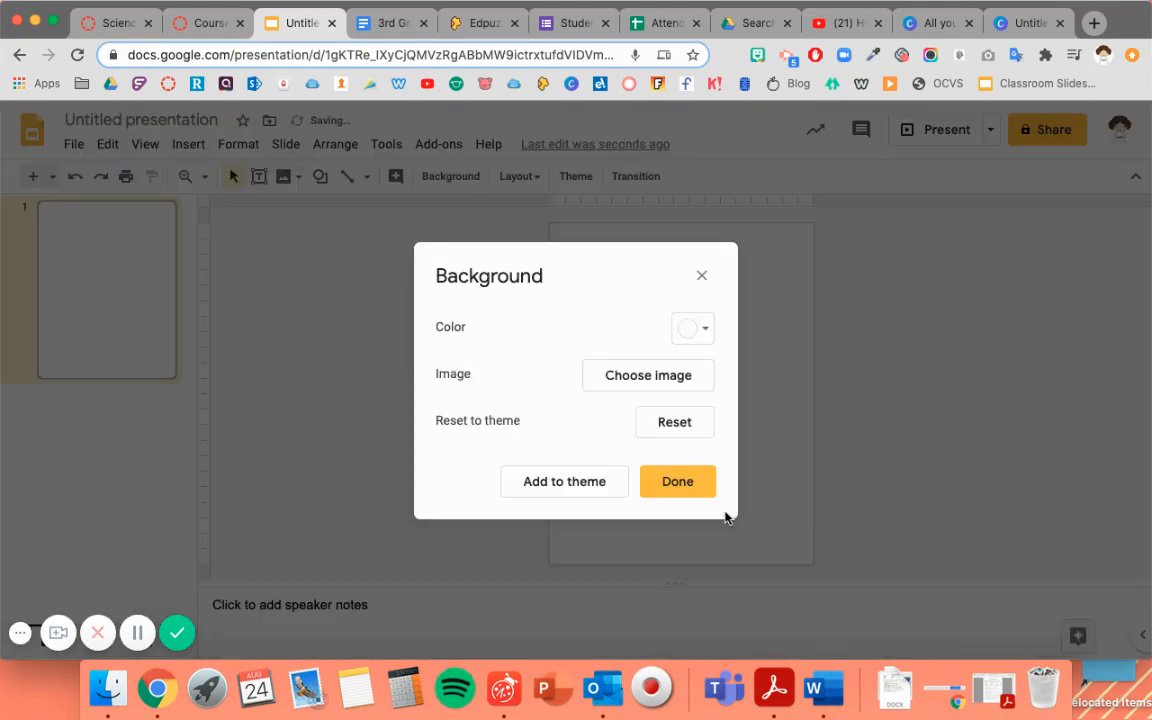
left_click(676, 480)
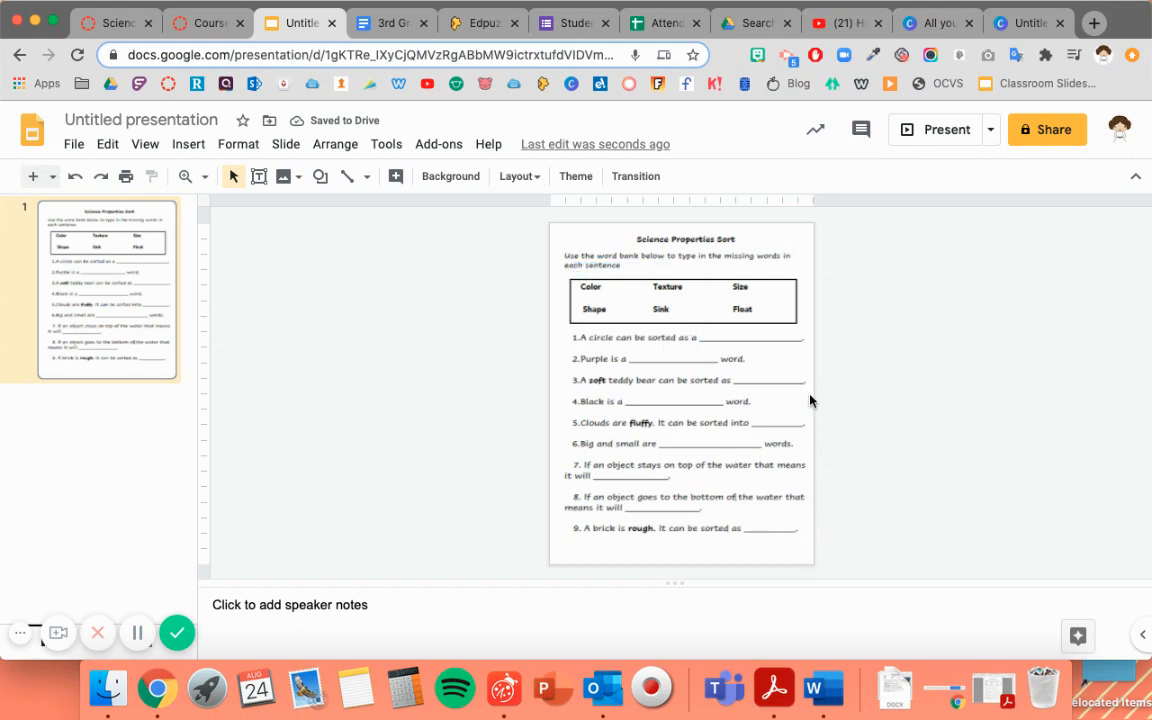
mouse_move(584, 400)
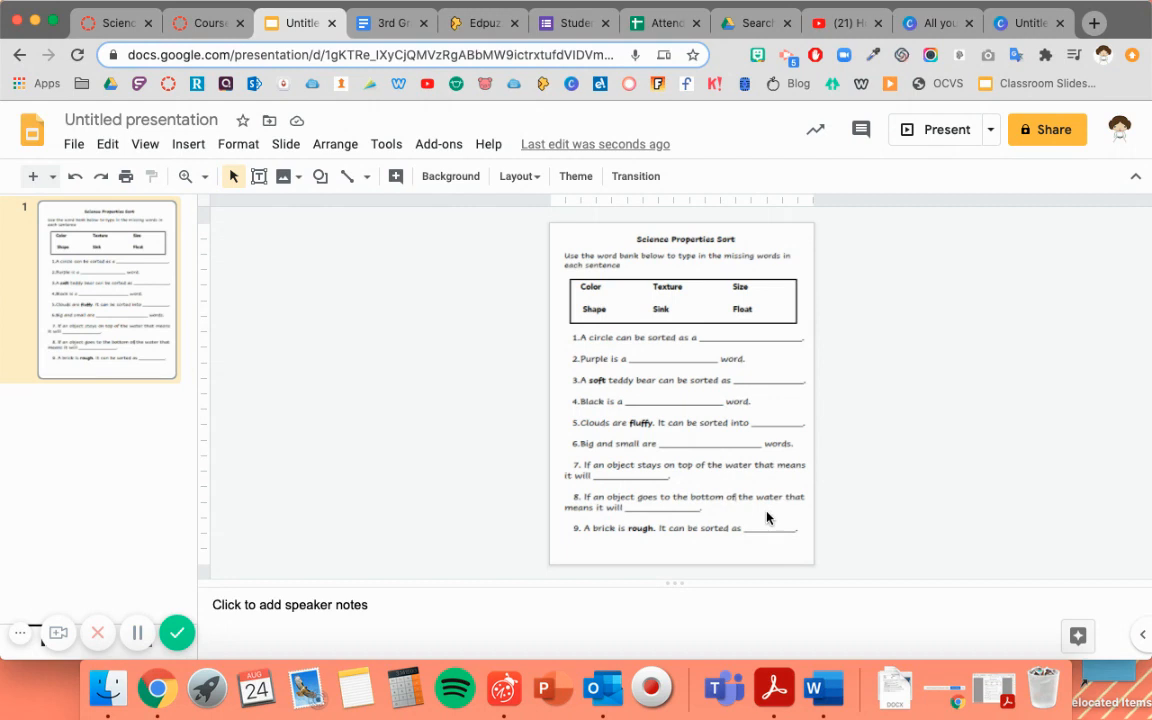
mouse_move(710, 482)
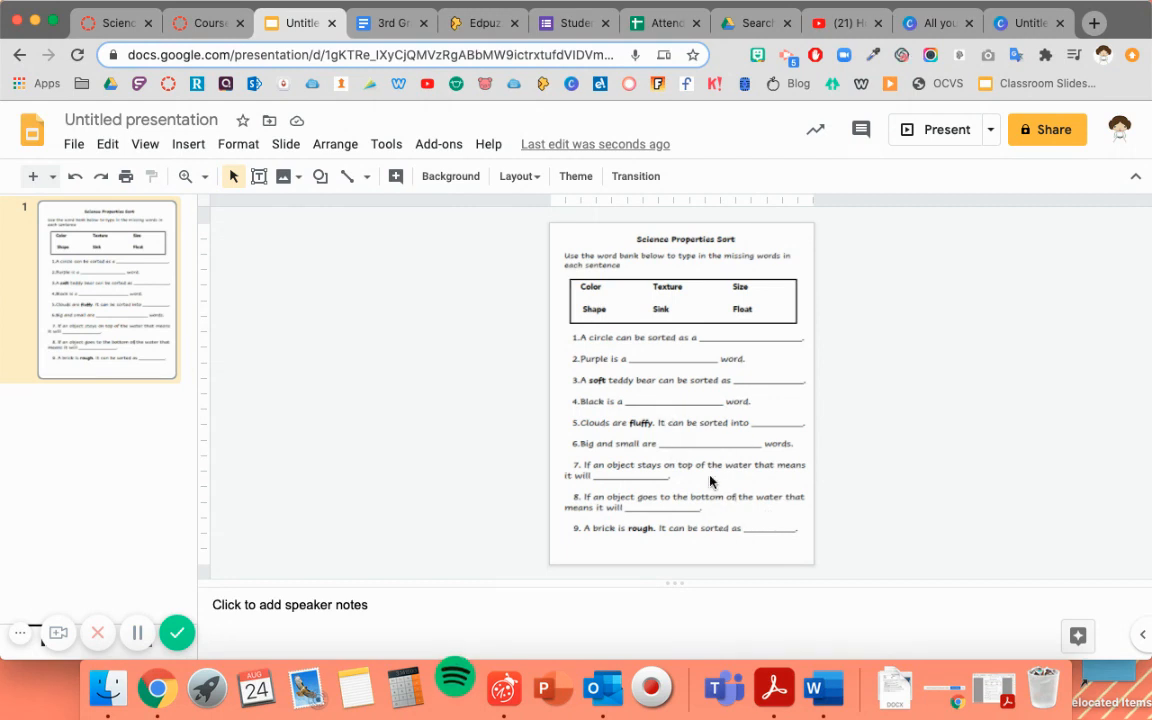
mouse_move(268, 352)
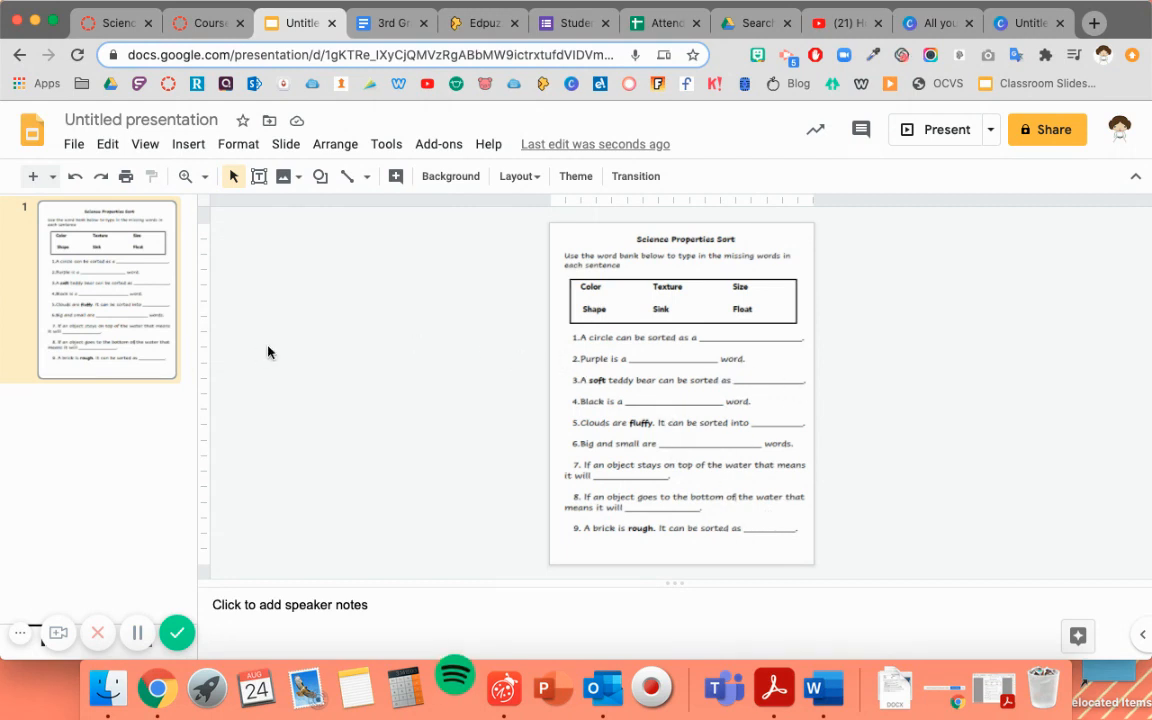
mouse_move(284, 220)
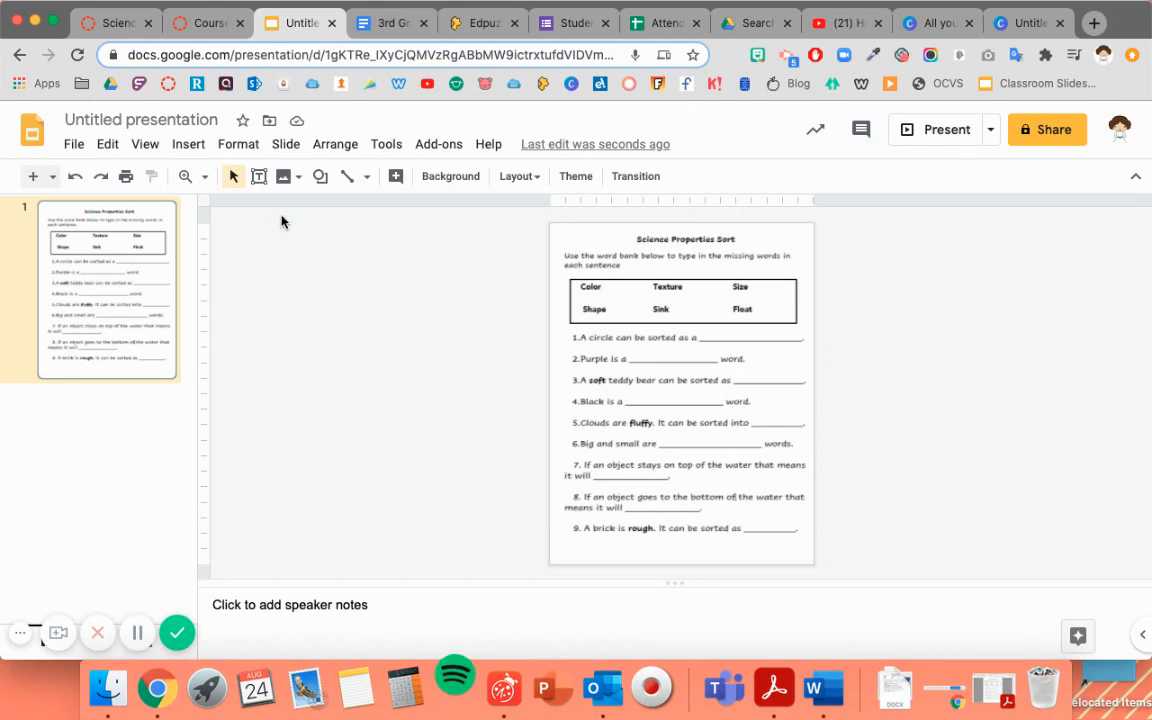
- Draw empty answer text boxes over the blanks of sentences 1 and 4
left_click(260, 176)
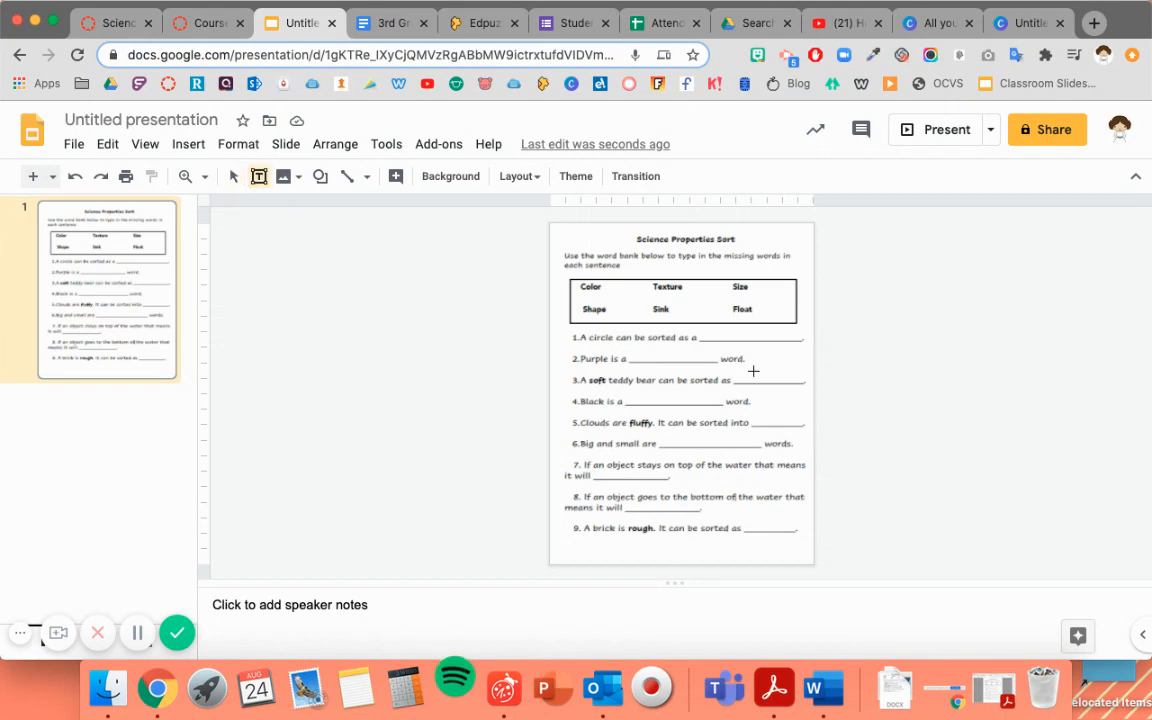
left_click(748, 336)
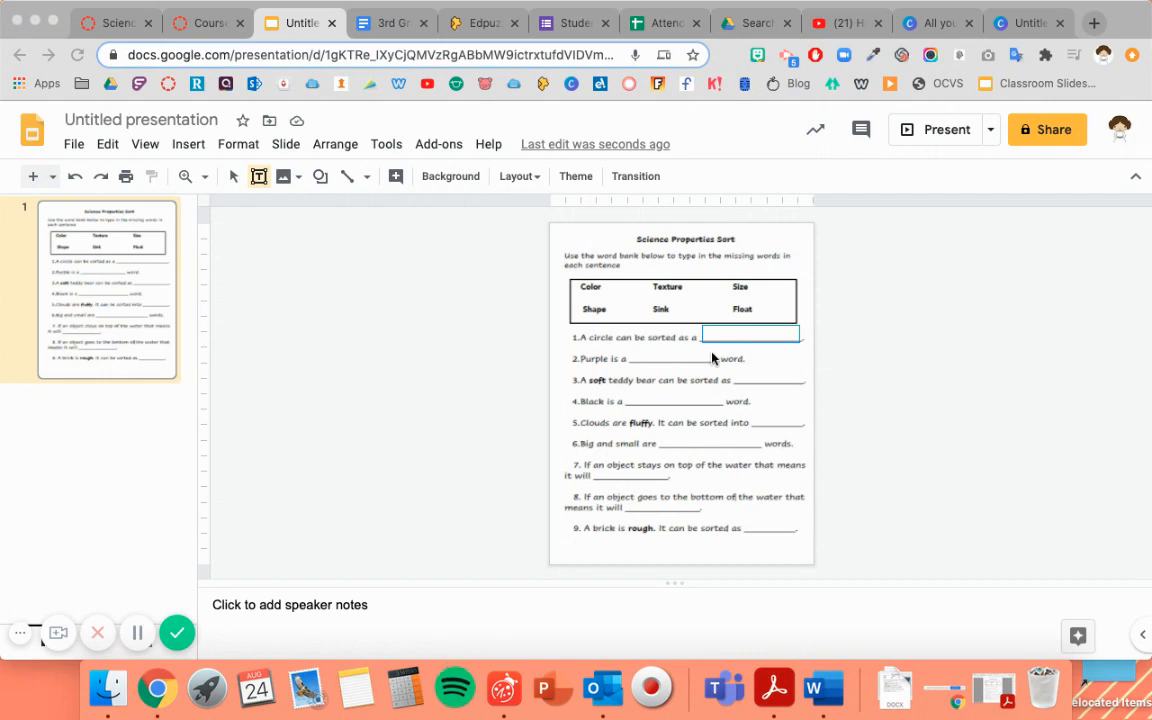
left_click(750, 336)
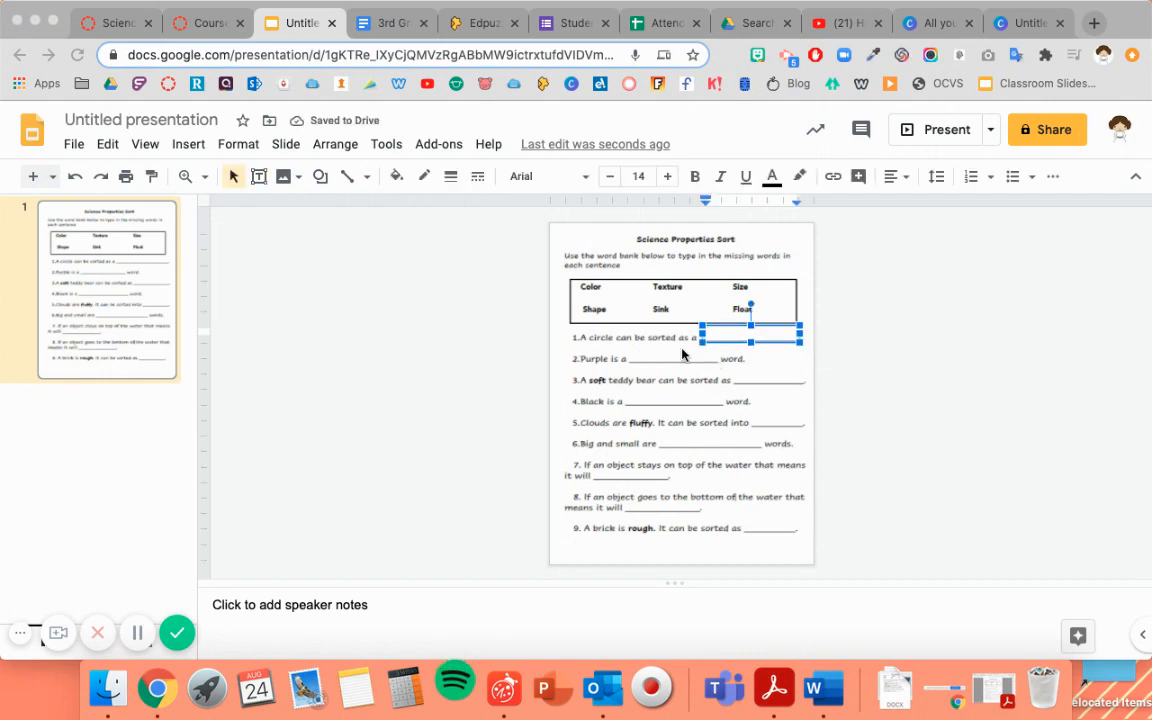
left_click(452, 688)
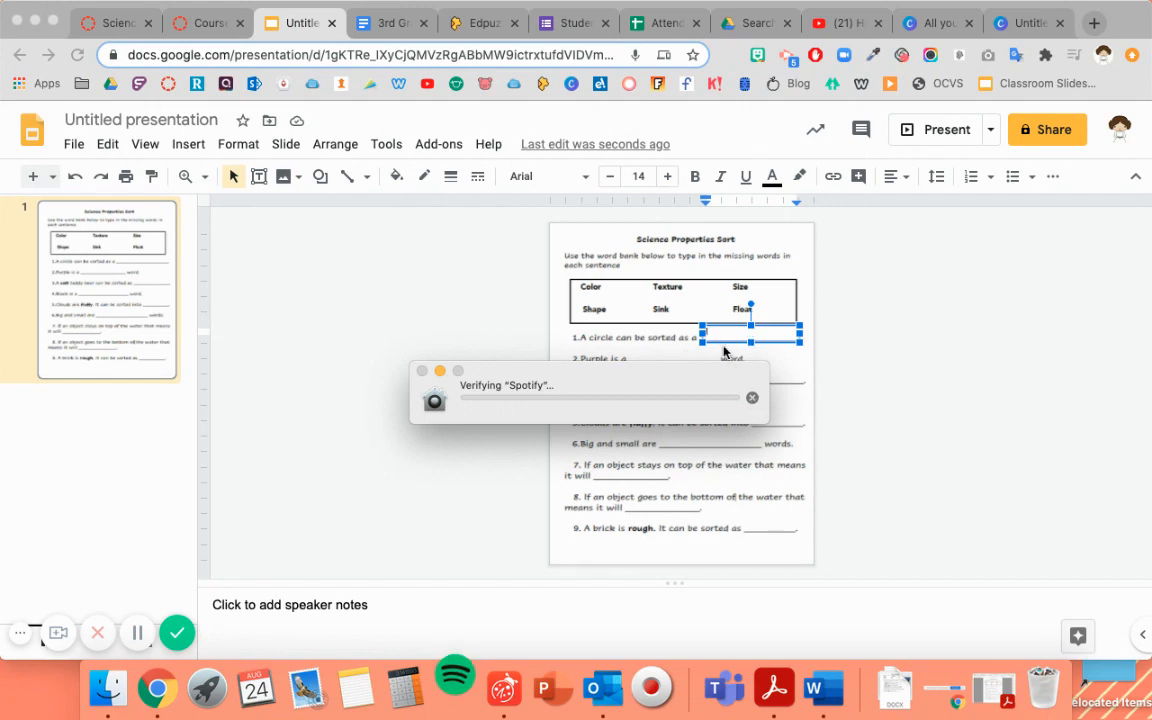
mouse_move(712, 356)
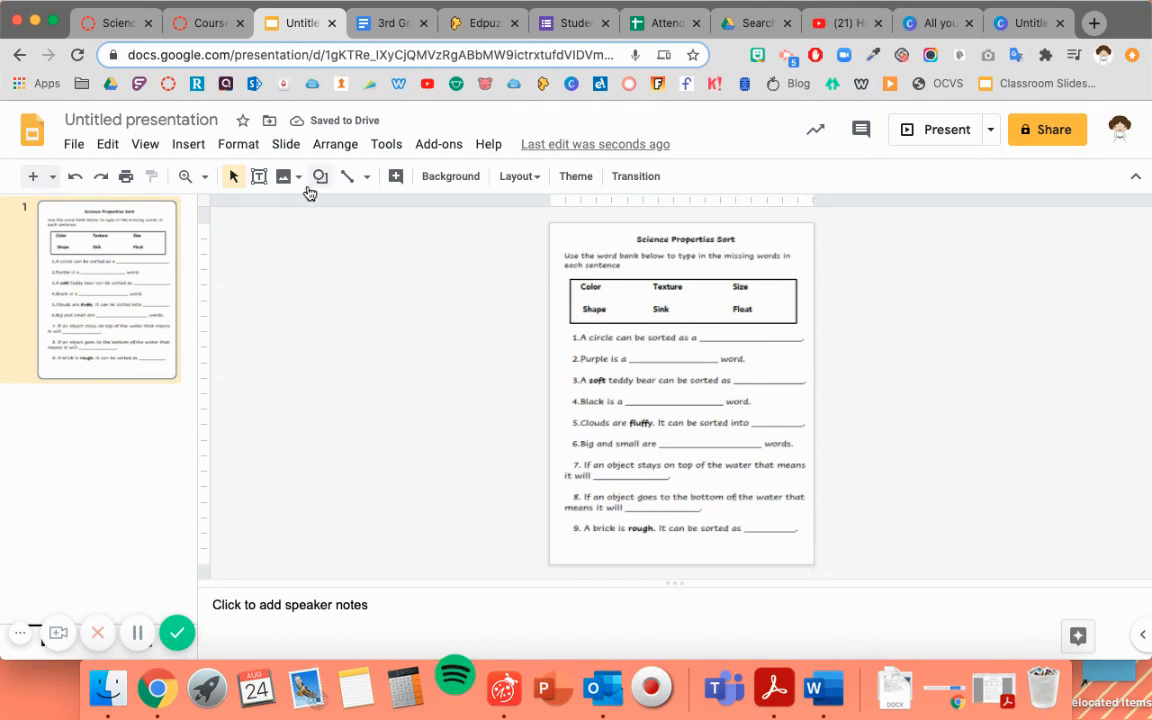
left_click(188, 144)
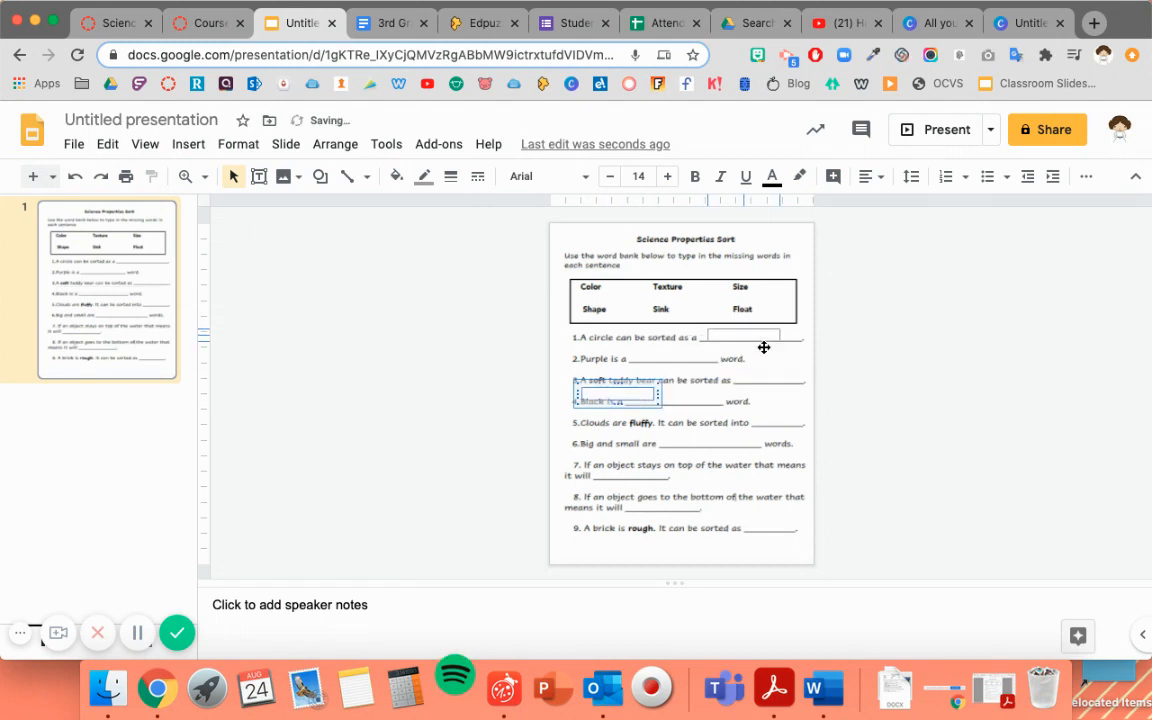
- Add answer boxes for sentences 5 and 6 and drag a box onto sentence 3's blank
left_click(750, 336)
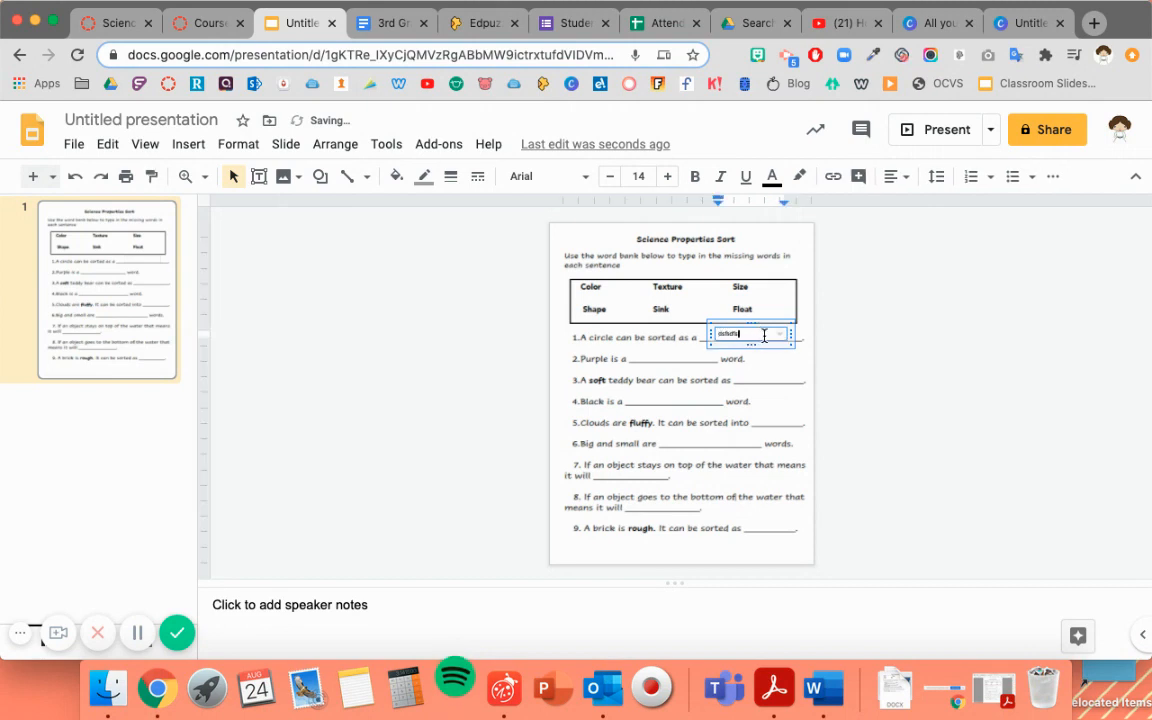
type("a")
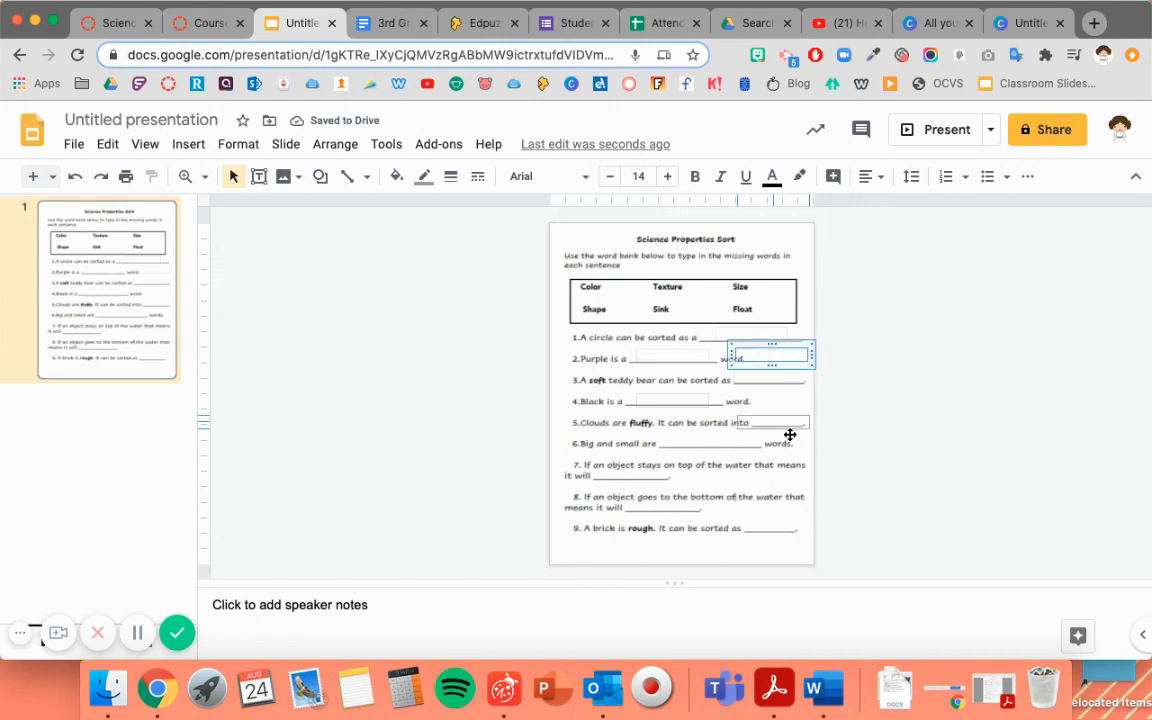
left_click(744, 418)
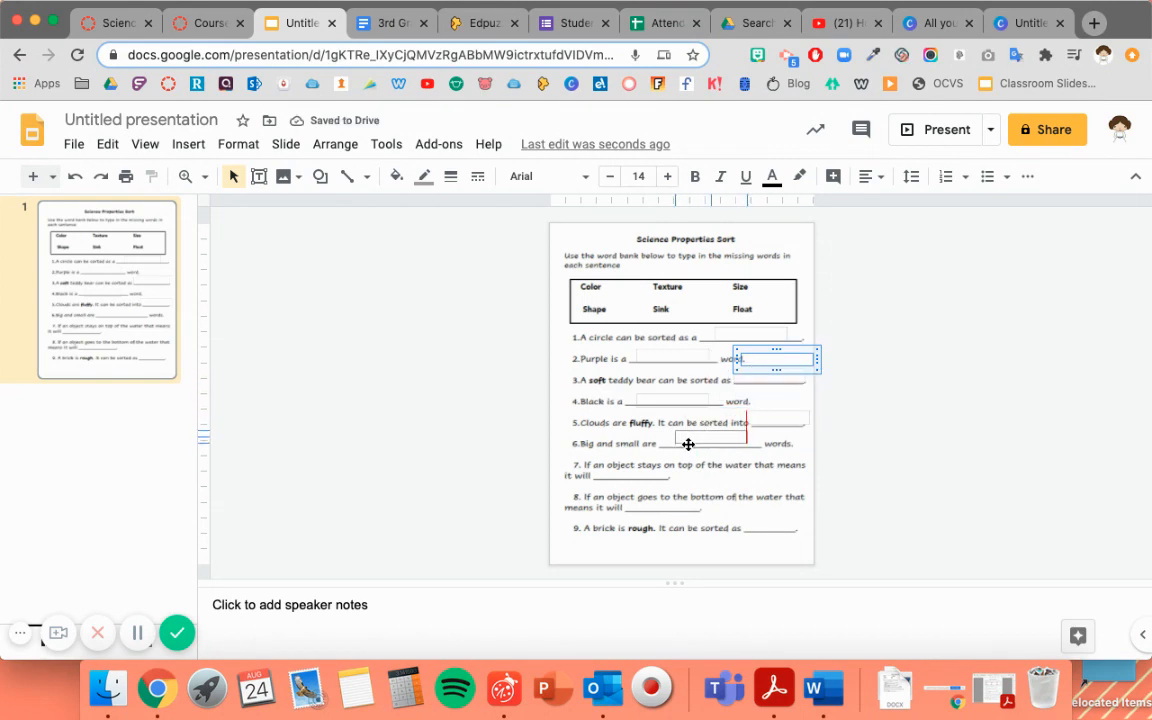
left_click(710, 436)
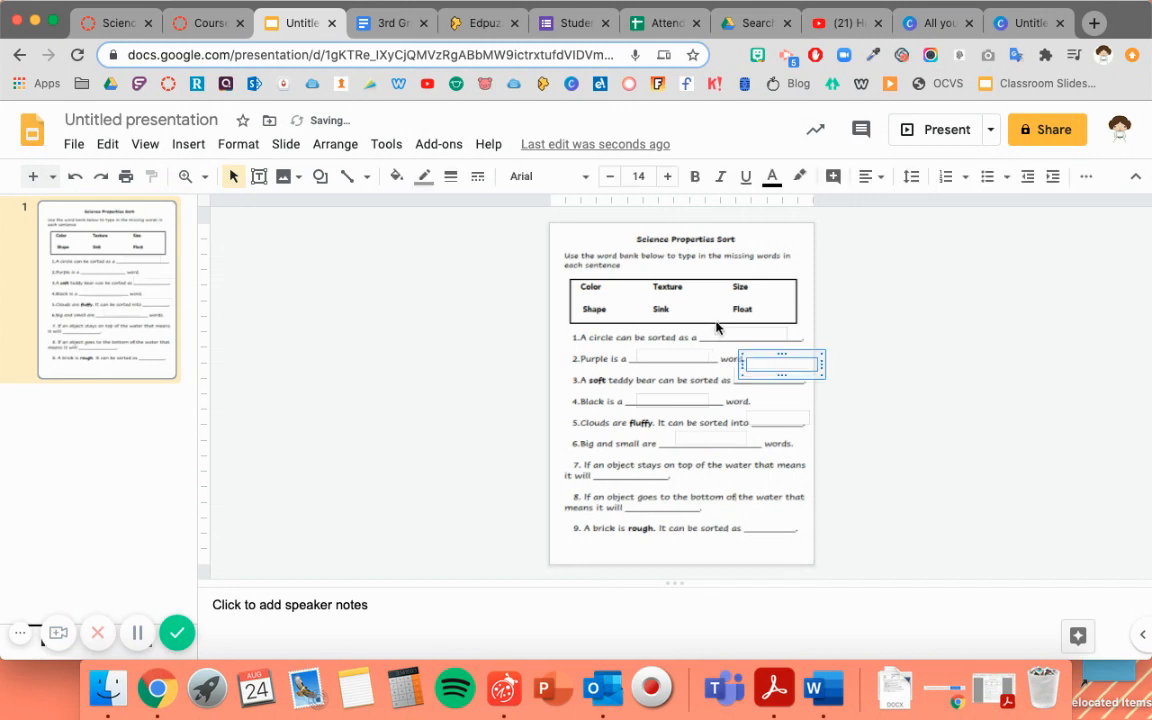
left_click_drag(780, 364, 770, 384)
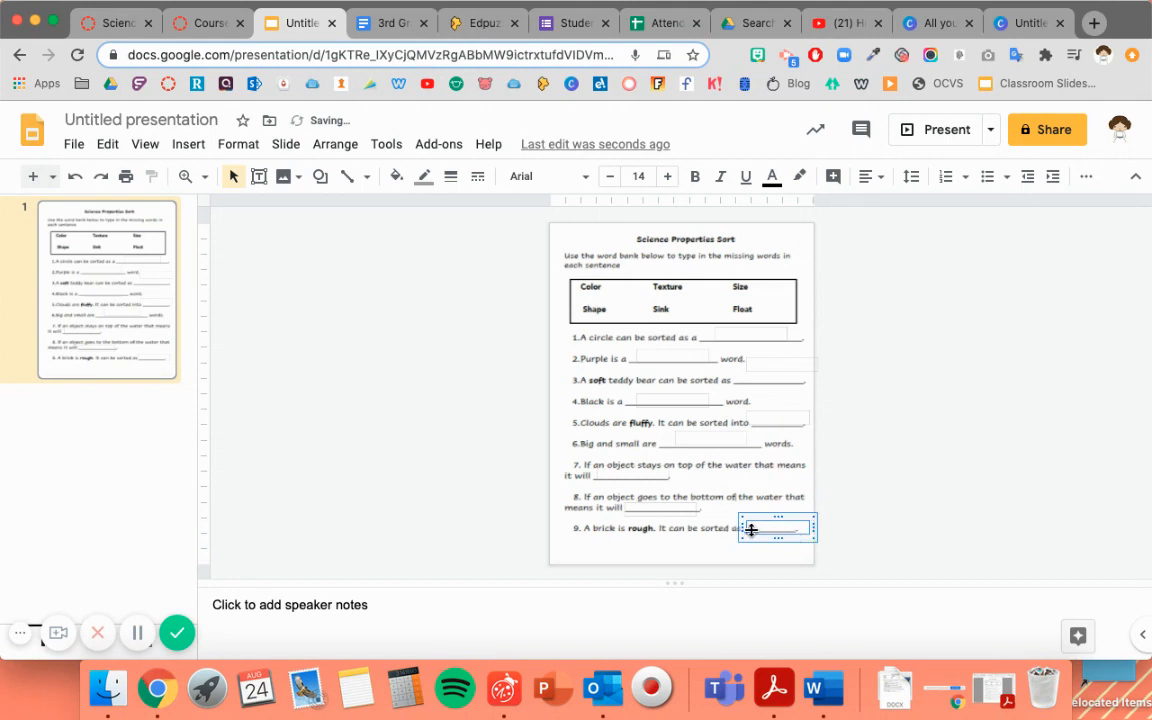
left_click(880, 490)
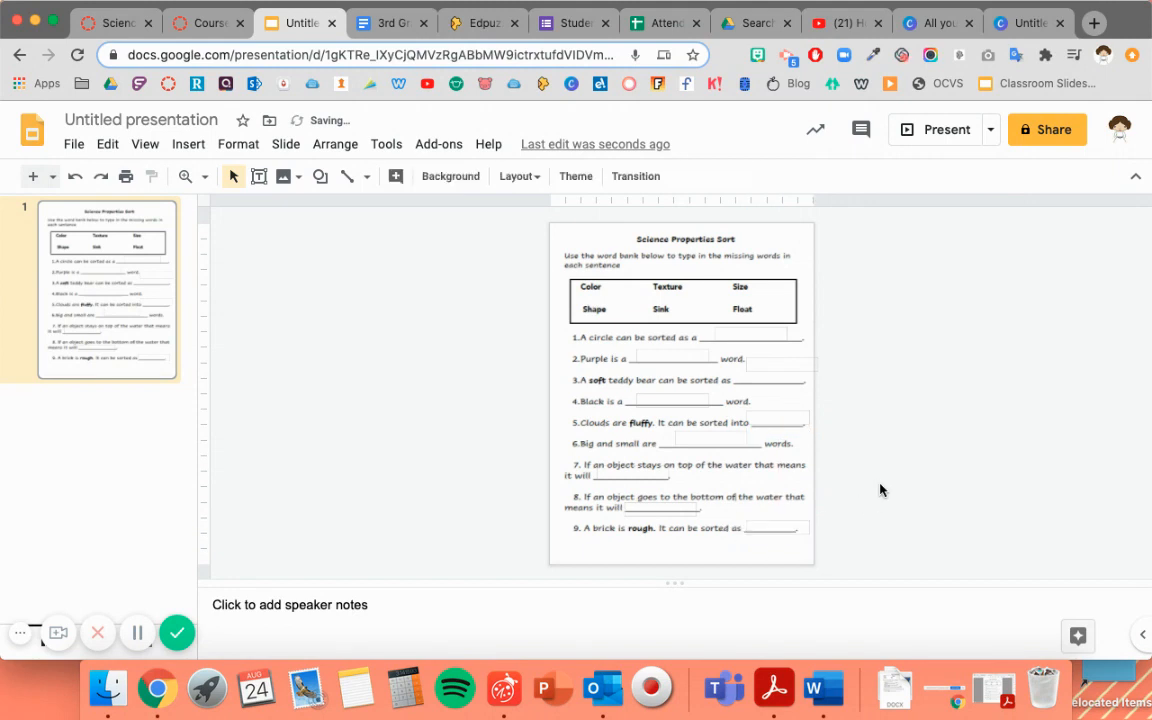
mouse_move(708, 410)
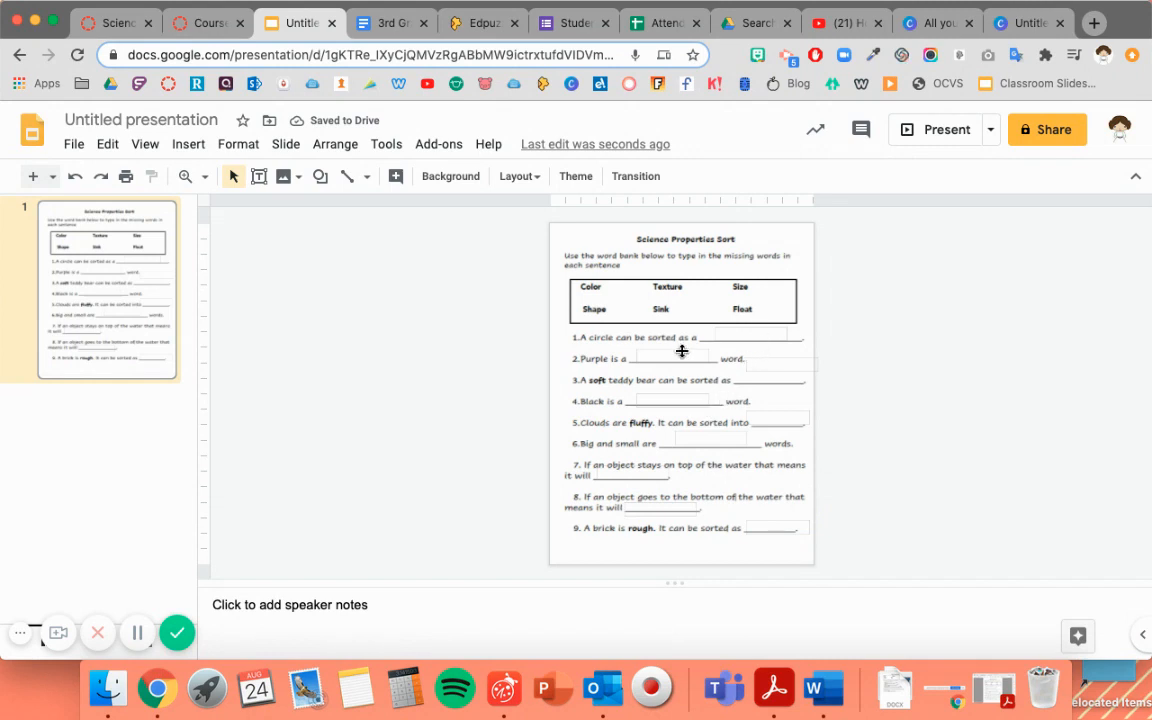
- Rename the untitled presentation to 'Science Properties Sort'
left_click(140, 120)
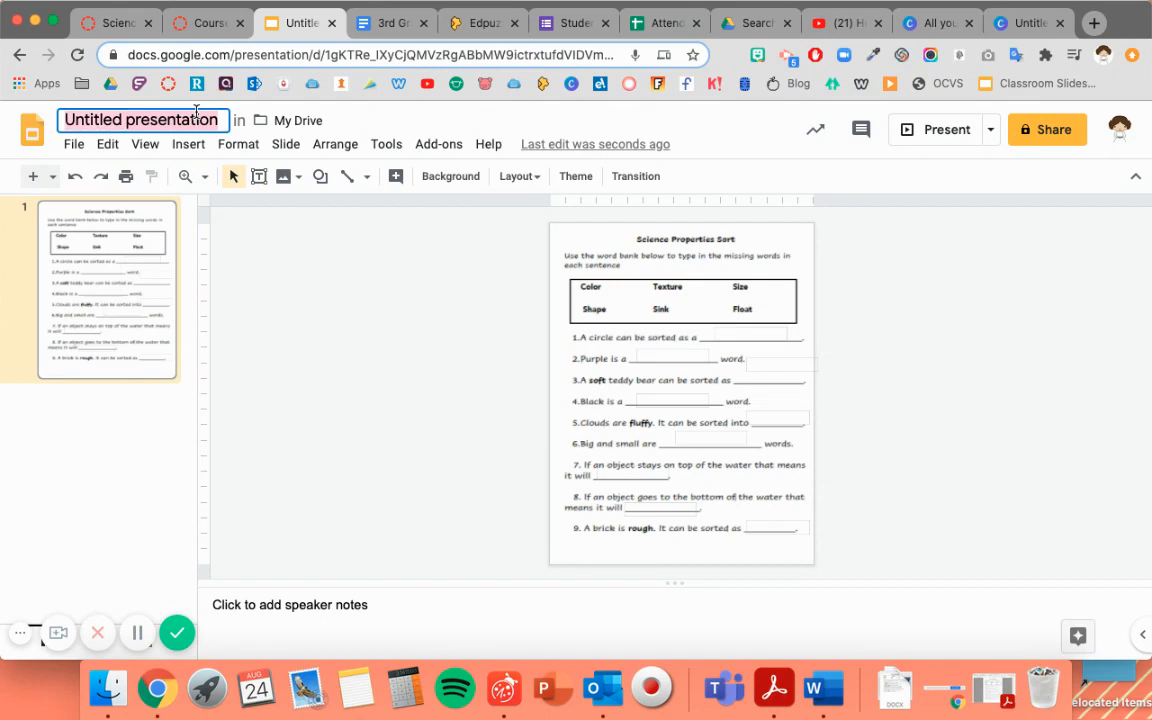
type("Science Properties Sort")
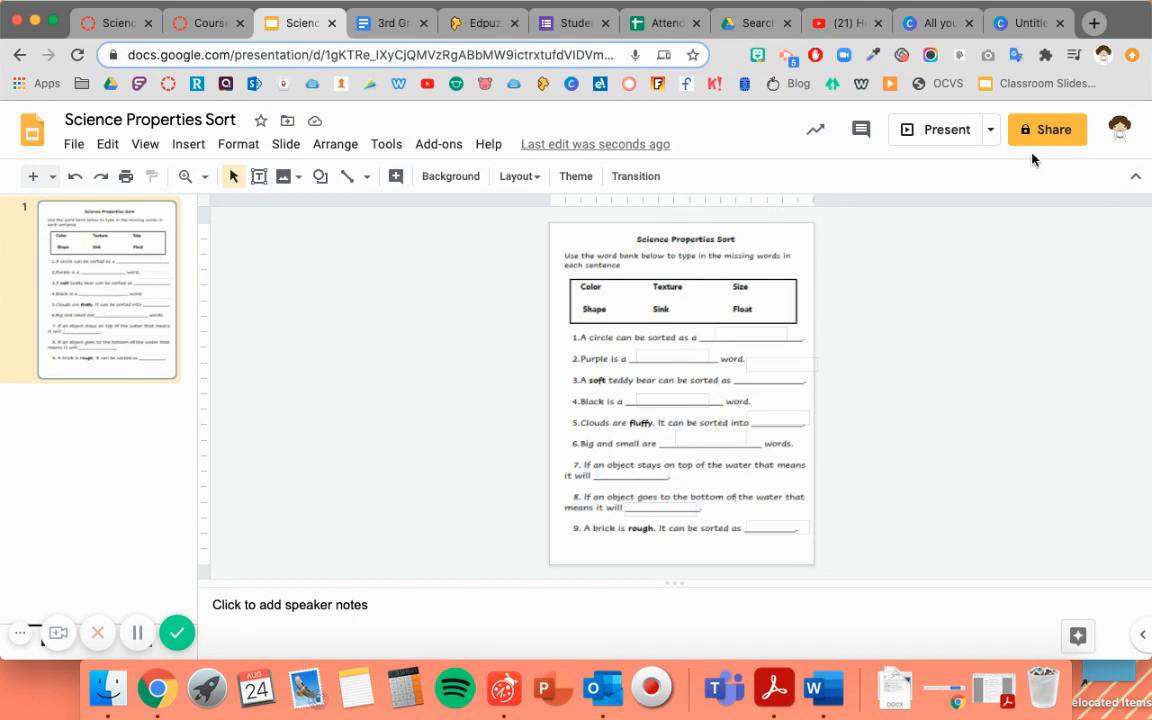
mouse_move(924, 306)
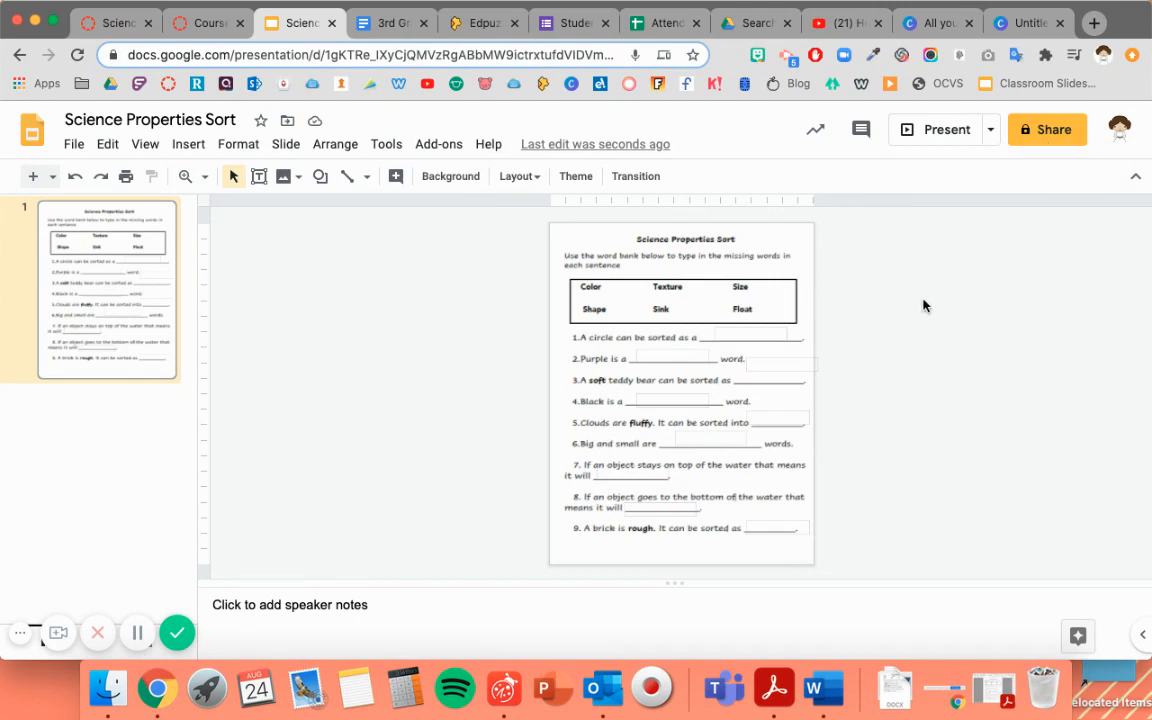
mouse_move(928, 324)
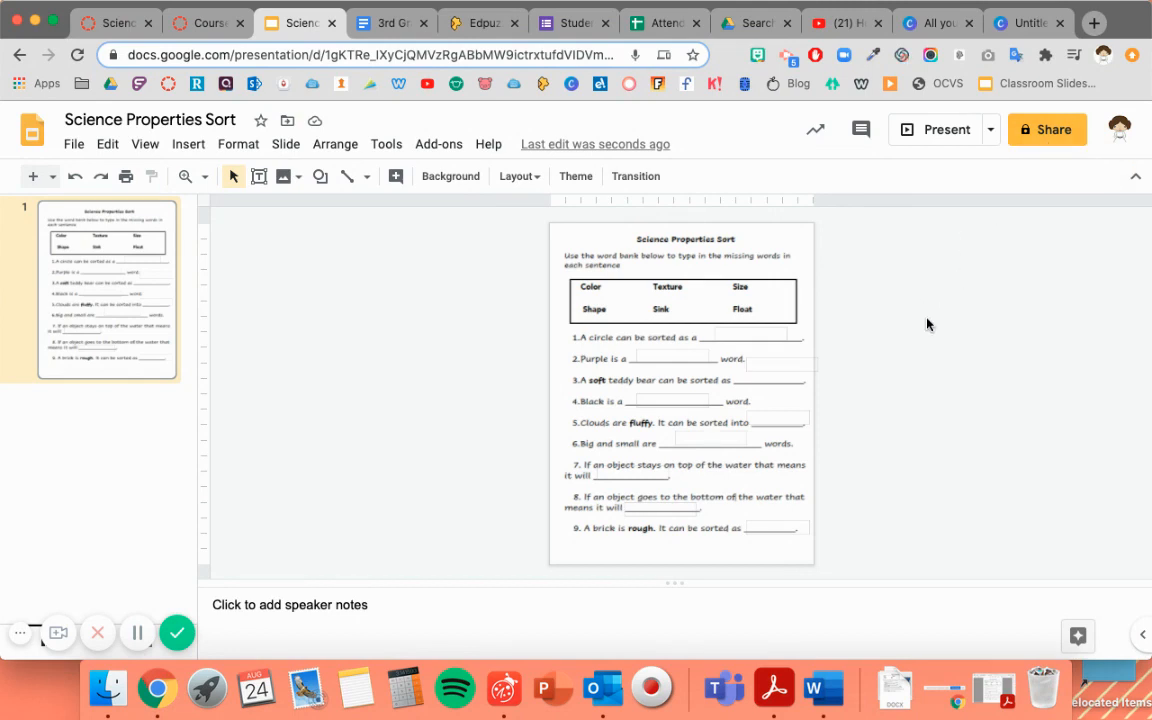
mouse_move(316, 300)
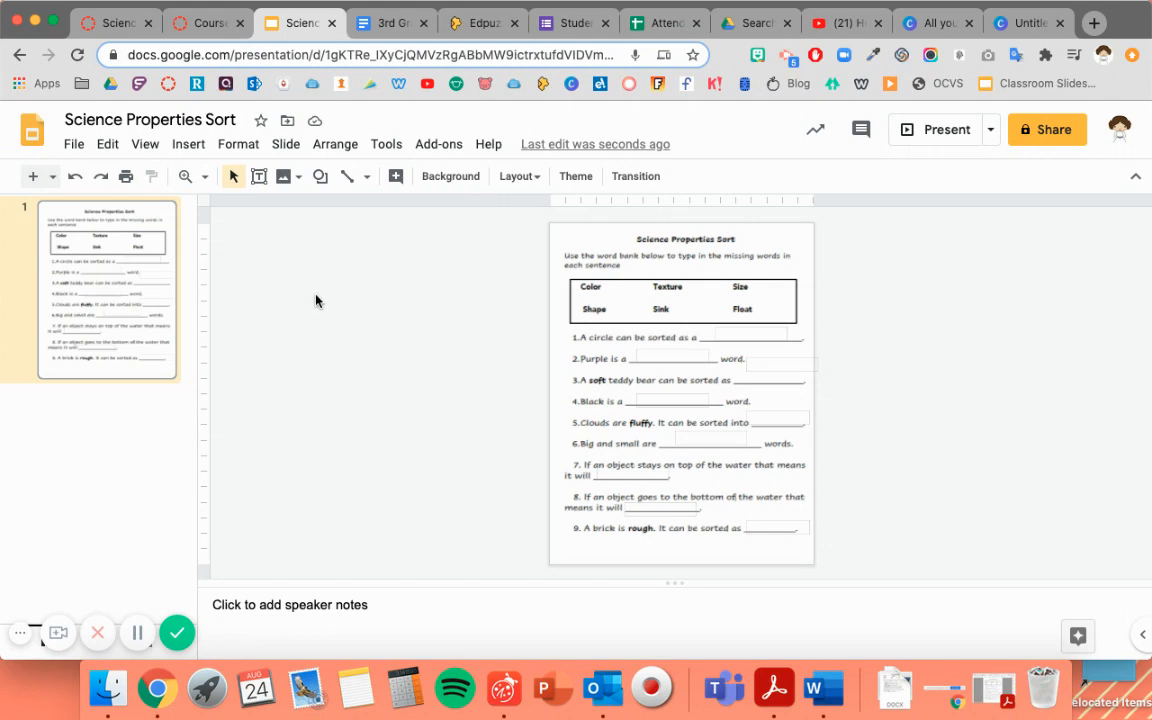
mouse_move(344, 360)
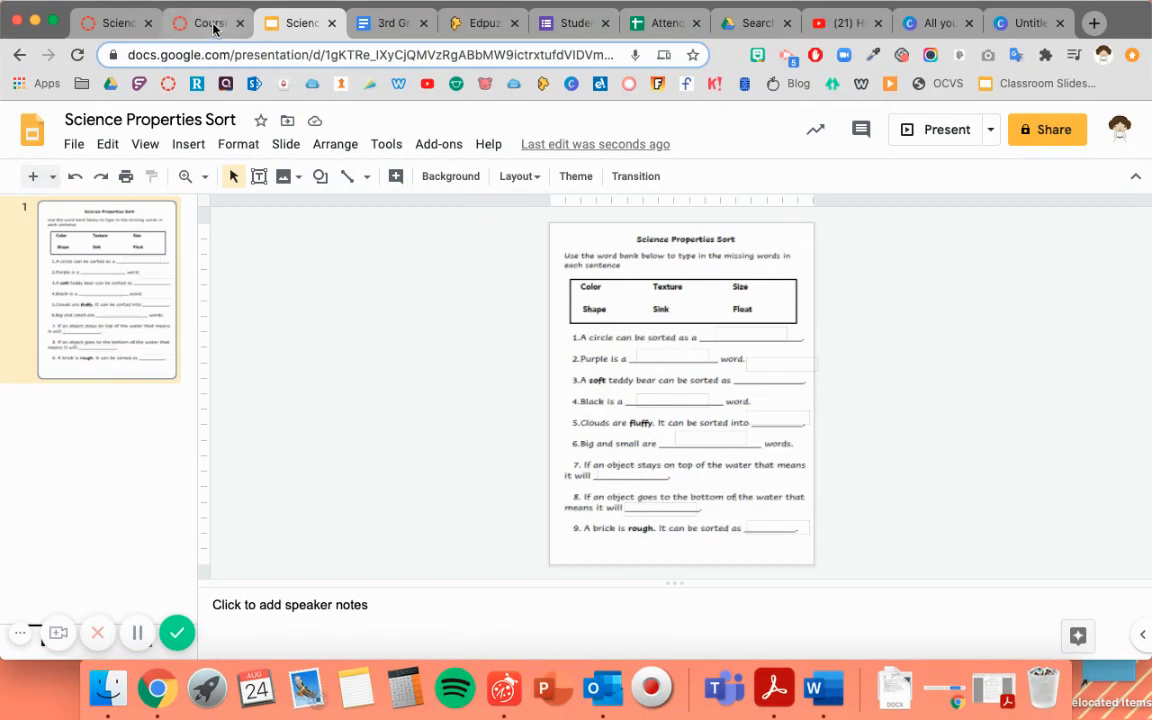
- Switch to the Canvas Science Grade Three Modules page and scroll to Week 3
left_click(208, 22)
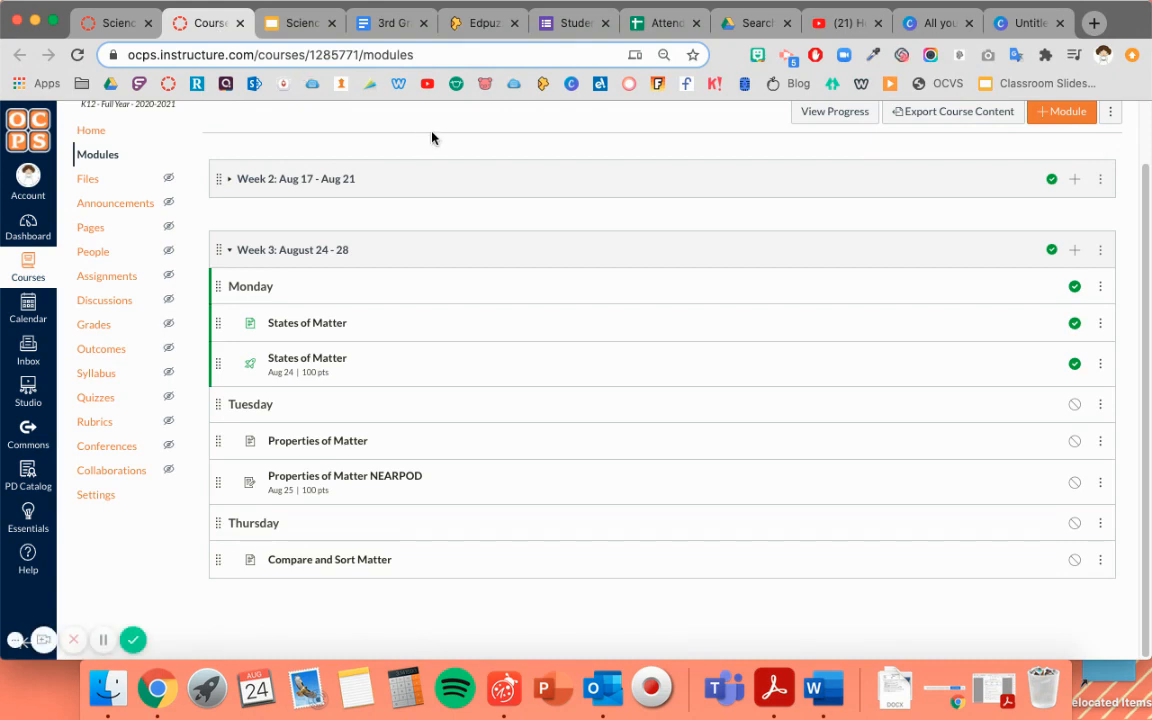
mouse_move(772, 332)
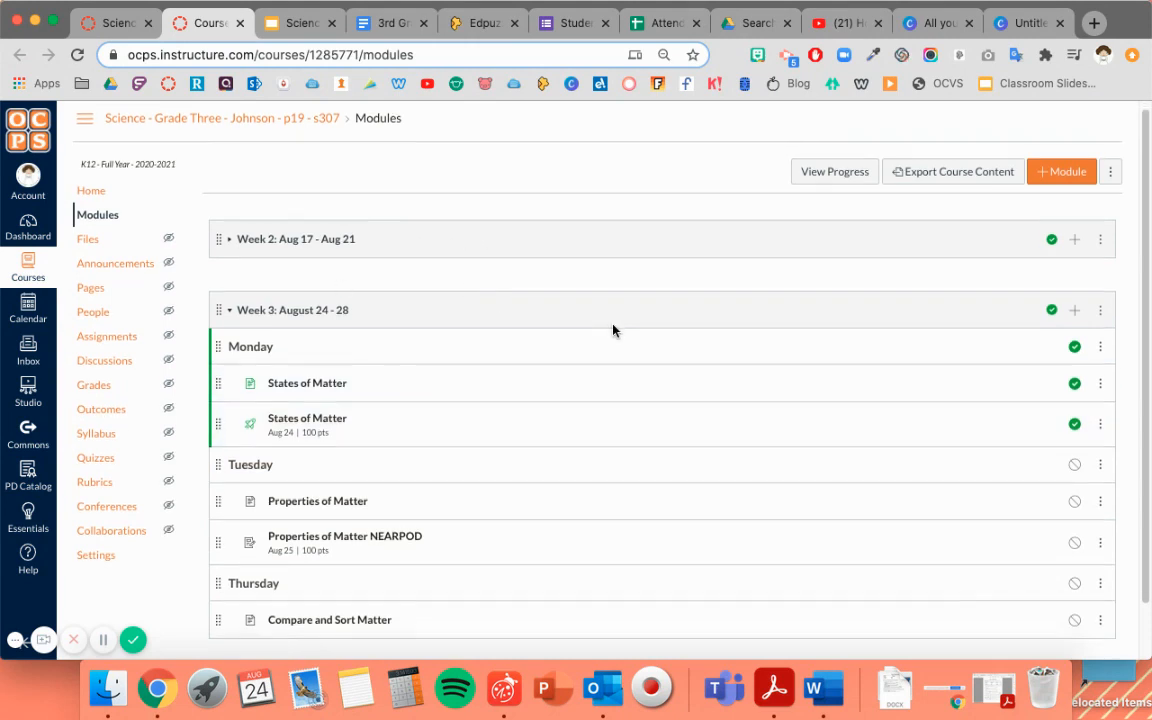
scroll("down", 3)
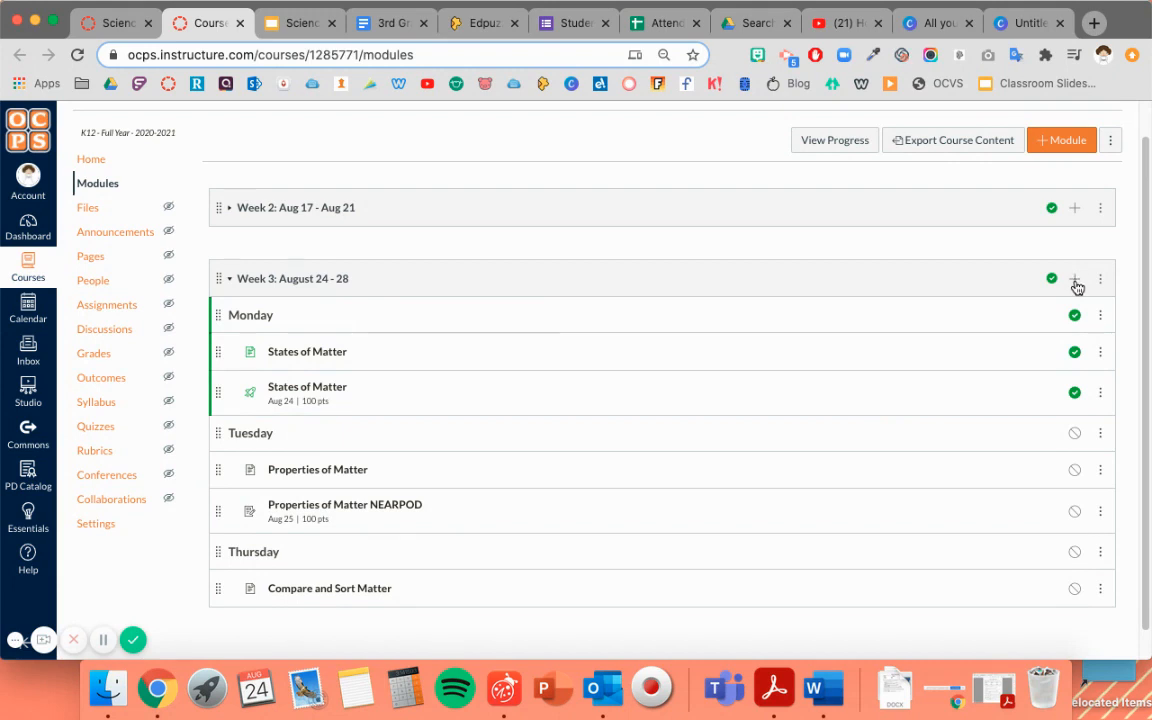
- Add a new assignment 'Science Properties Sort', indented one level, to the Week 3 module
left_click(1074, 278)
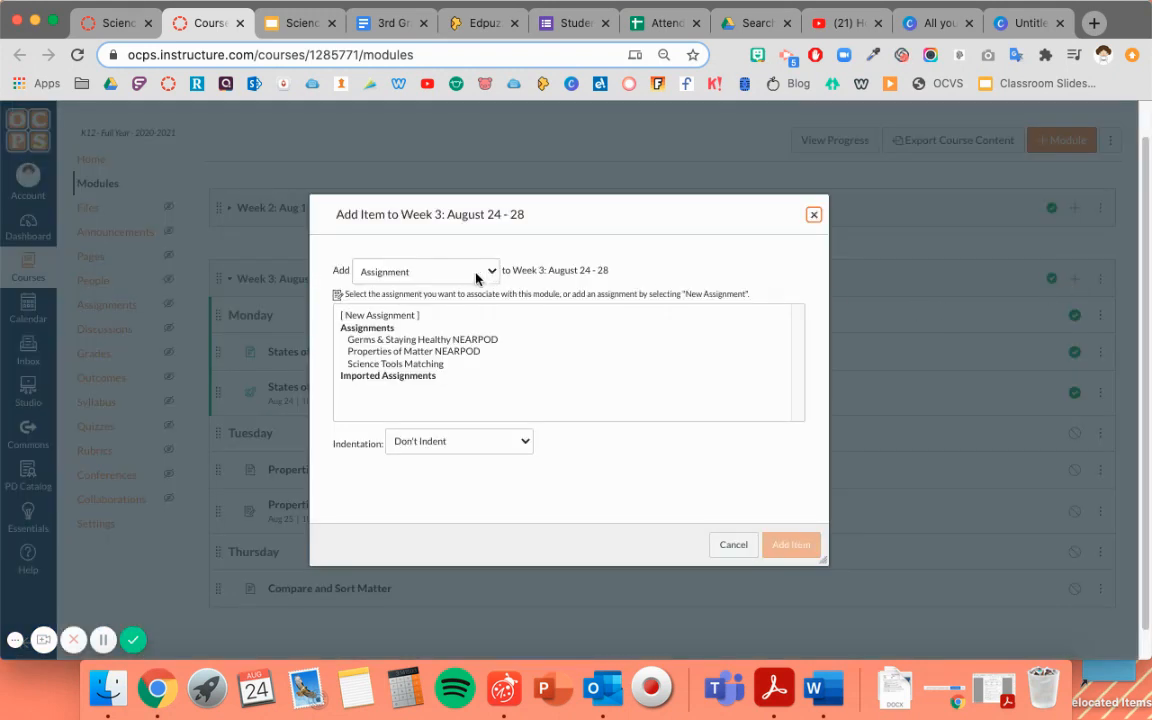
mouse_move(440, 280)
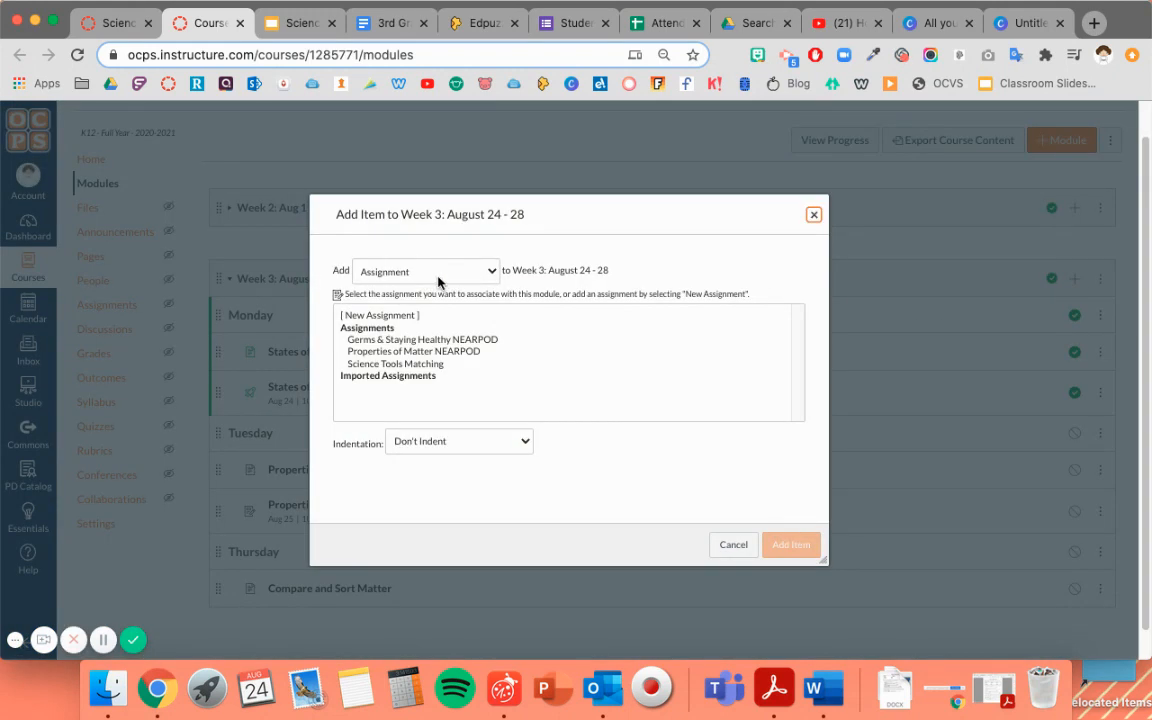
left_click(380, 316)
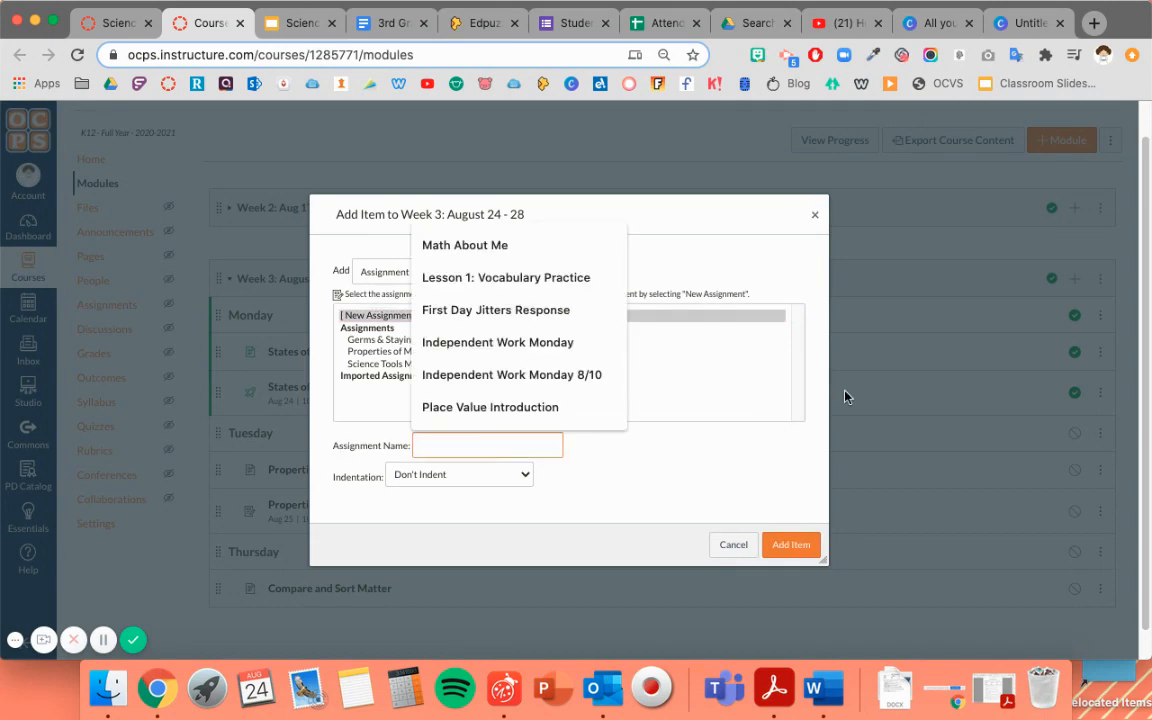
type("Compar")
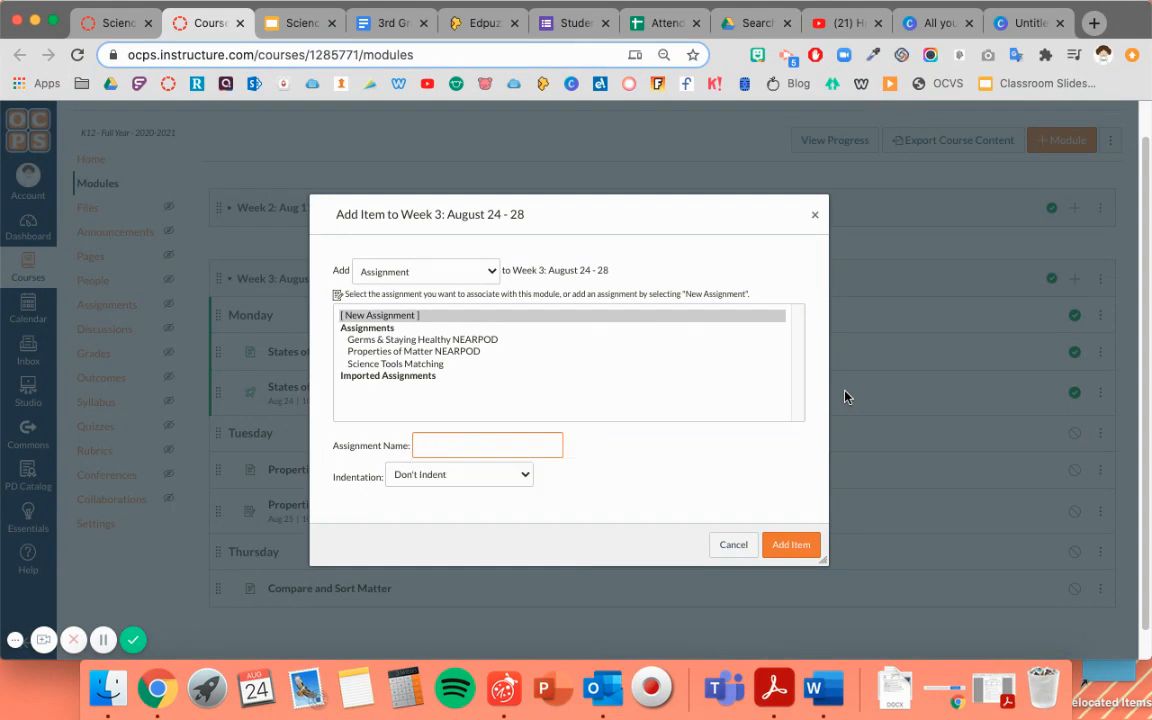
type("s")
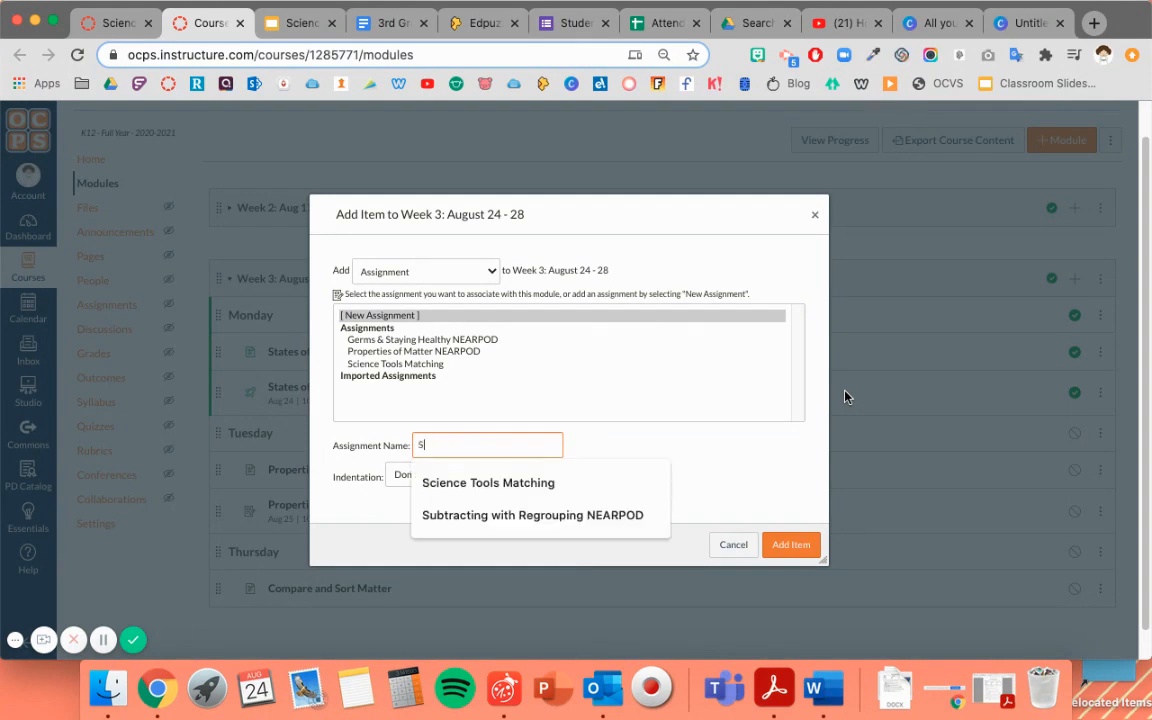
type("Science Properties Sort")
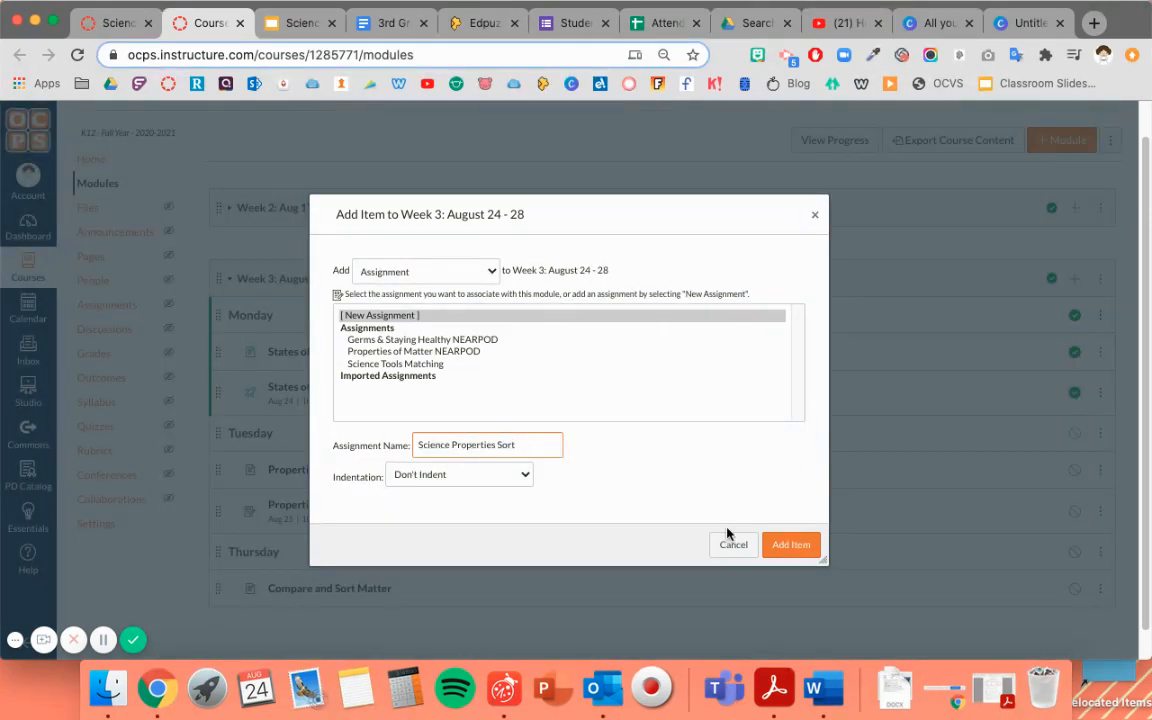
left_click(460, 474)
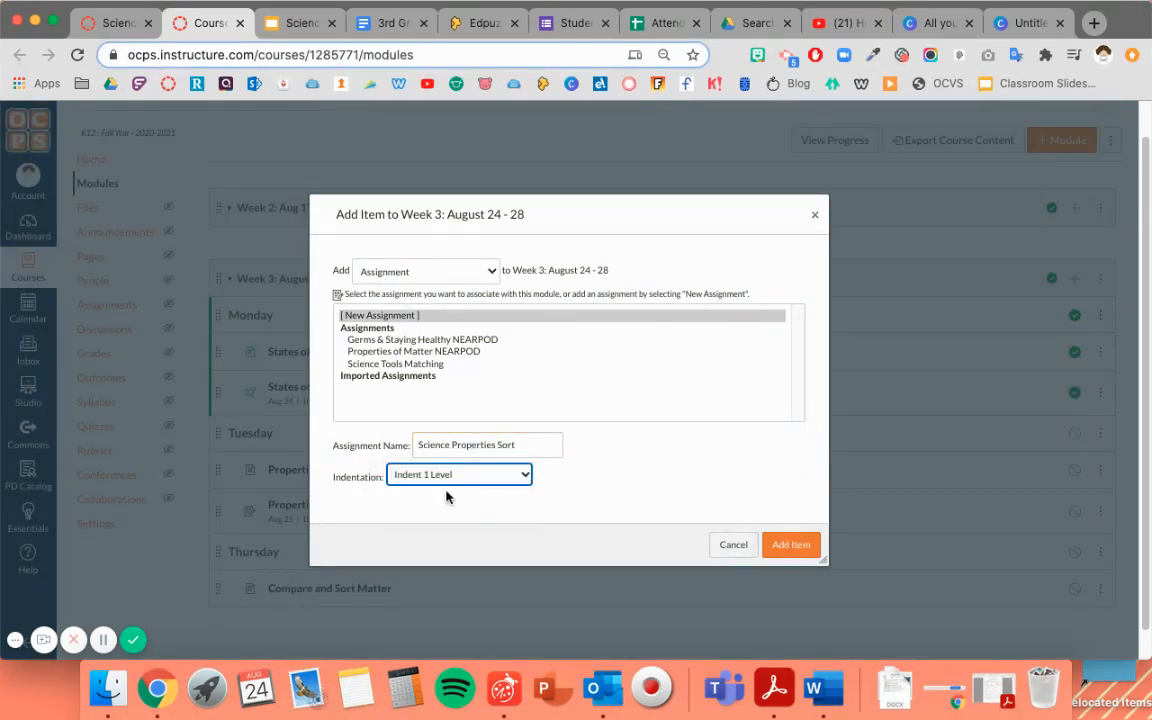
left_click(790, 544)
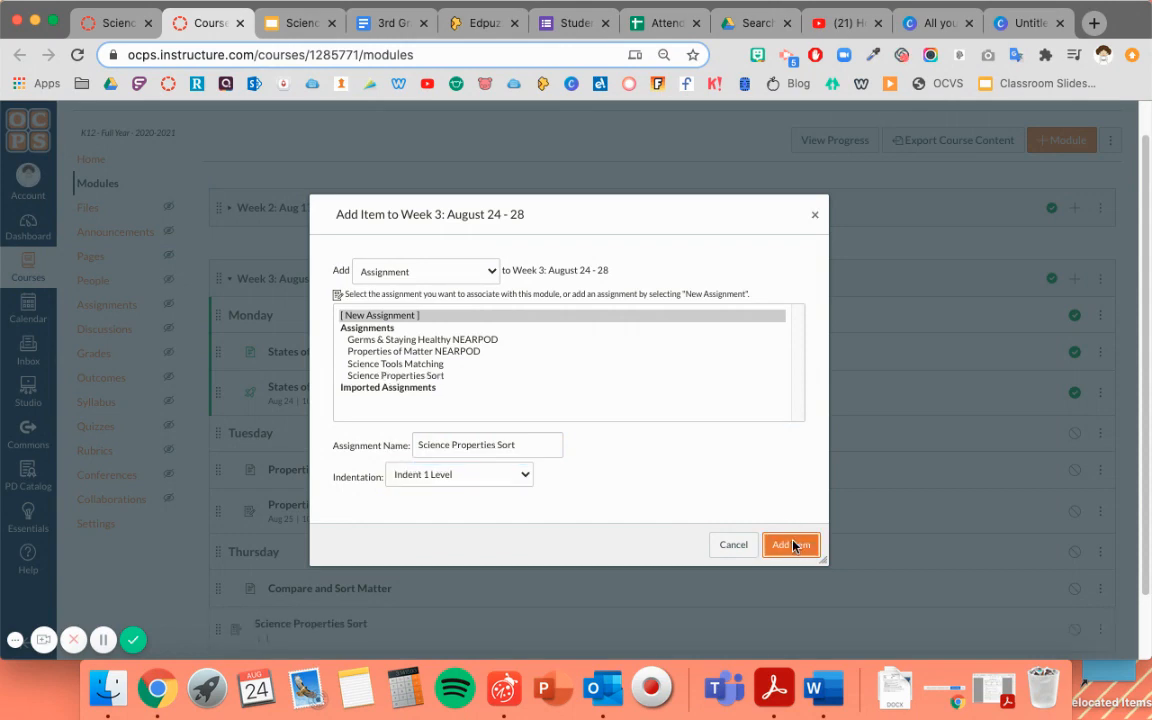
left_click(790, 544)
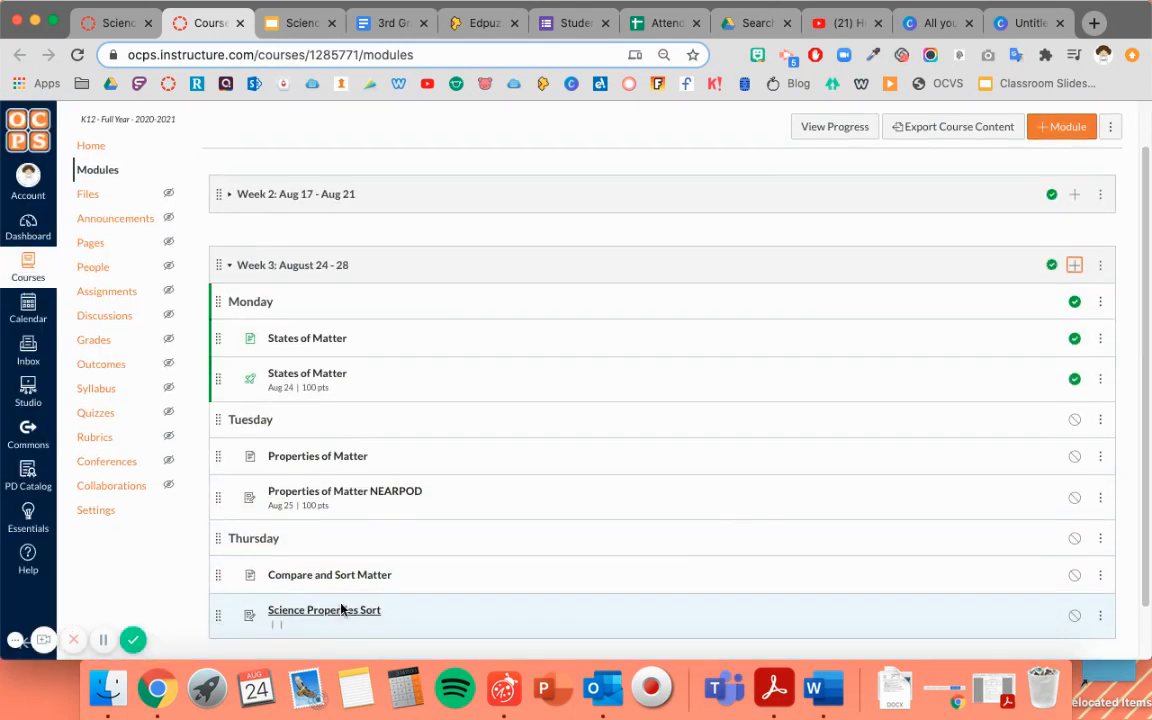
- Open the Science Properties Sort assignment from the module and begin editing it
left_click(324, 612)
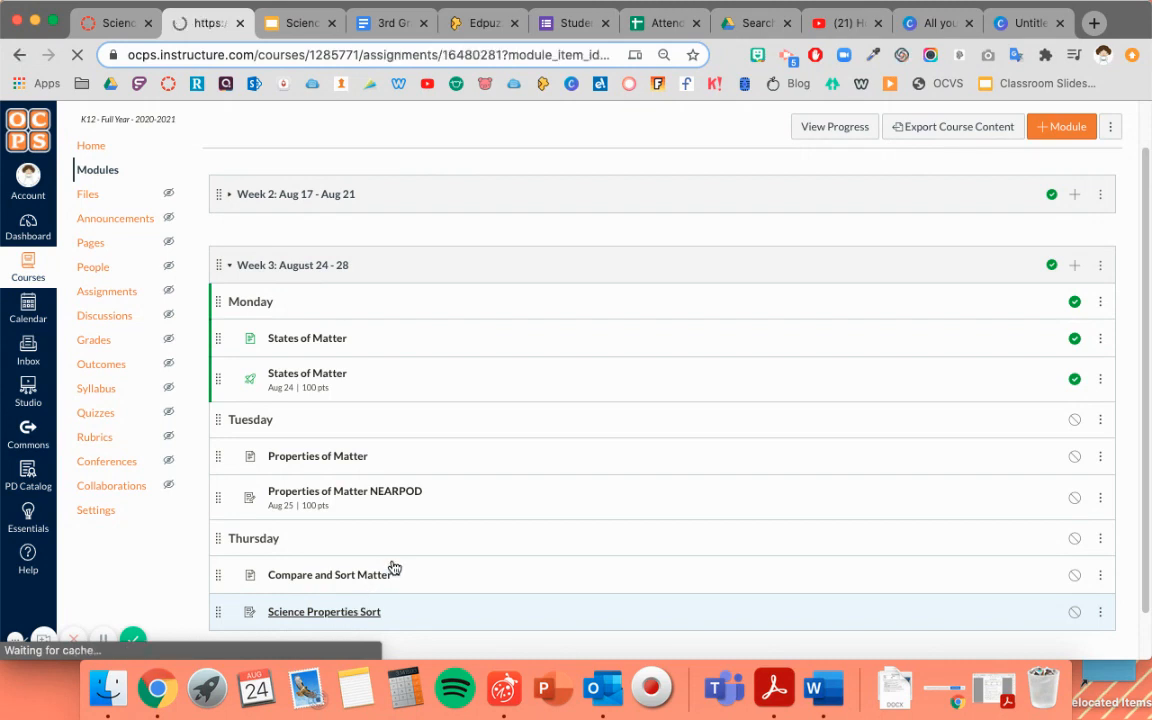
mouse_move(404, 528)
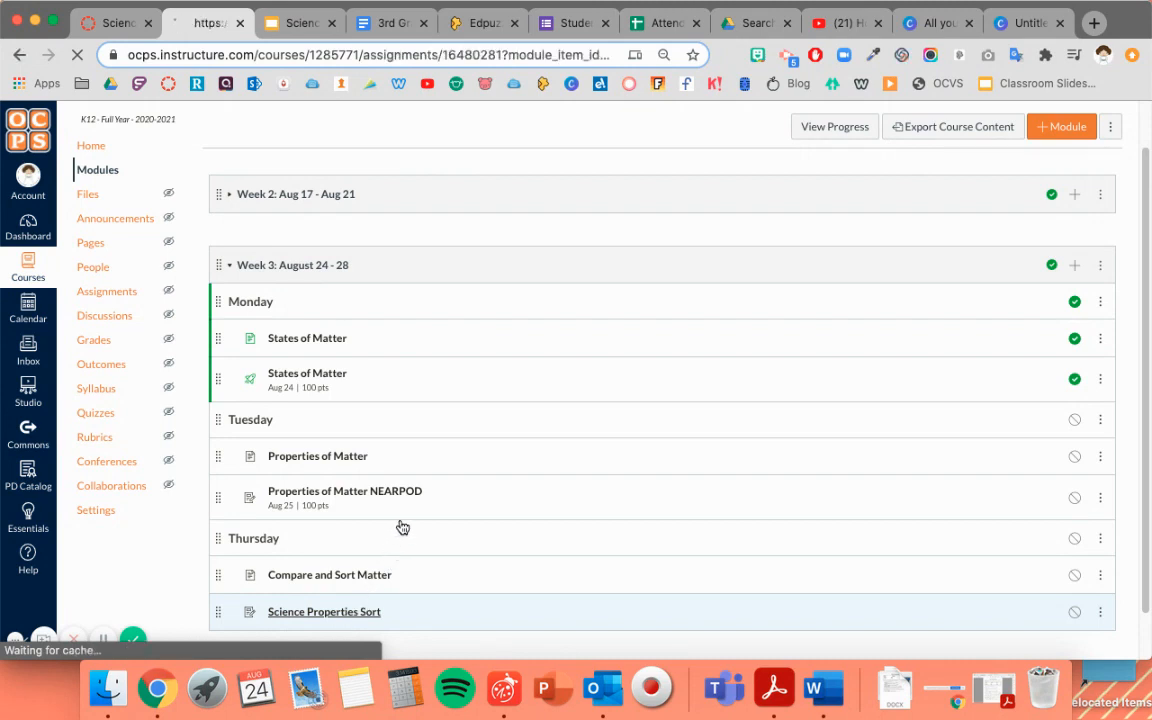
left_click(324, 612)
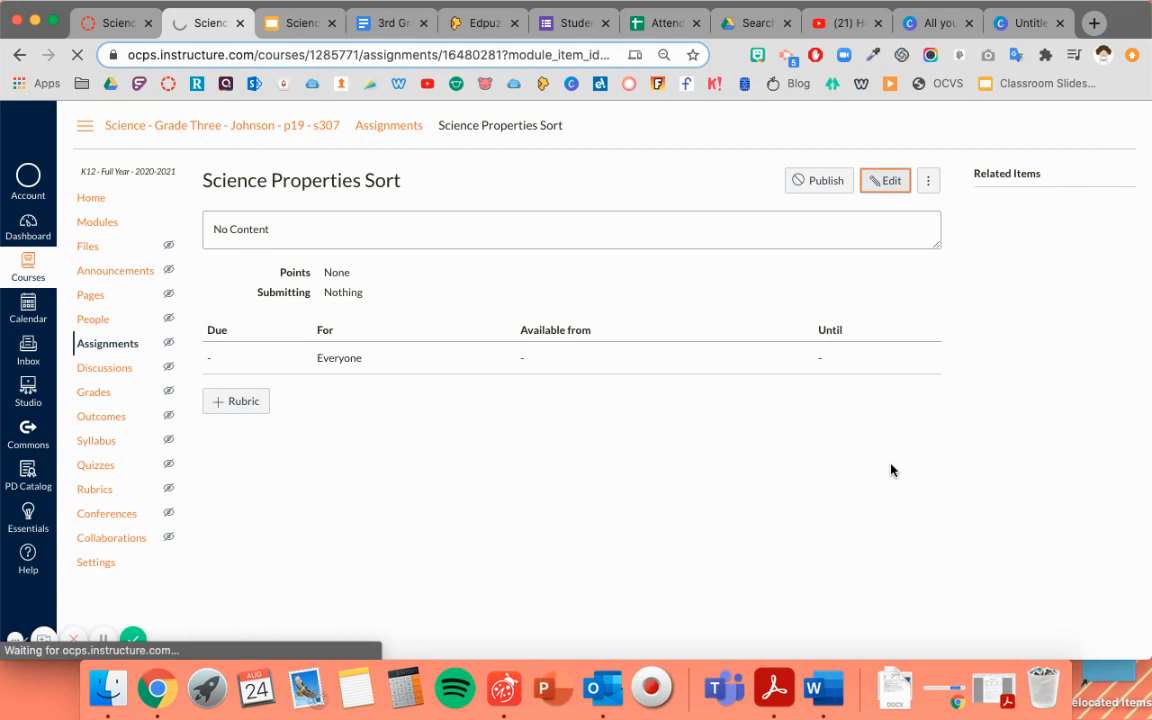
left_click(884, 180)
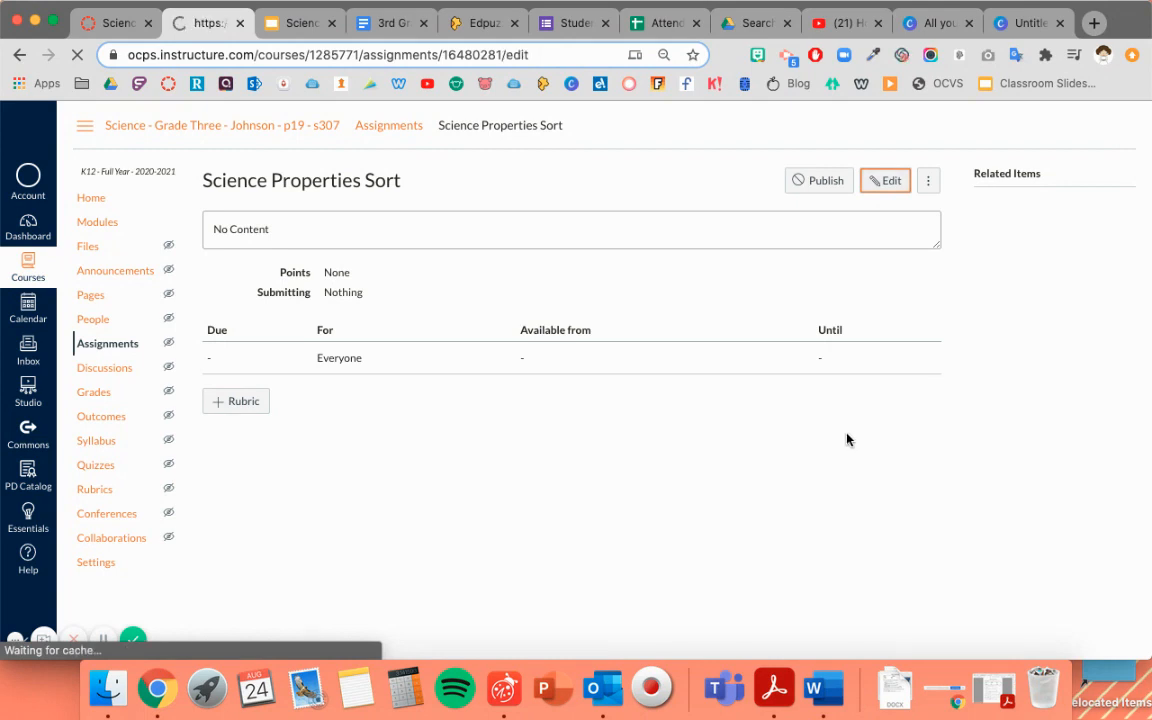
- Focus the empty description of the Science Properties Sort edit form and move down to its settings
left_click(884, 180)
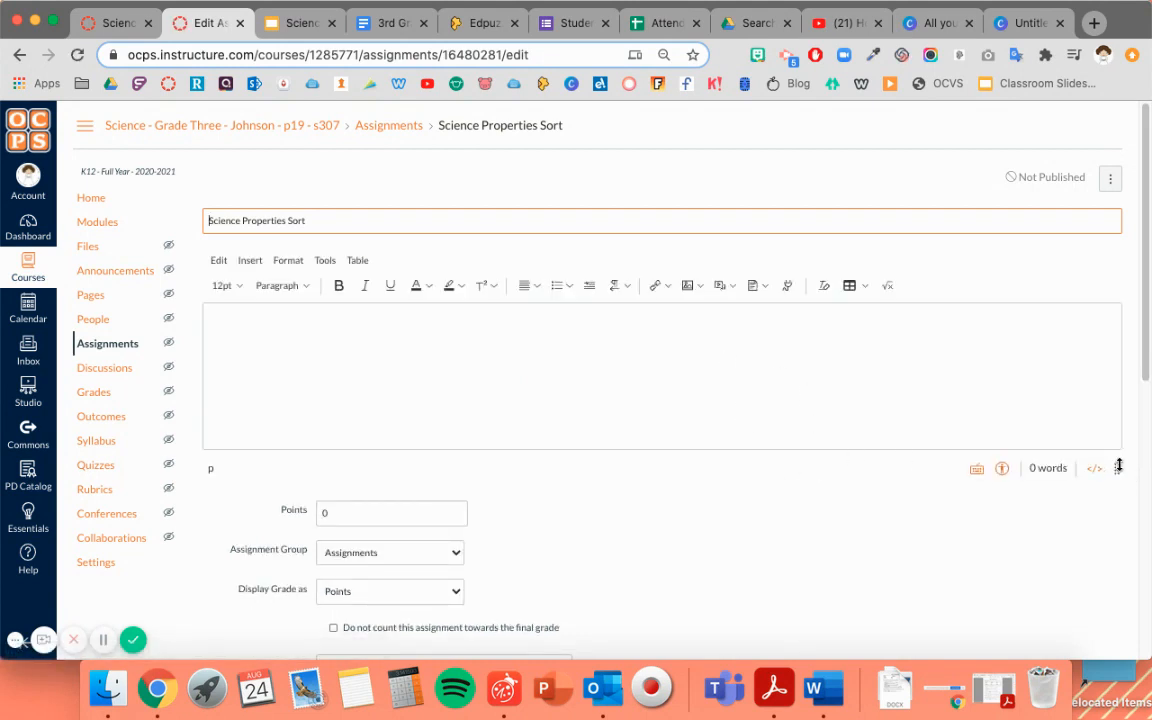
mouse_move(800, 384)
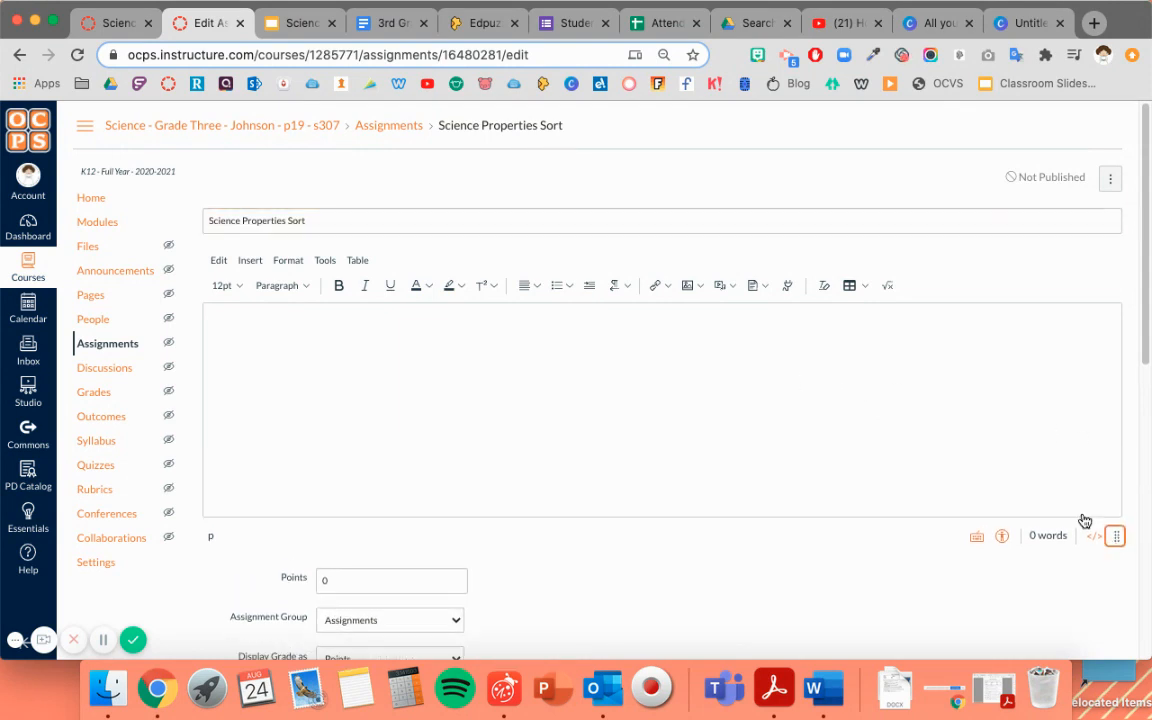
left_click(444, 412)
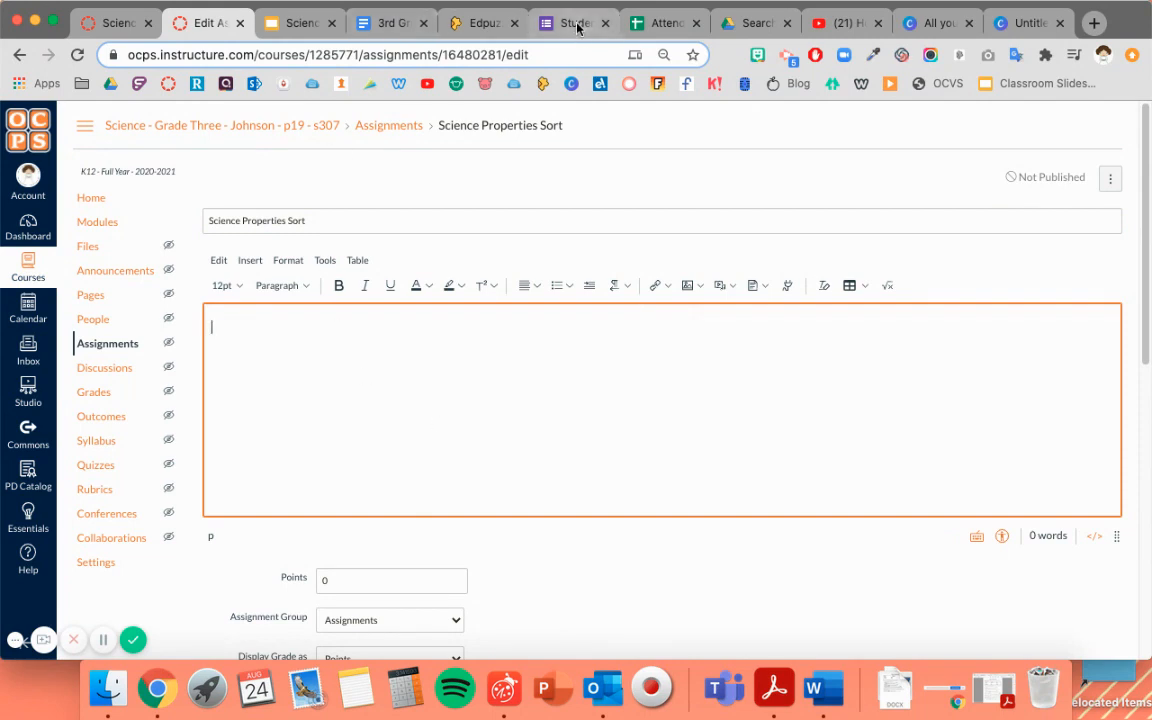
scroll("down", 3)
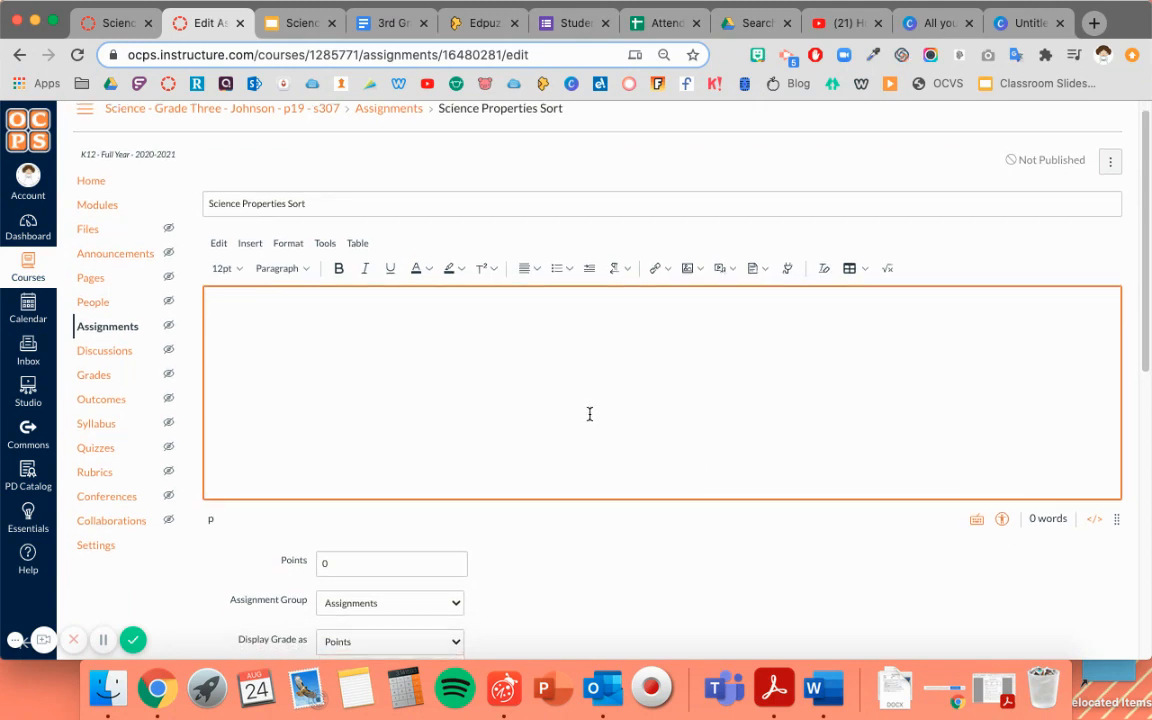
mouse_move(304, 368)
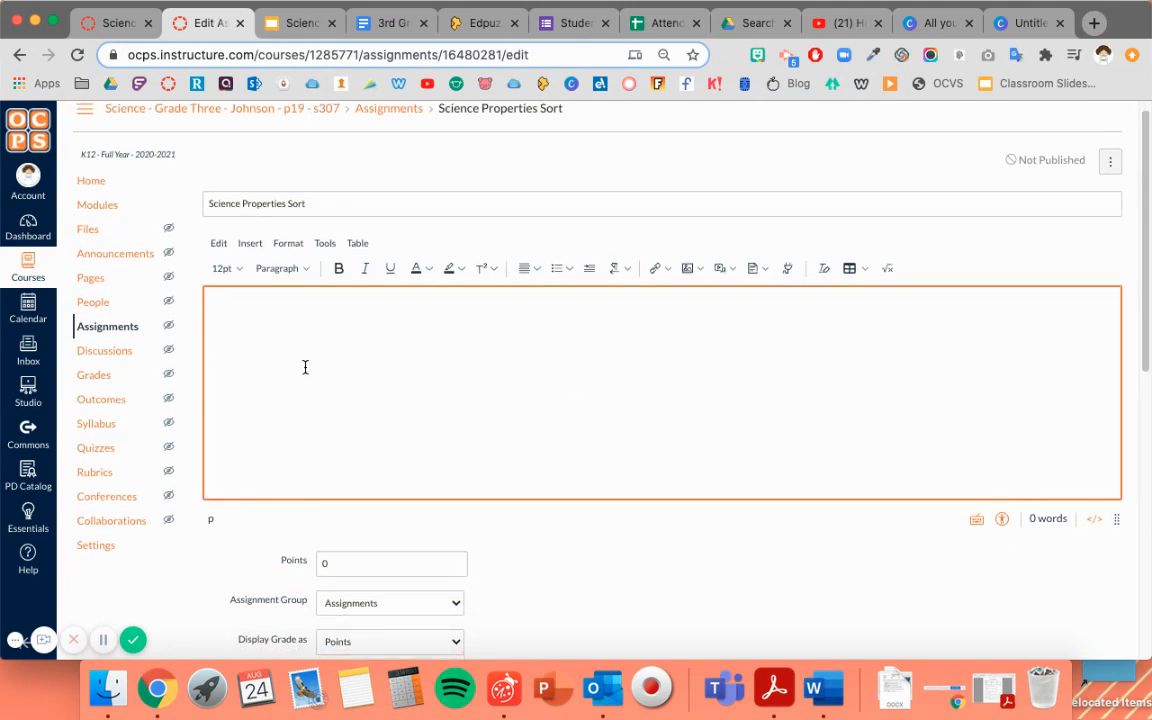
mouse_move(316, 368)
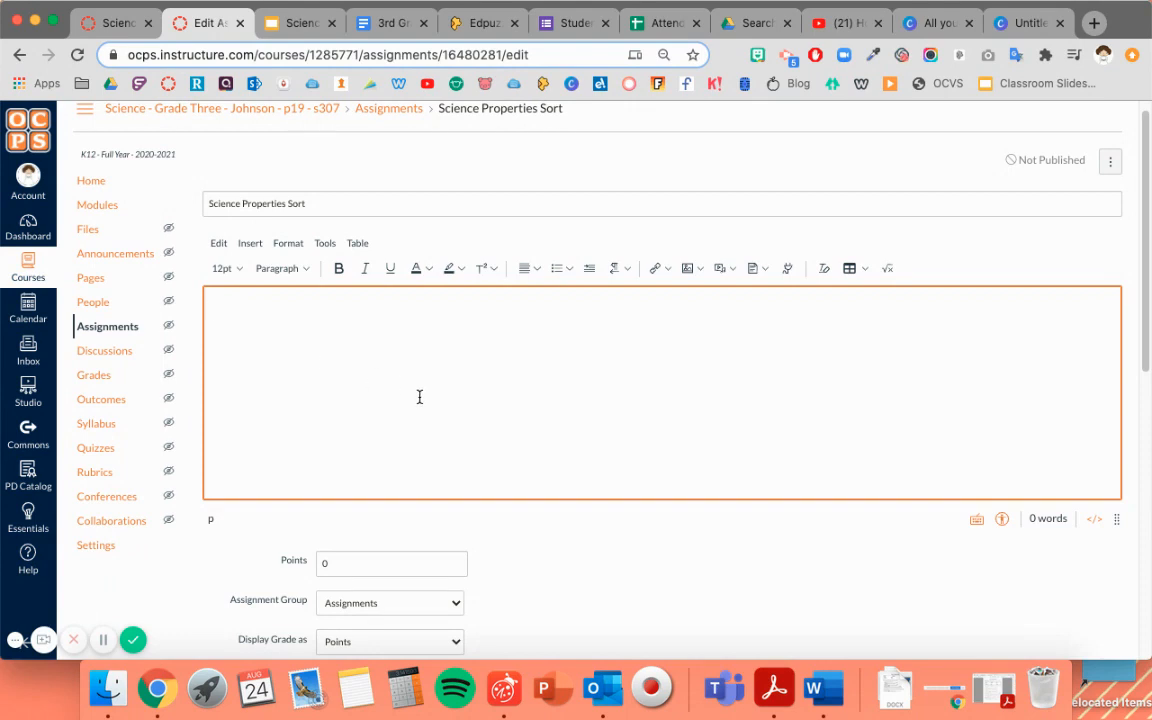
mouse_move(512, 376)
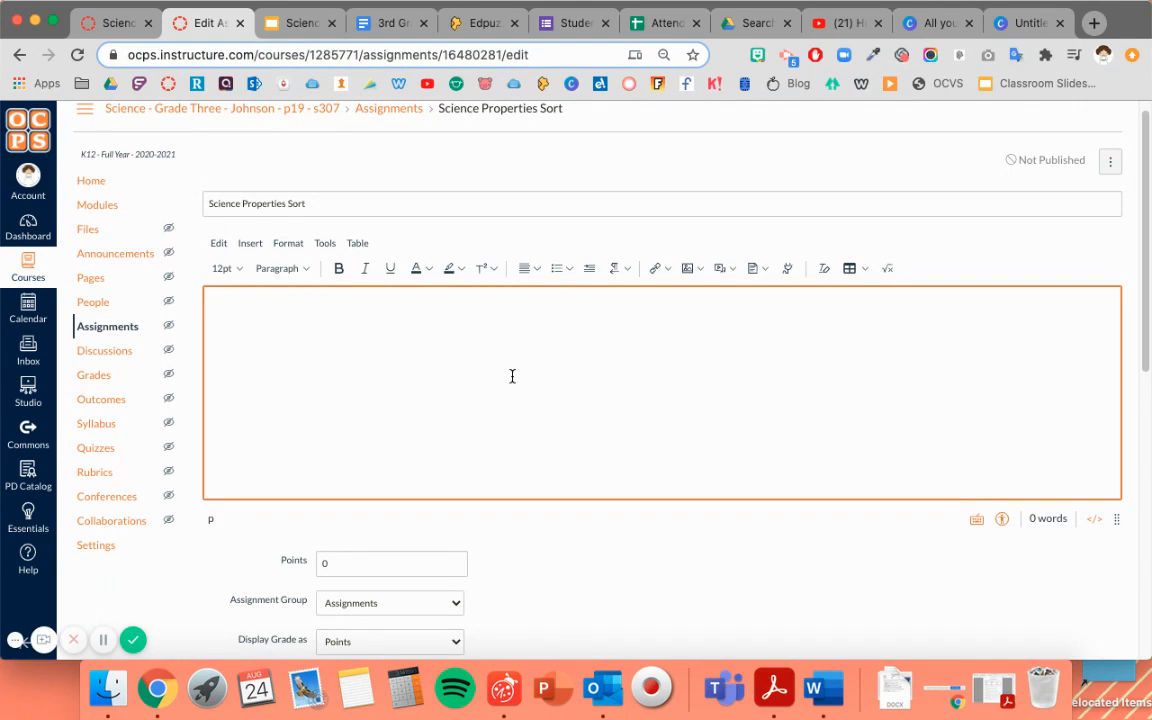
mouse_move(532, 352)
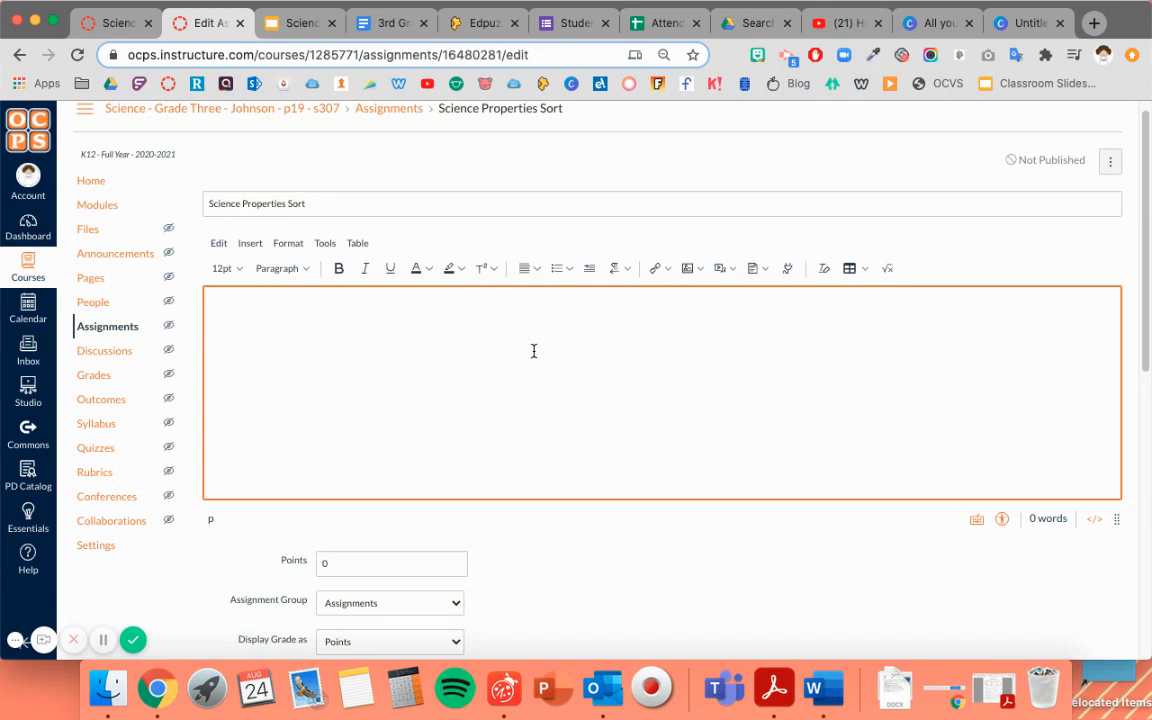
mouse_move(512, 368)
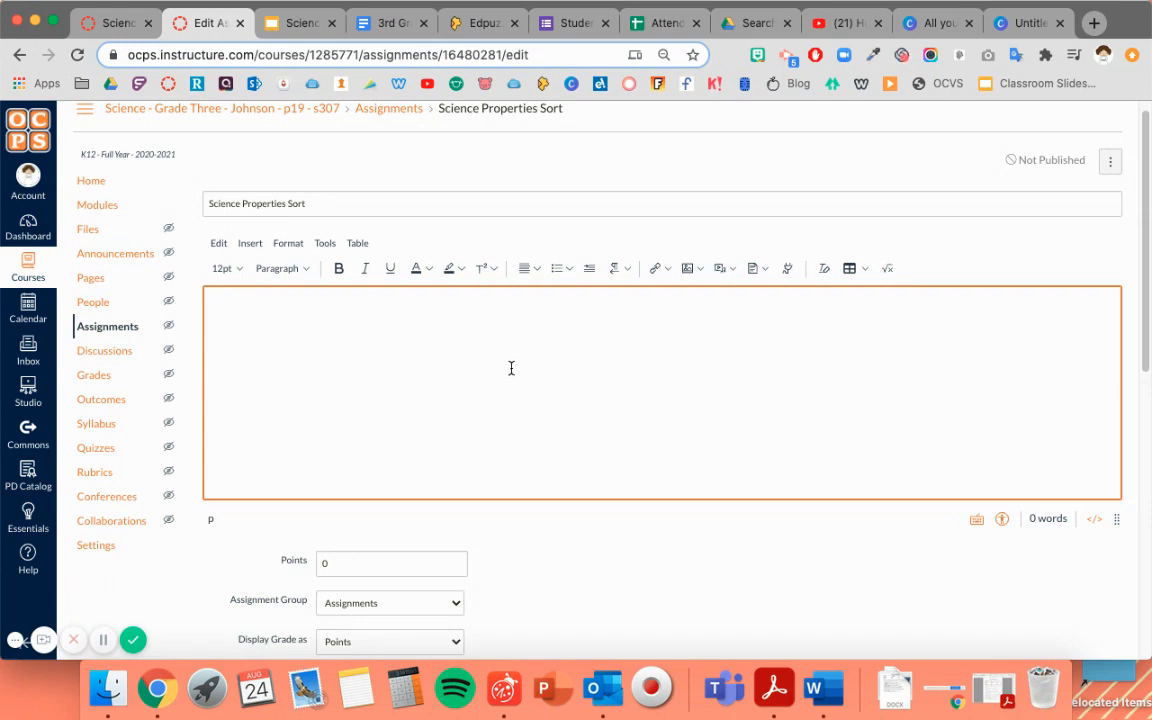
scroll("down", 3)
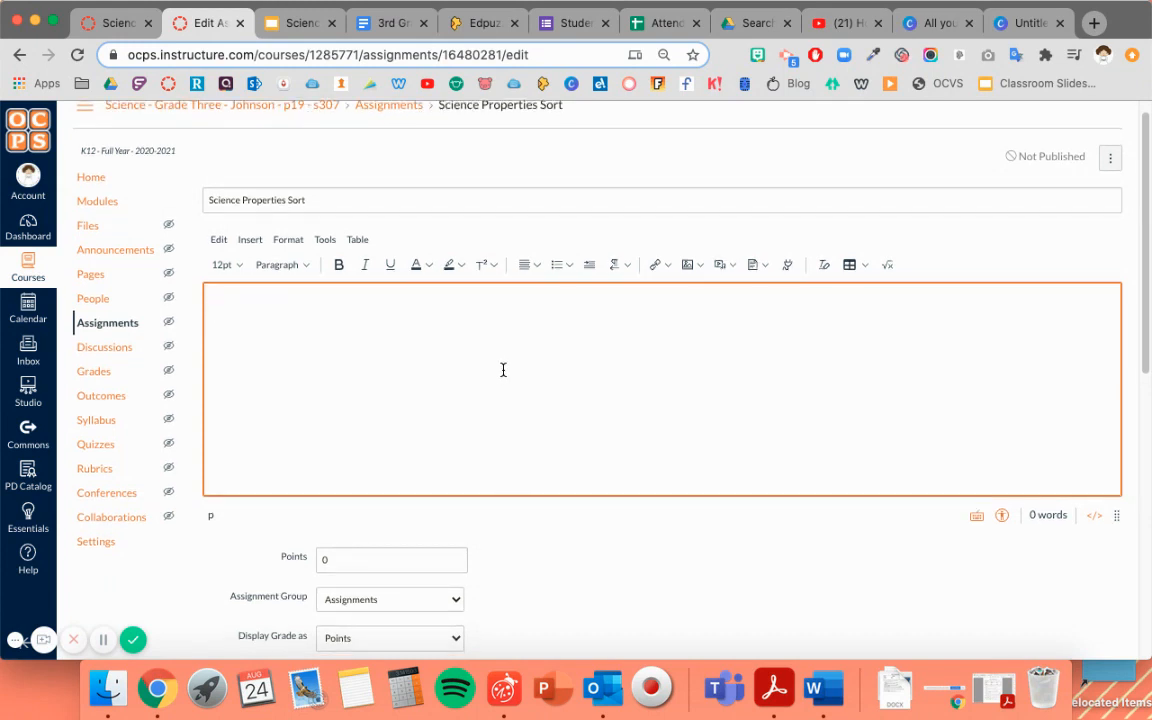
mouse_move(588, 414)
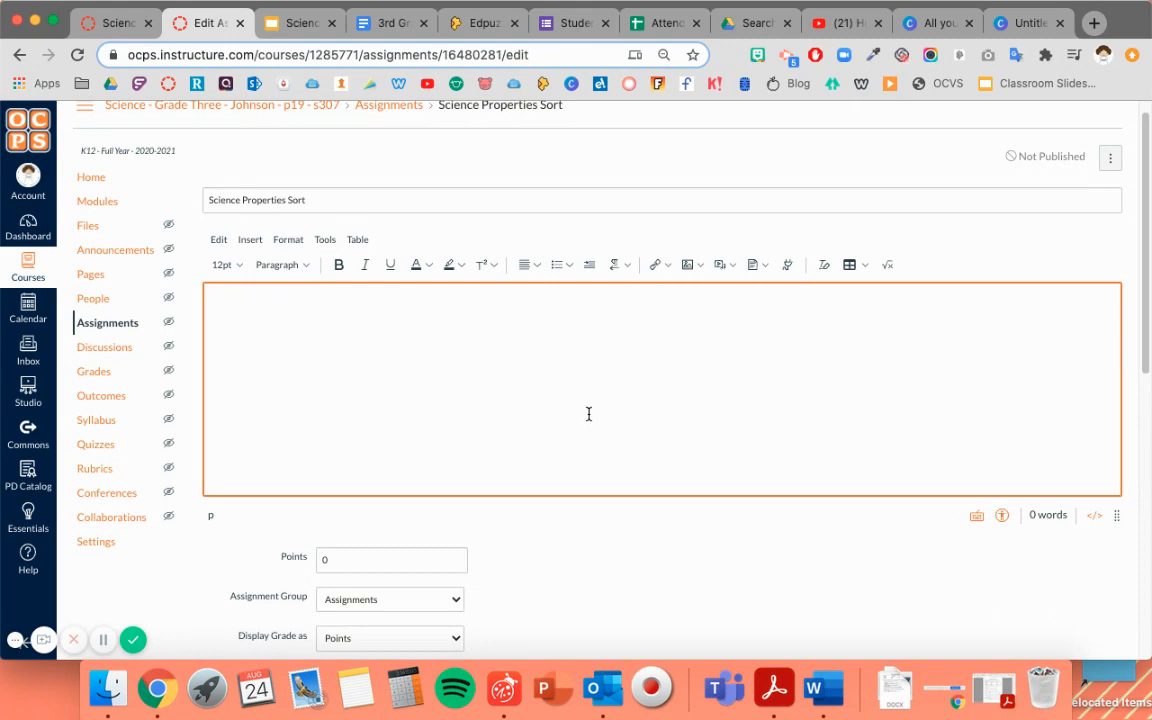
left_click(532, 440)
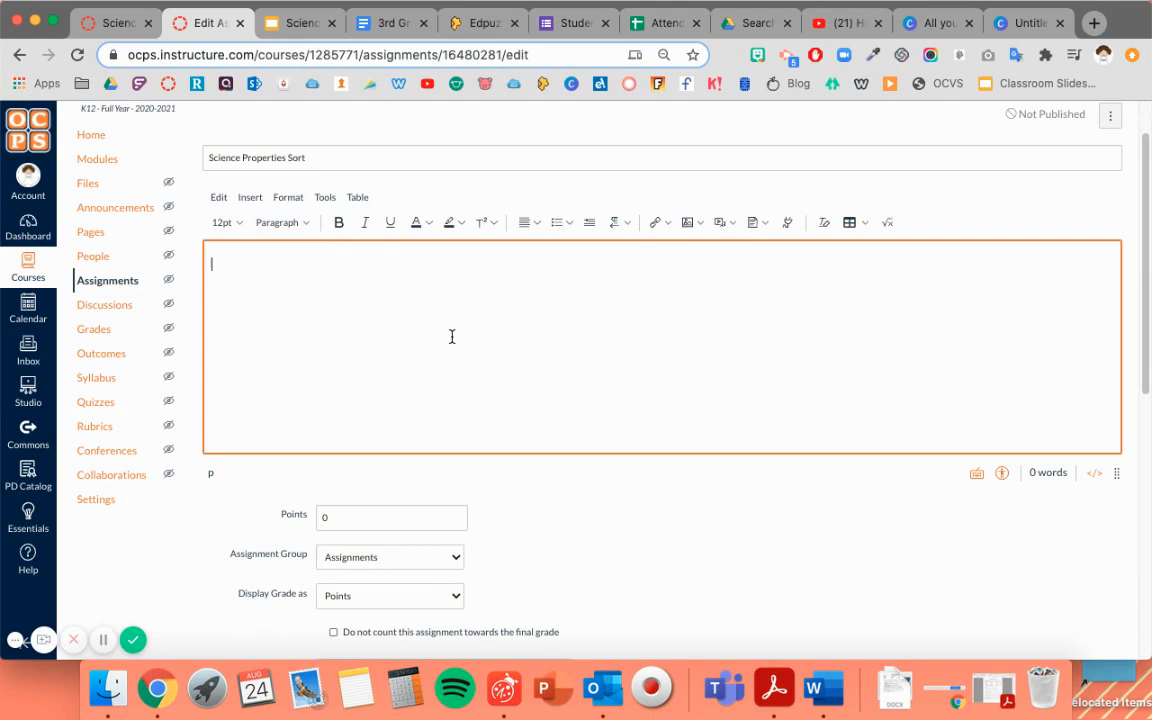
scroll("down", 3)
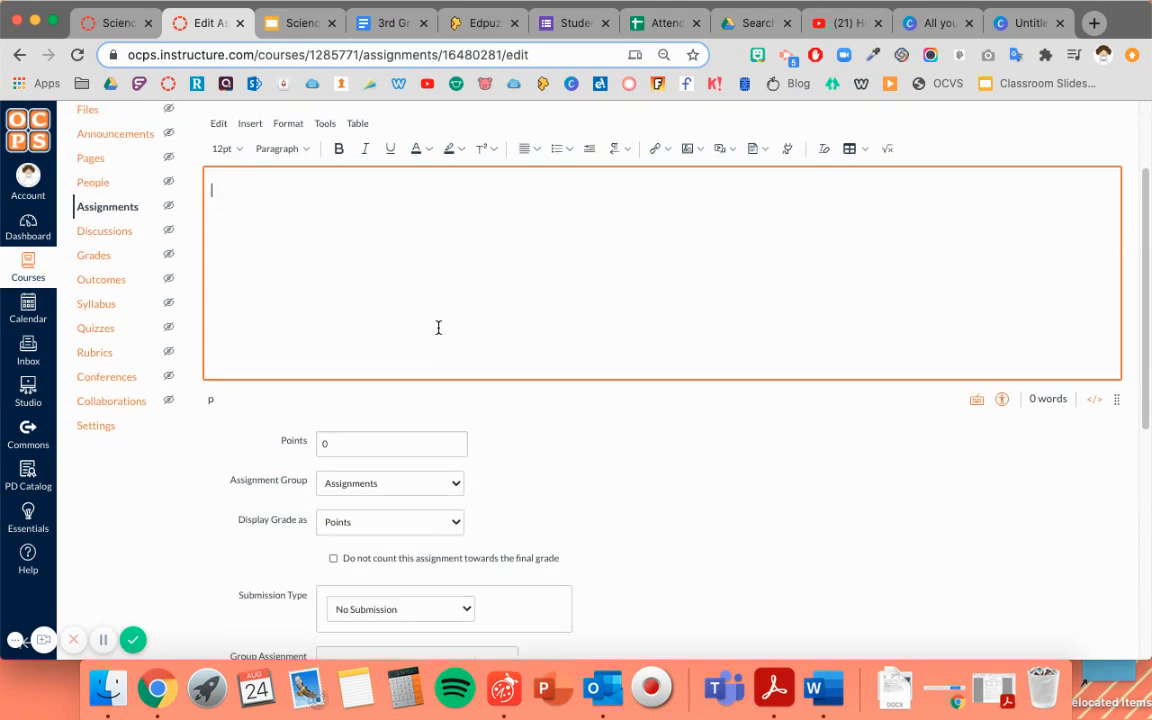
scroll("down", 3)
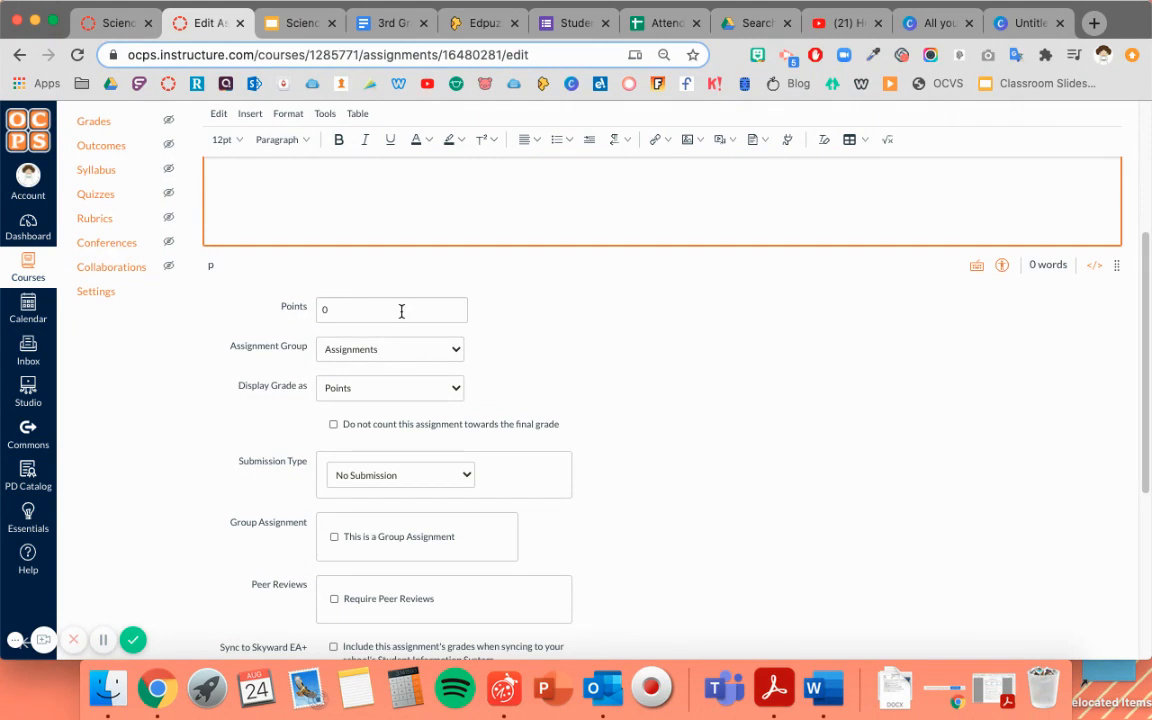
- Keep Display Grade as Points and bring up the Submission Type choices
scroll("down", 3)
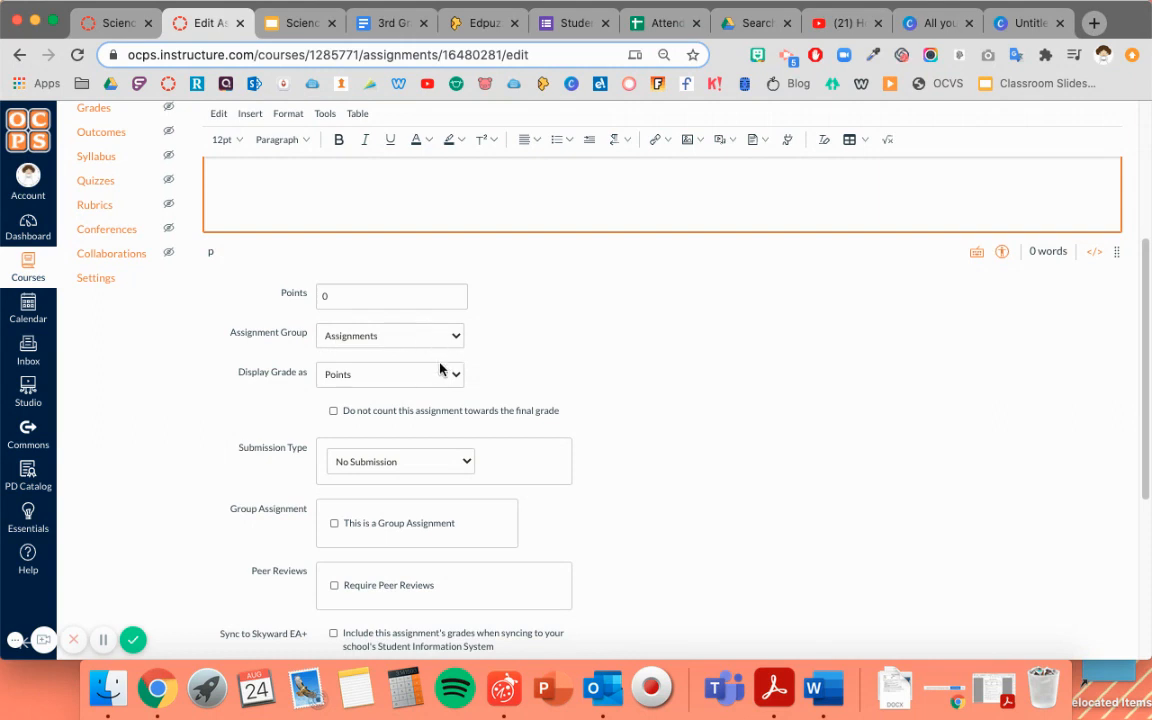
left_click(388, 374)
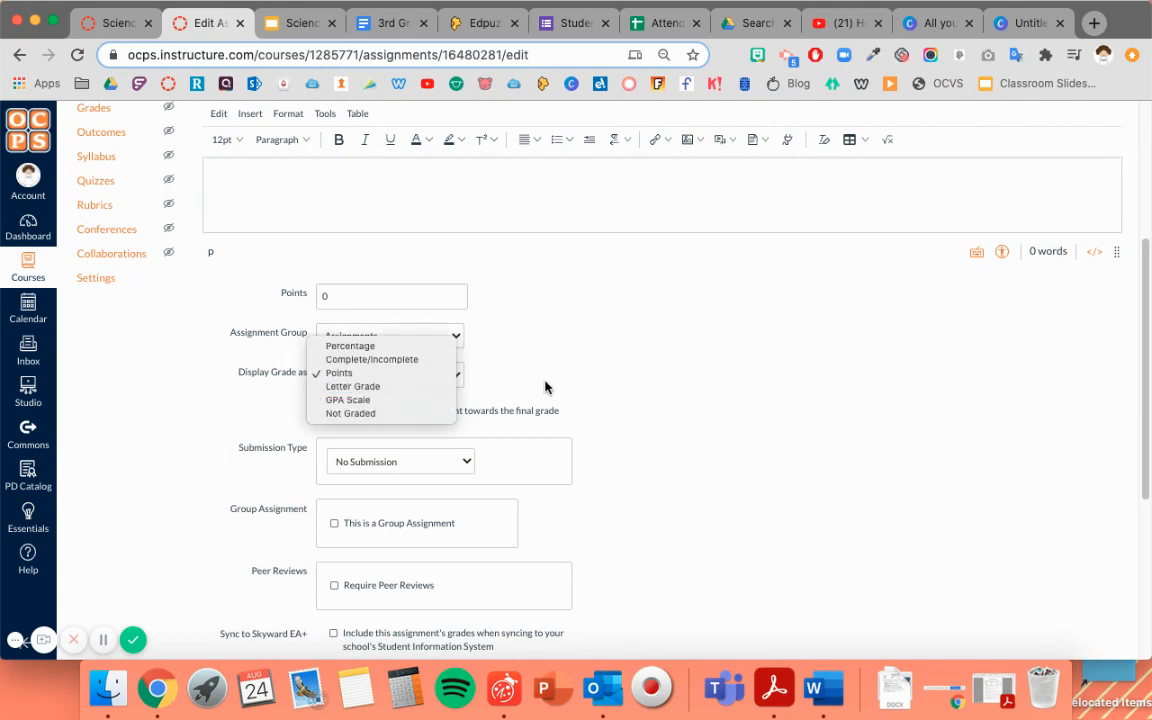
left_click(340, 372)
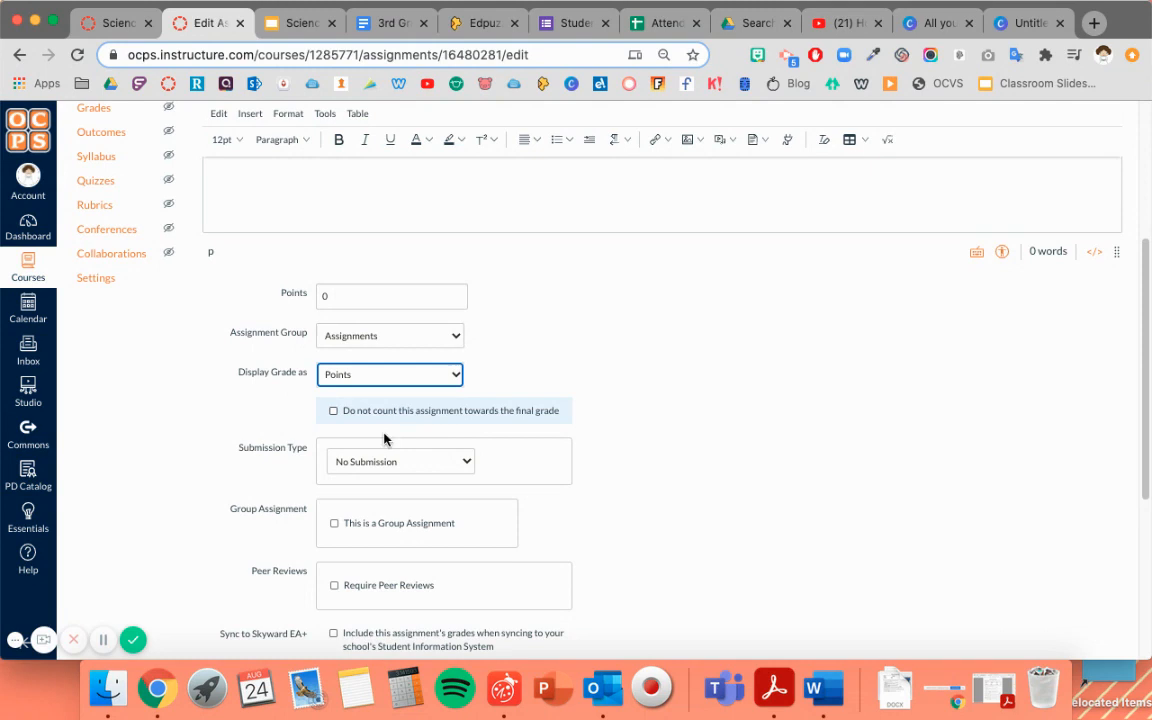
scroll("down", 3)
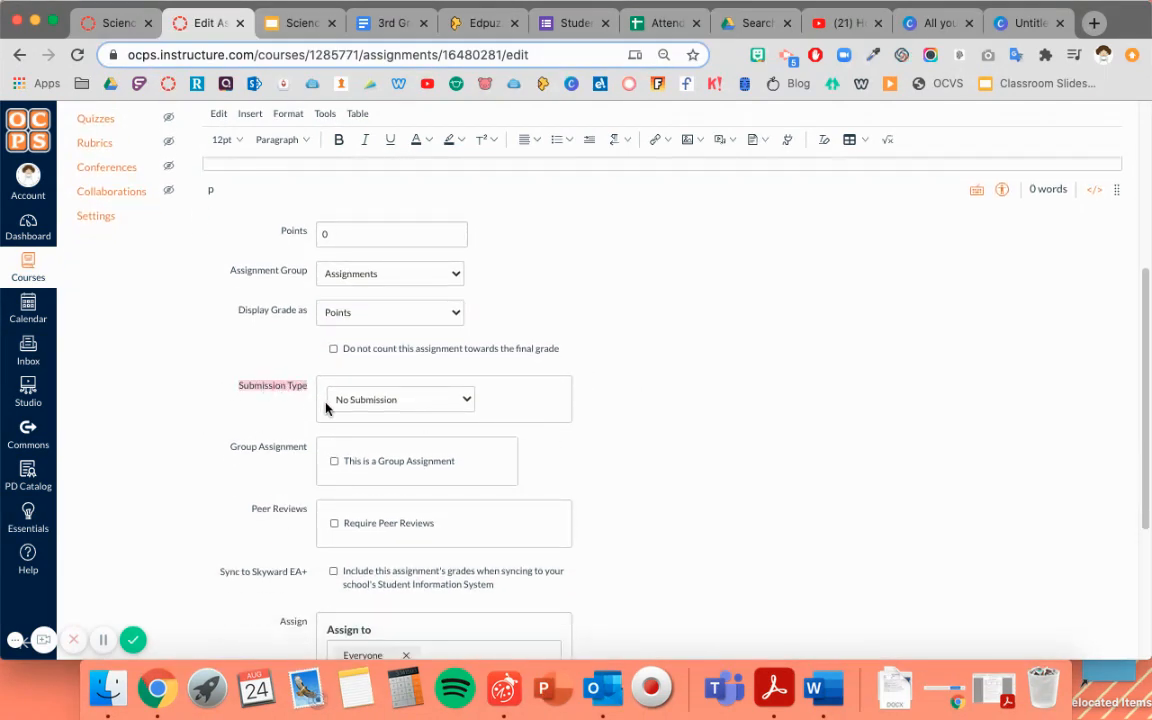
mouse_move(292, 420)
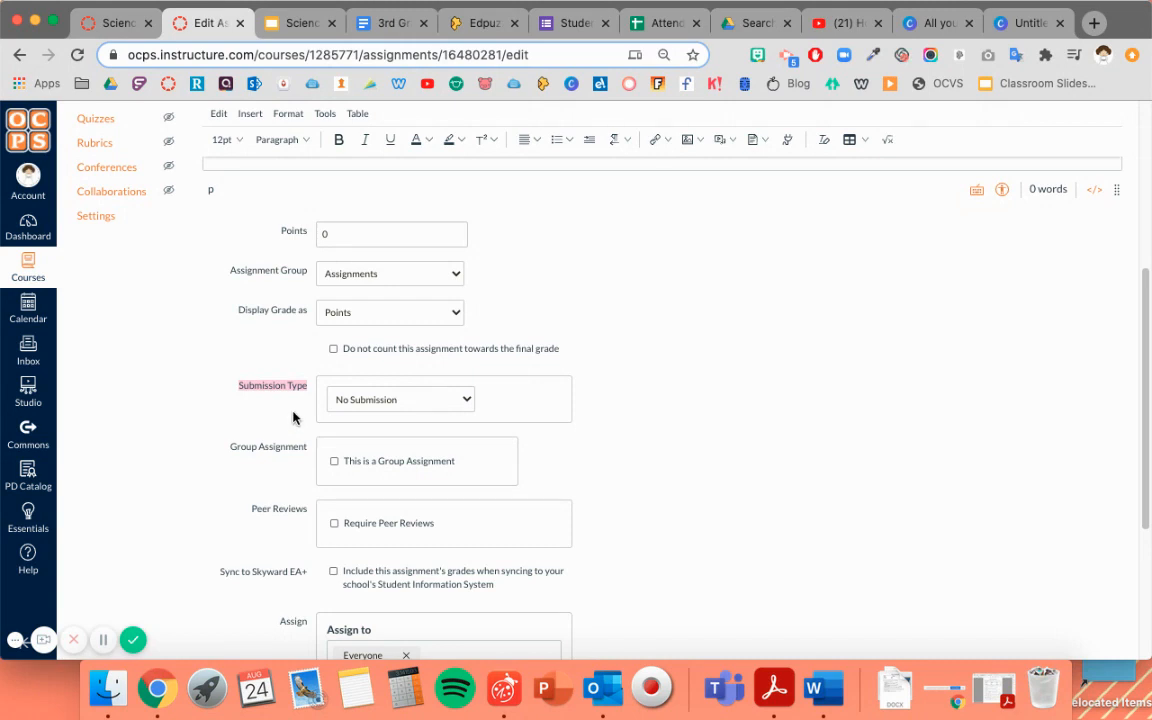
mouse_move(298, 416)
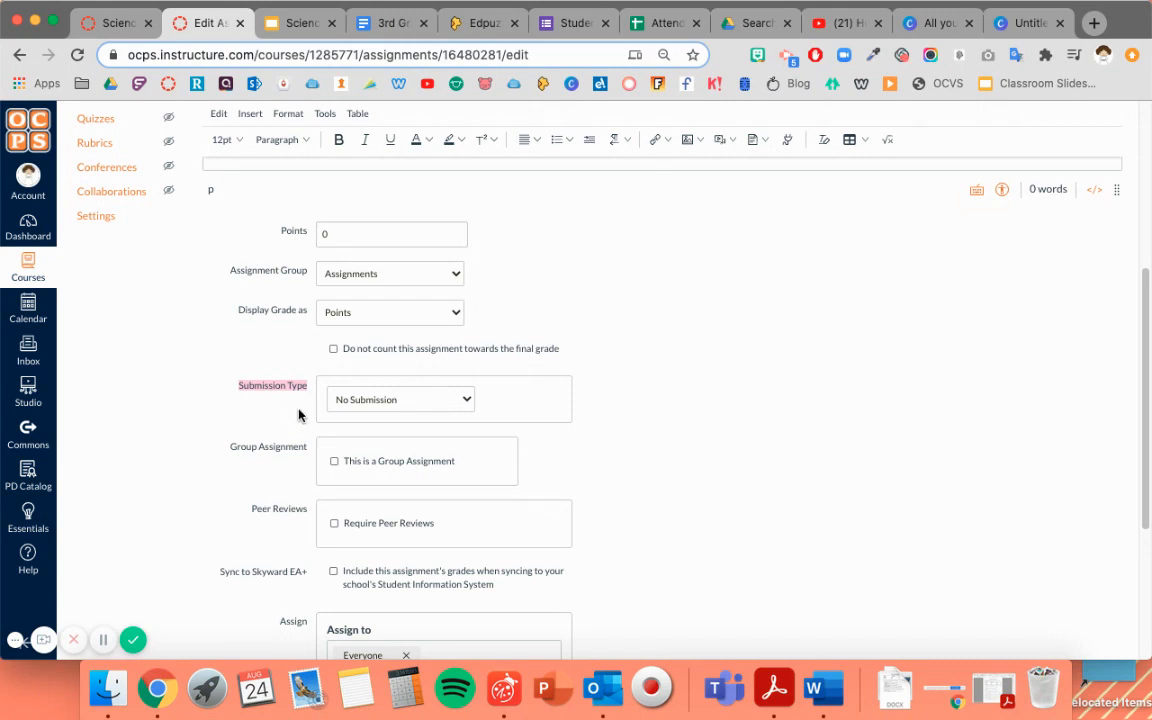
mouse_move(294, 416)
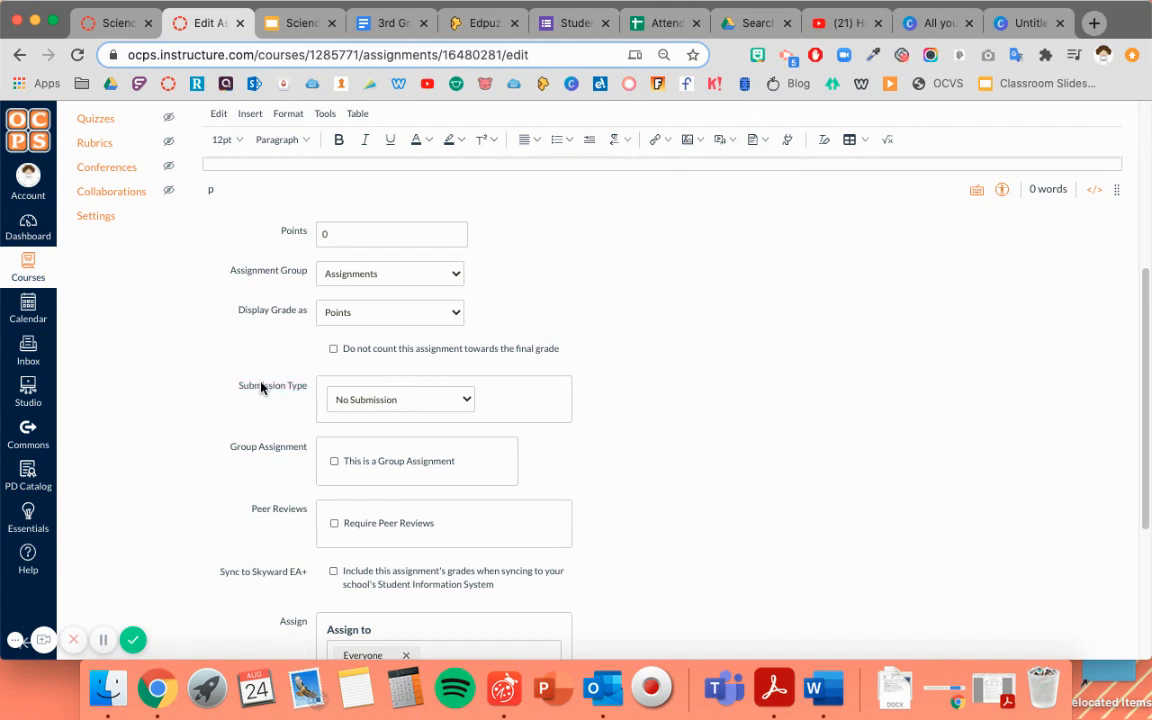
left_click(400, 400)
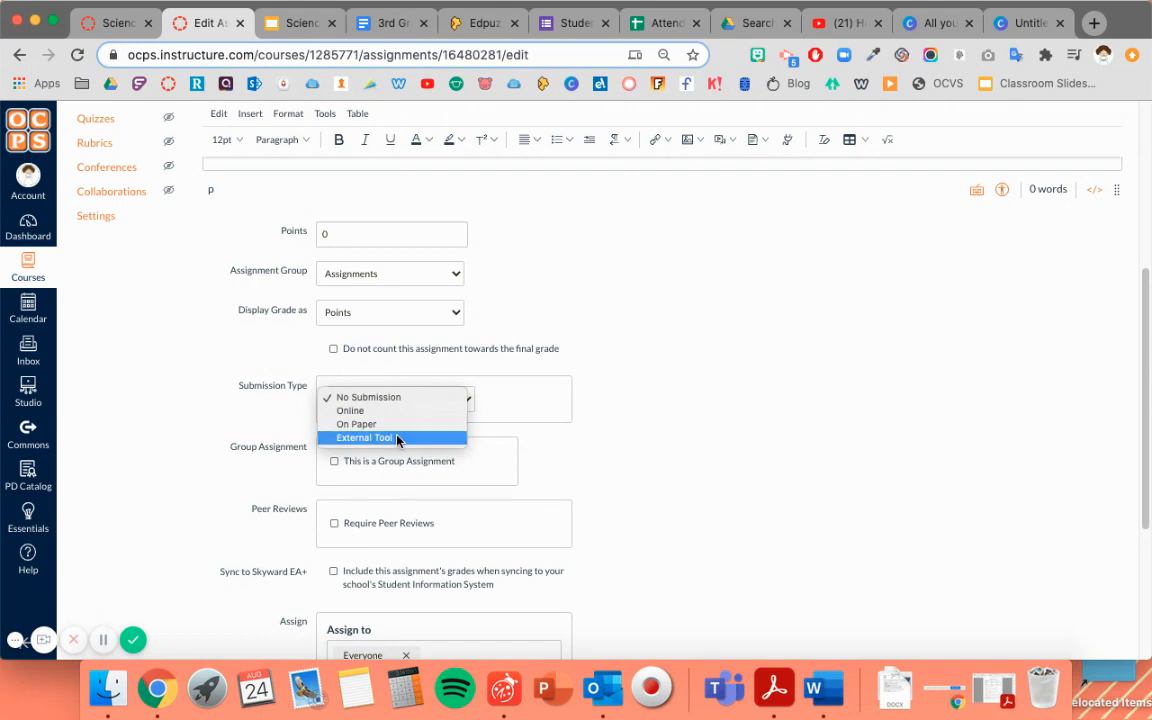
- Set submission type to External Tool and pick Google Docs Cloud Assignment from the tool list
left_click(364, 436)
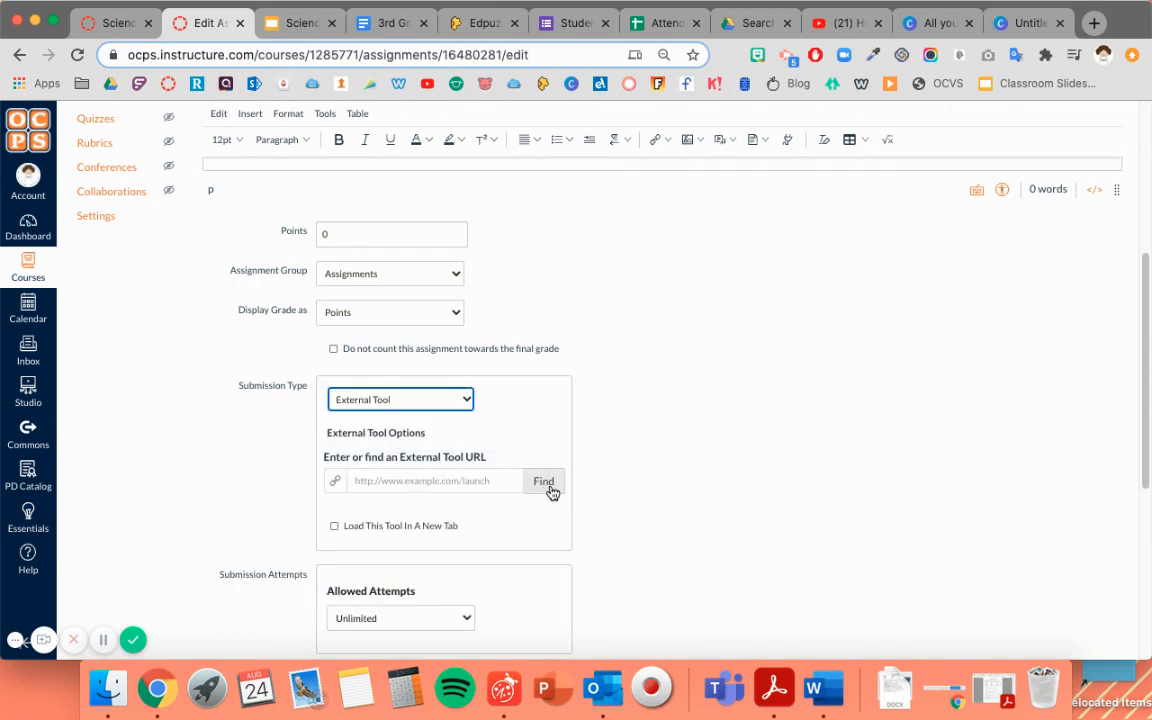
left_click(544, 480)
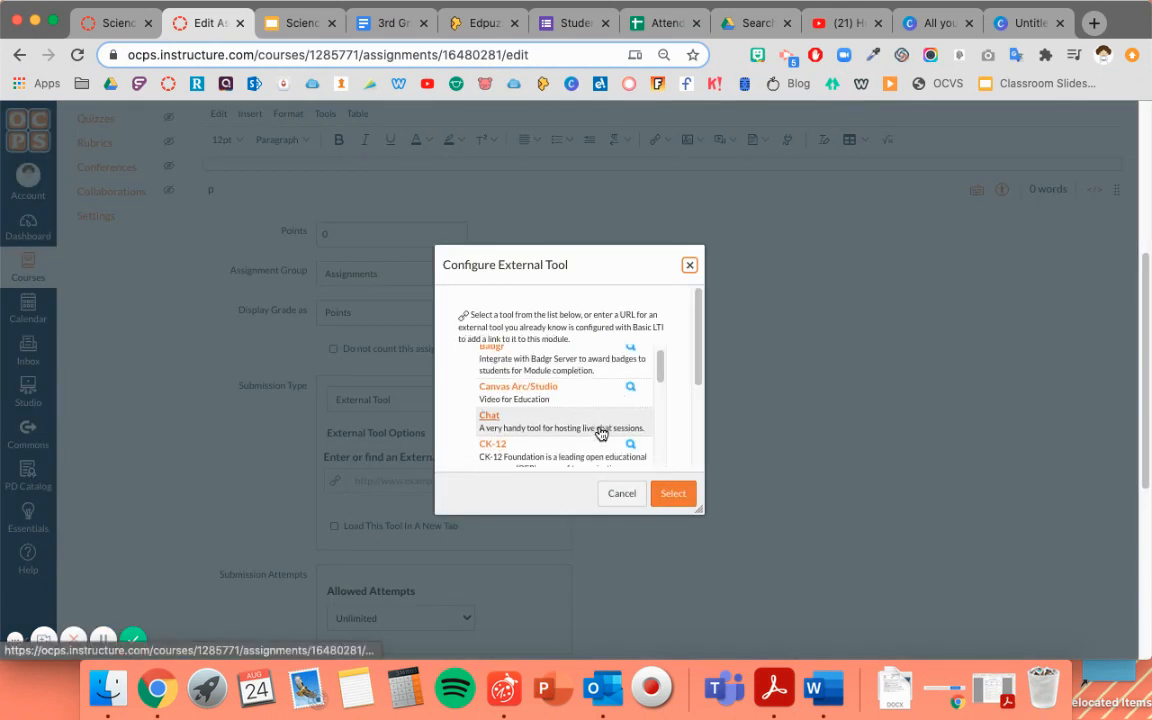
scroll("down", 3)
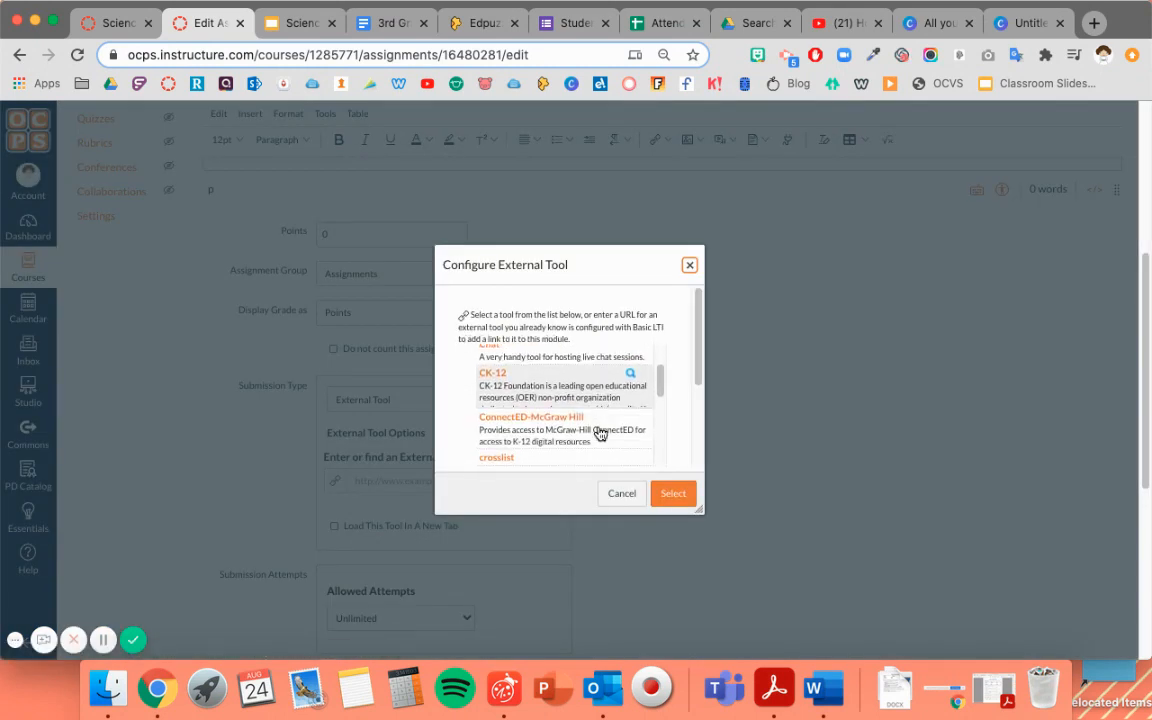
scroll("down", 3)
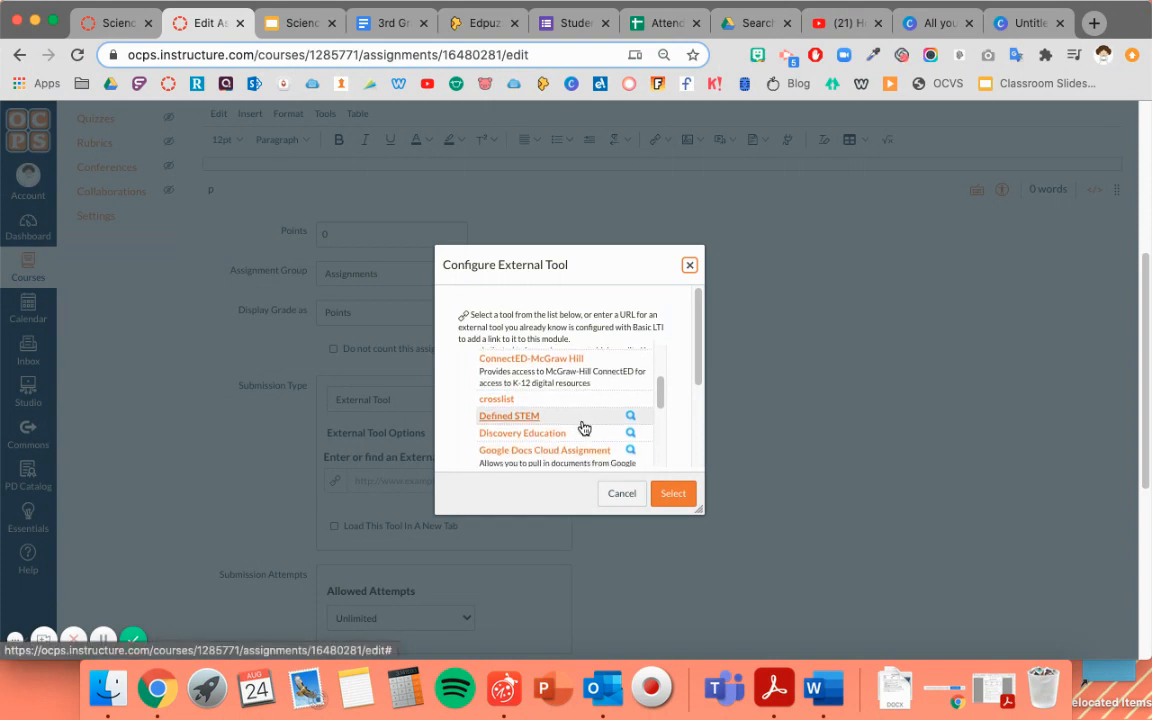
scroll("down", 3)
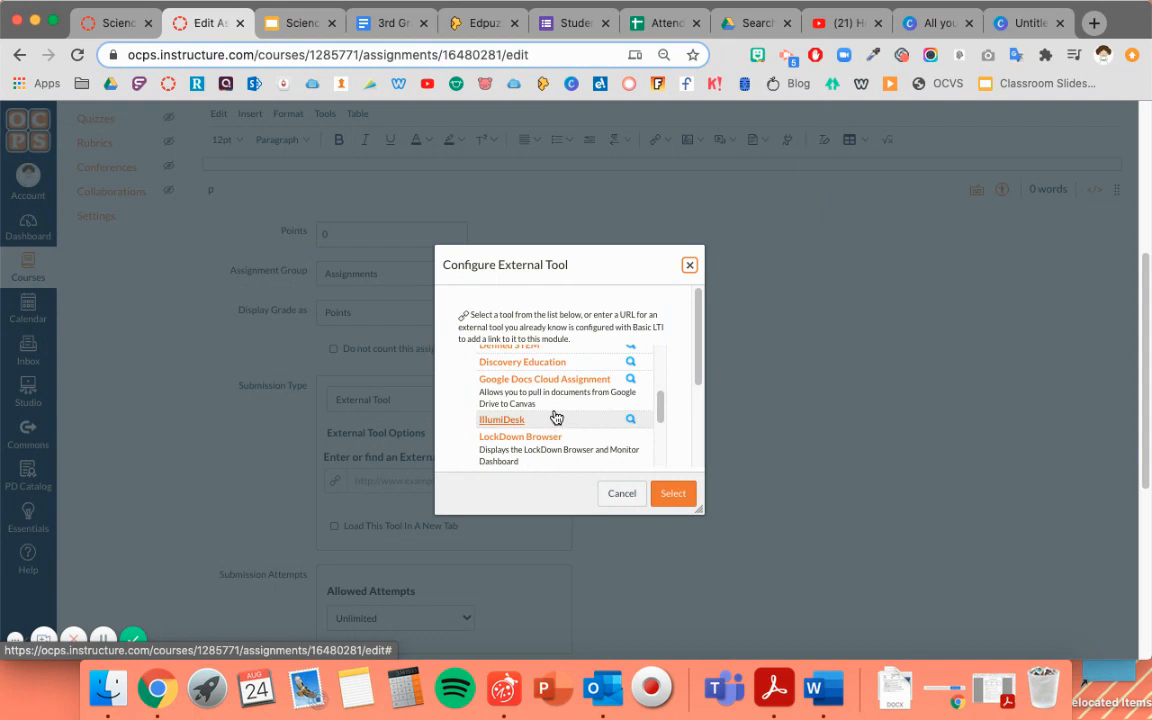
left_click(672, 492)
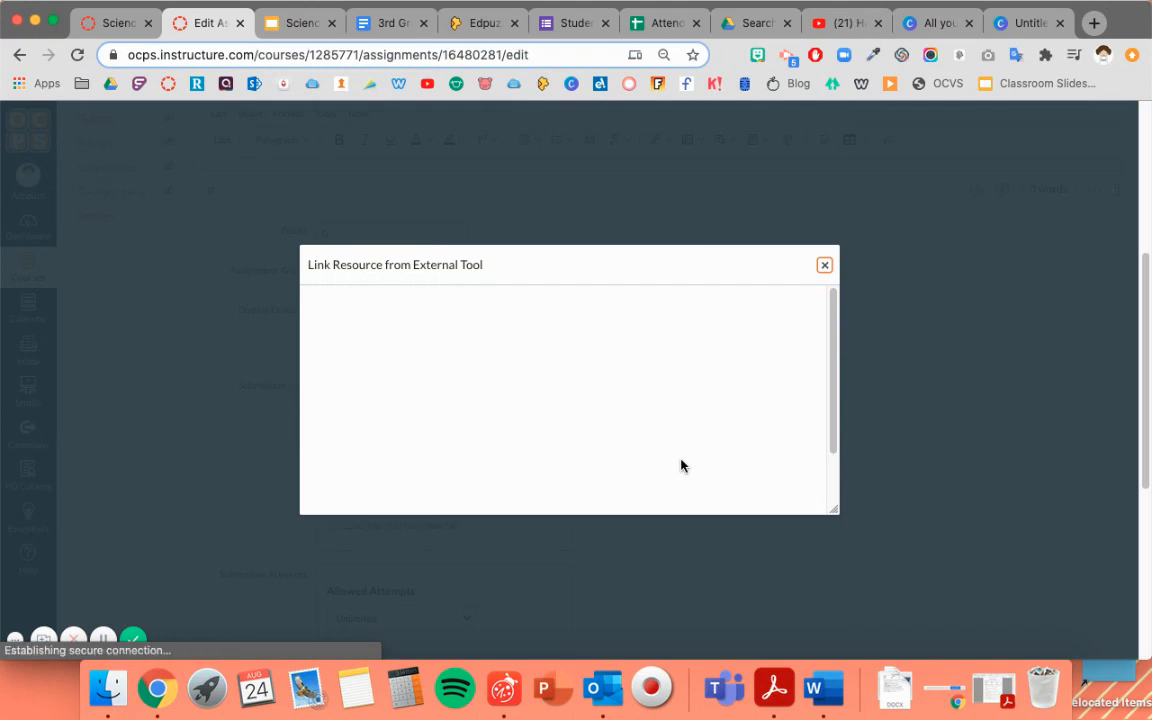
mouse_move(704, 464)
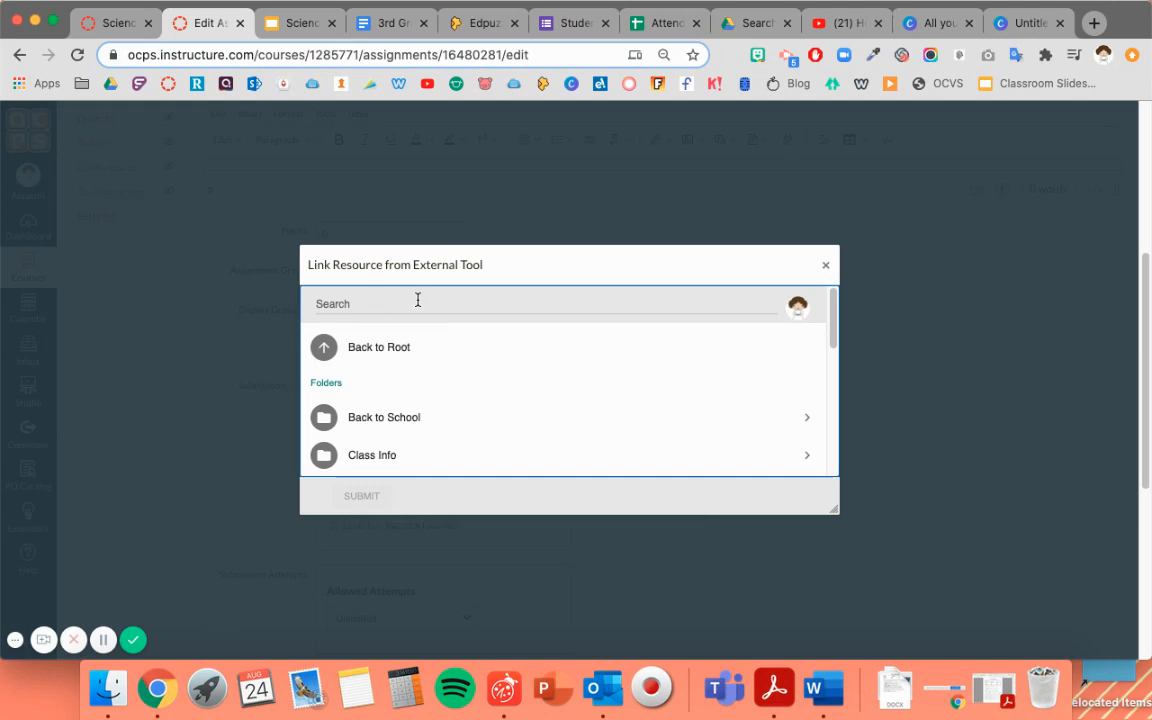
- Search 'science prop', link the Science Properties Sort file and confirm it as the external tool
type("science properties sort")
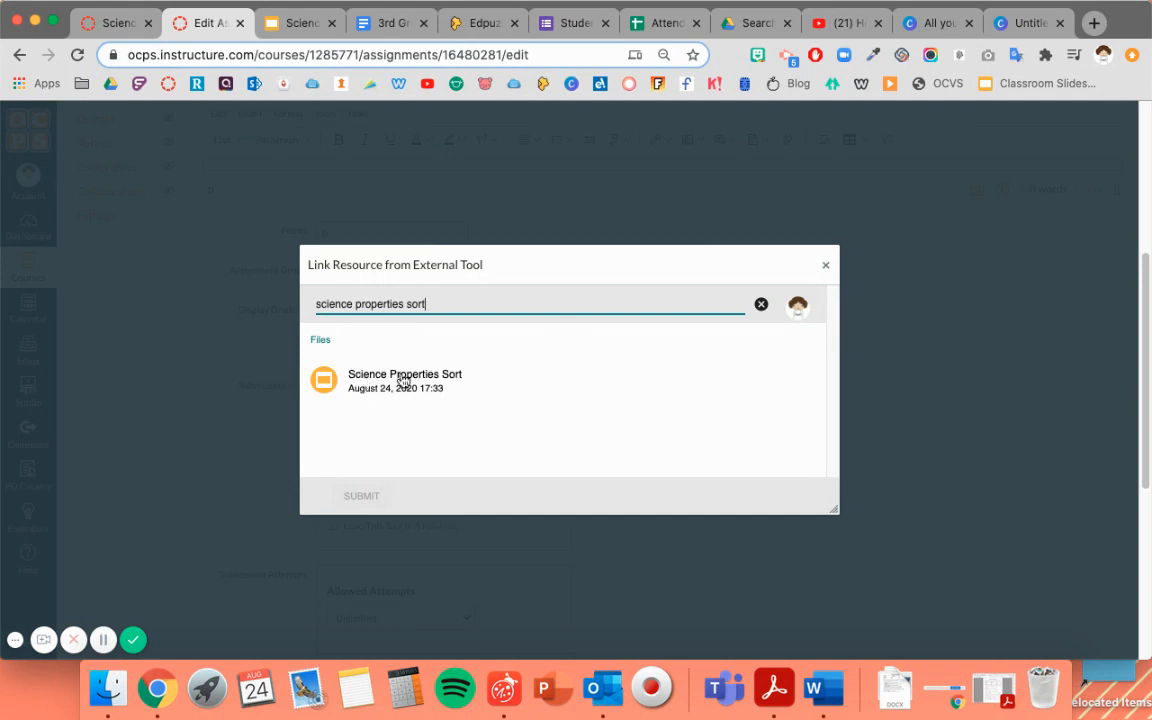
left_click(404, 380)
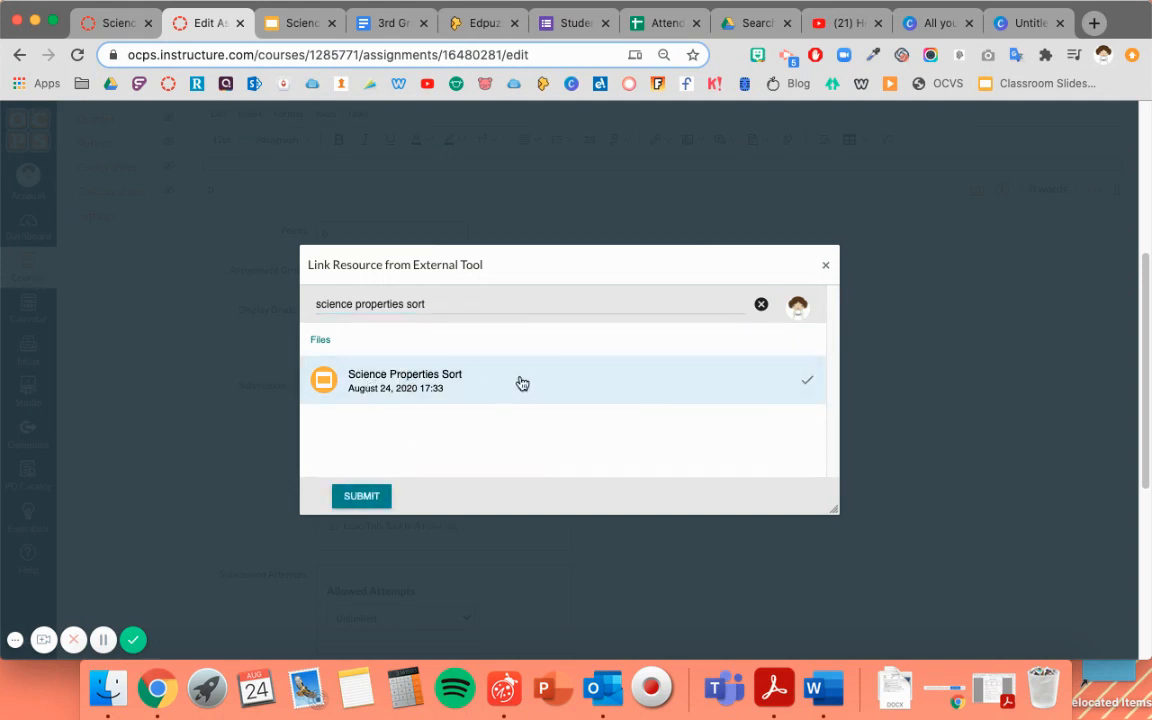
left_click(360, 496)
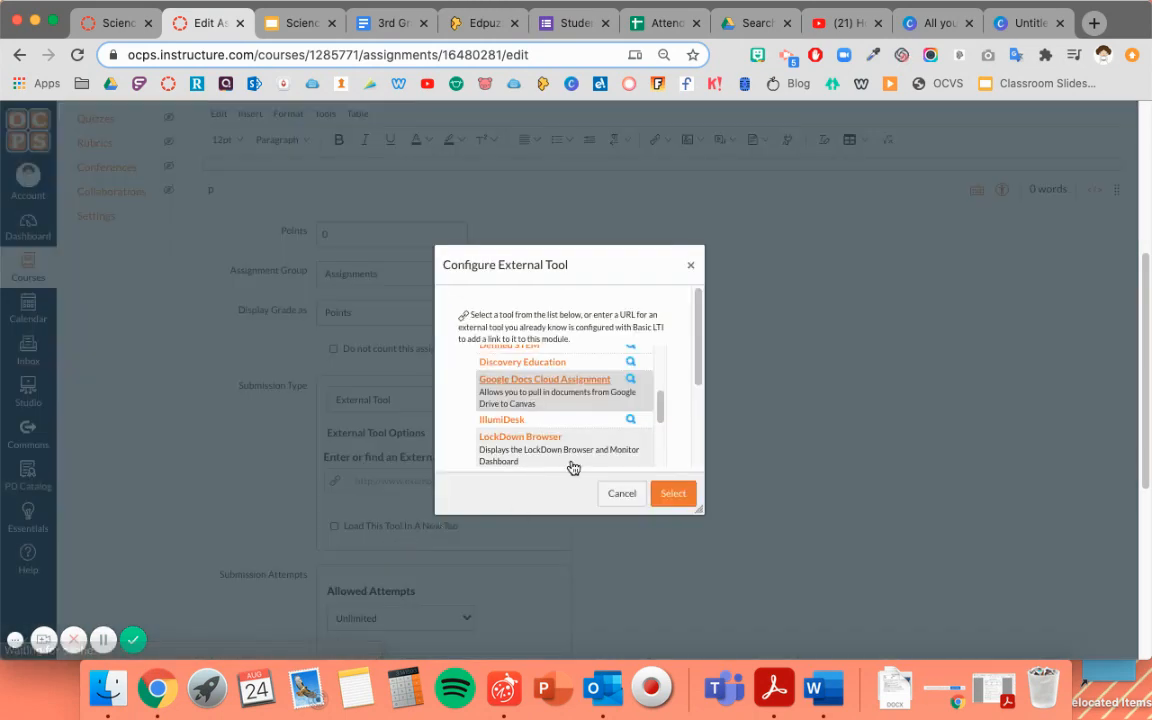
left_click(672, 492)
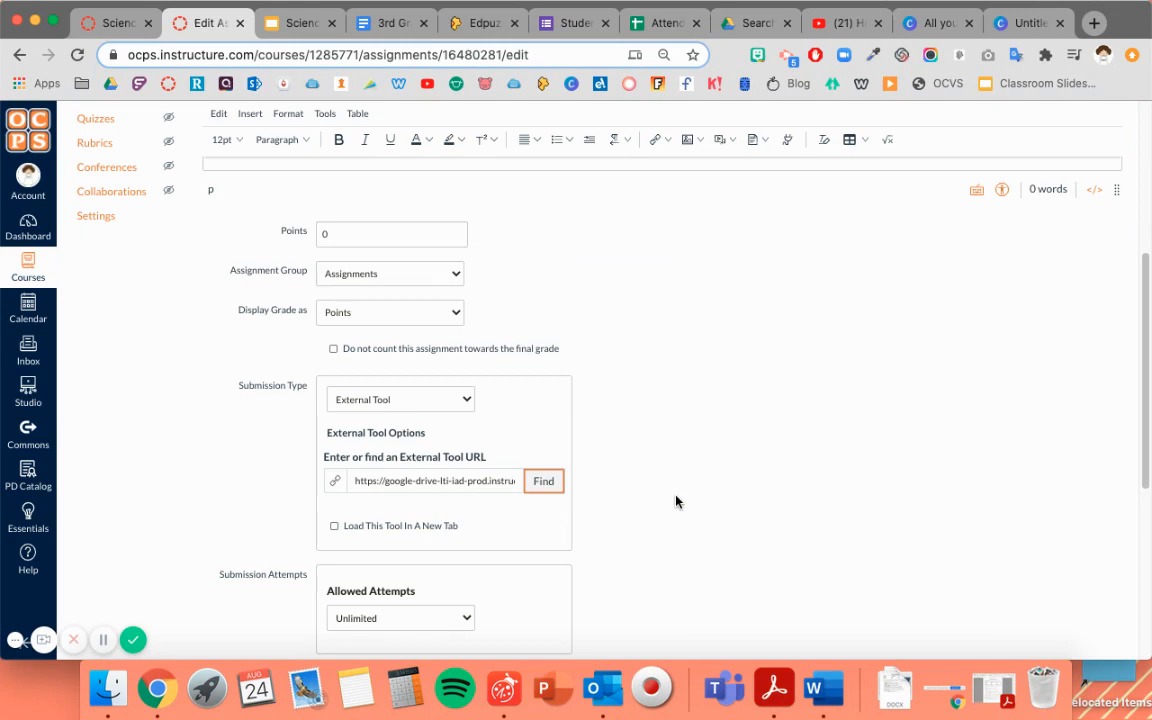
left_click(412, 480)
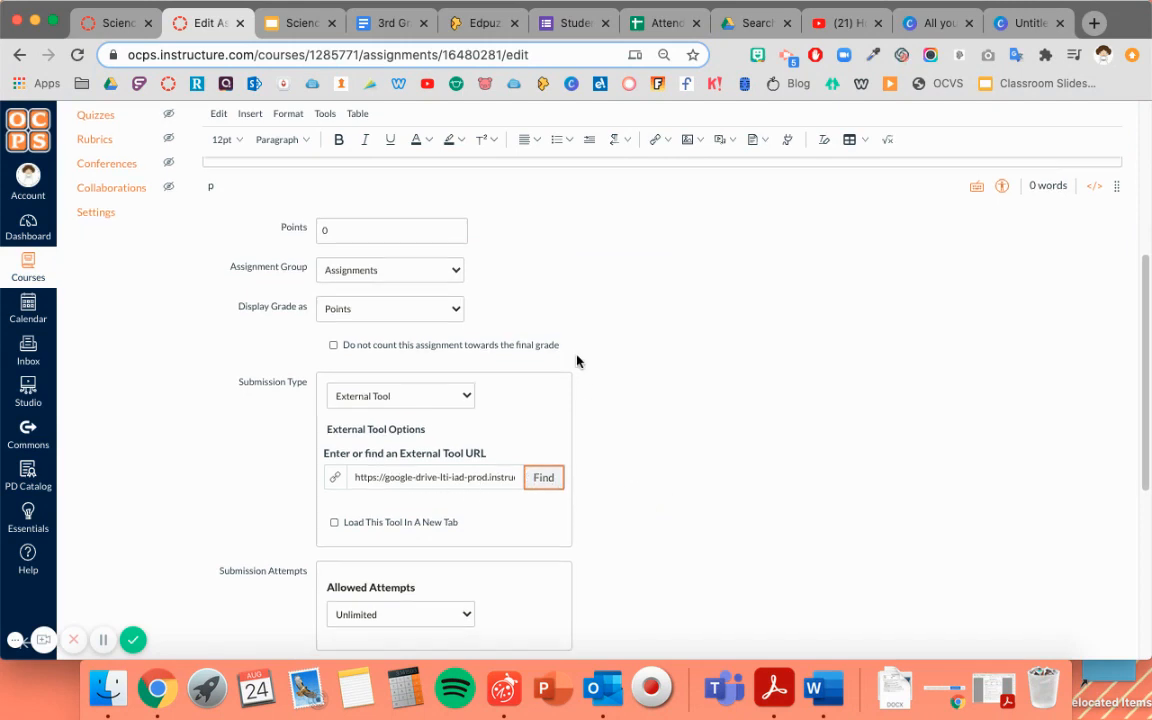
scroll("down", 3)
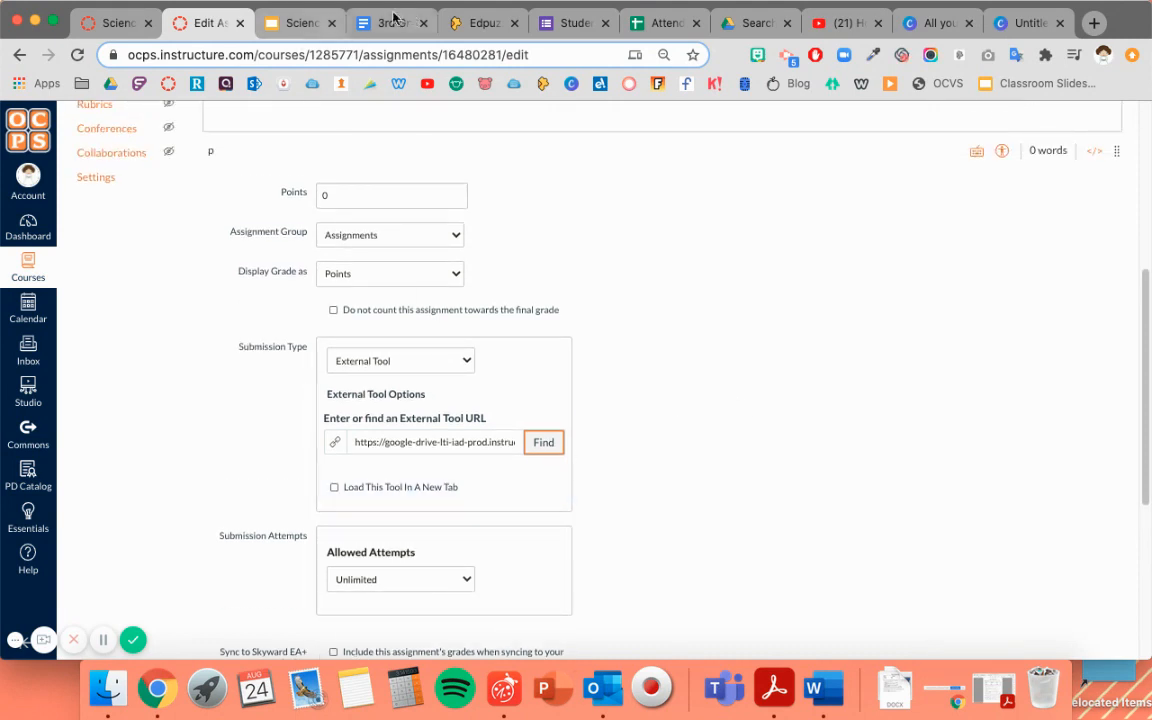
scroll("down", 3)
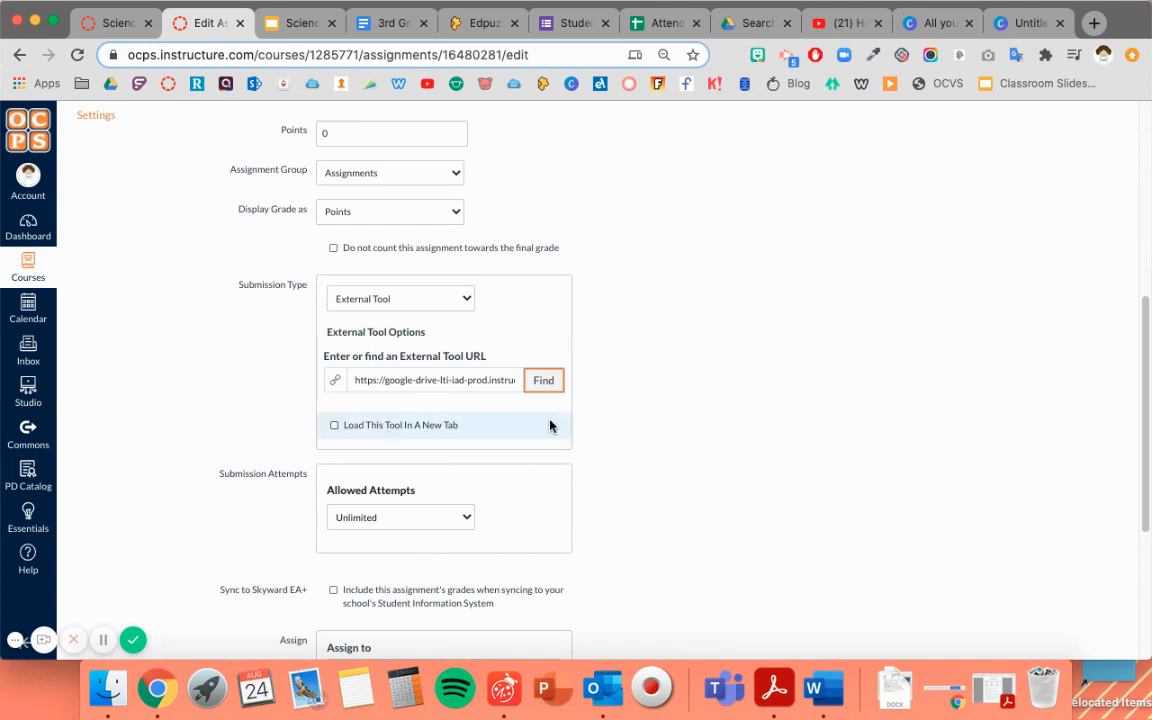
scroll("down", 3)
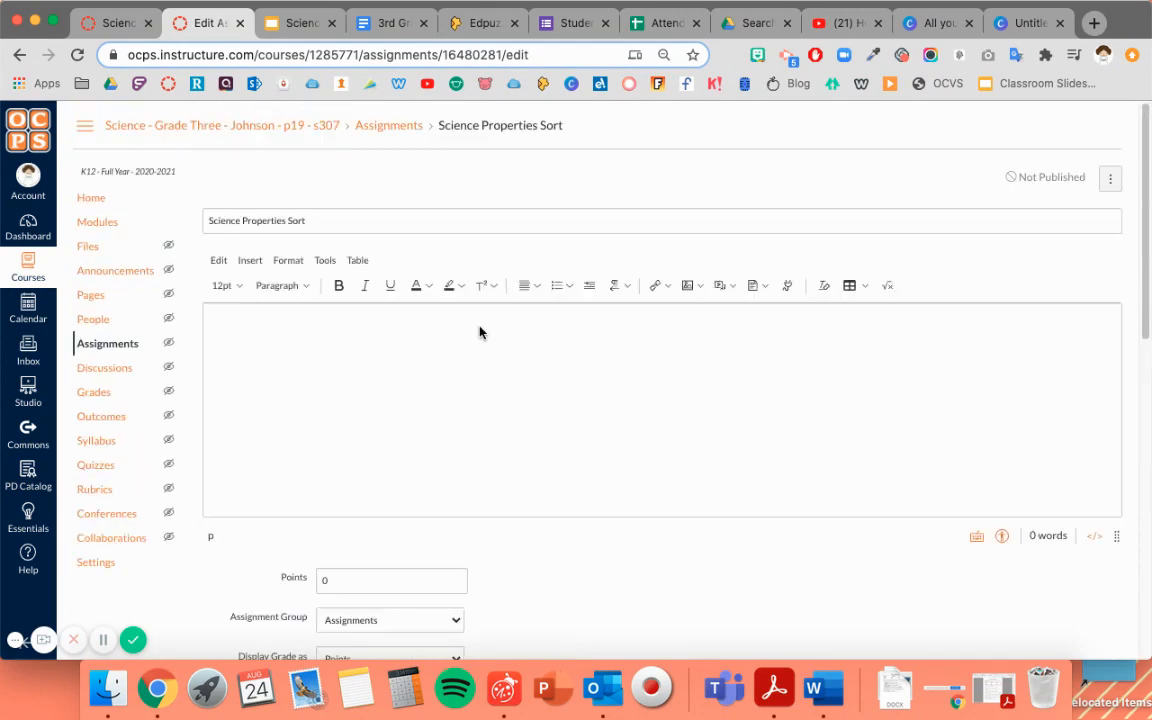
scroll("down", 3)
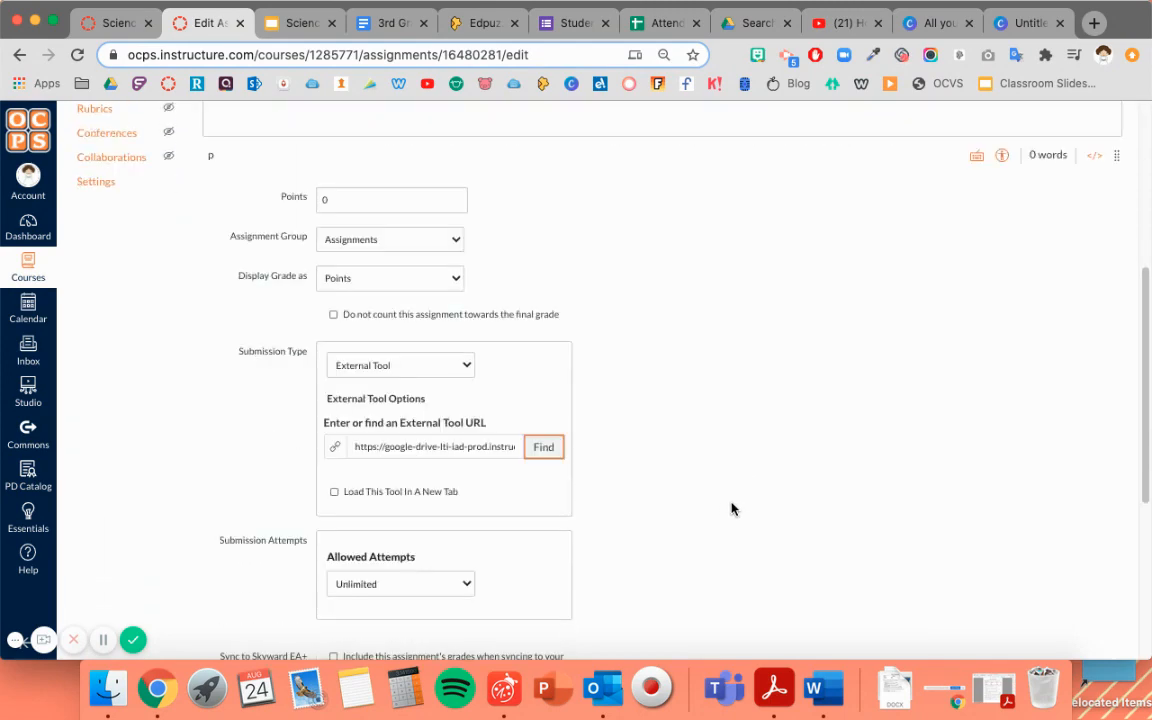
scroll("down", 3)
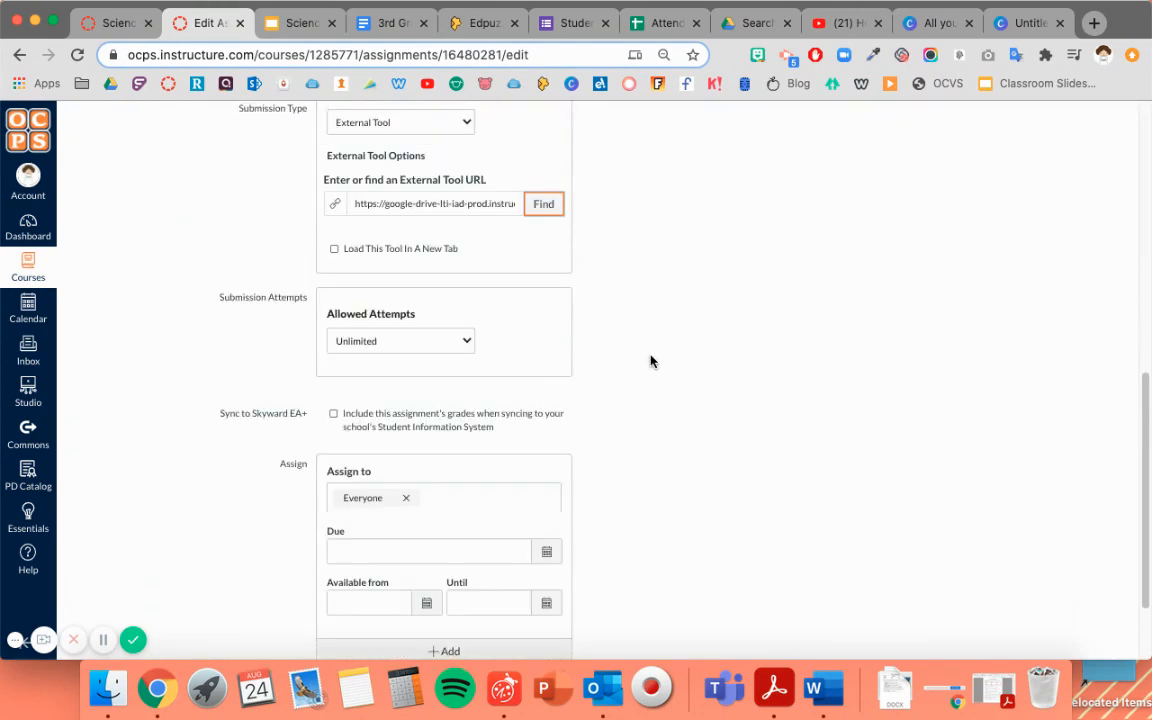
scroll("down", 3)
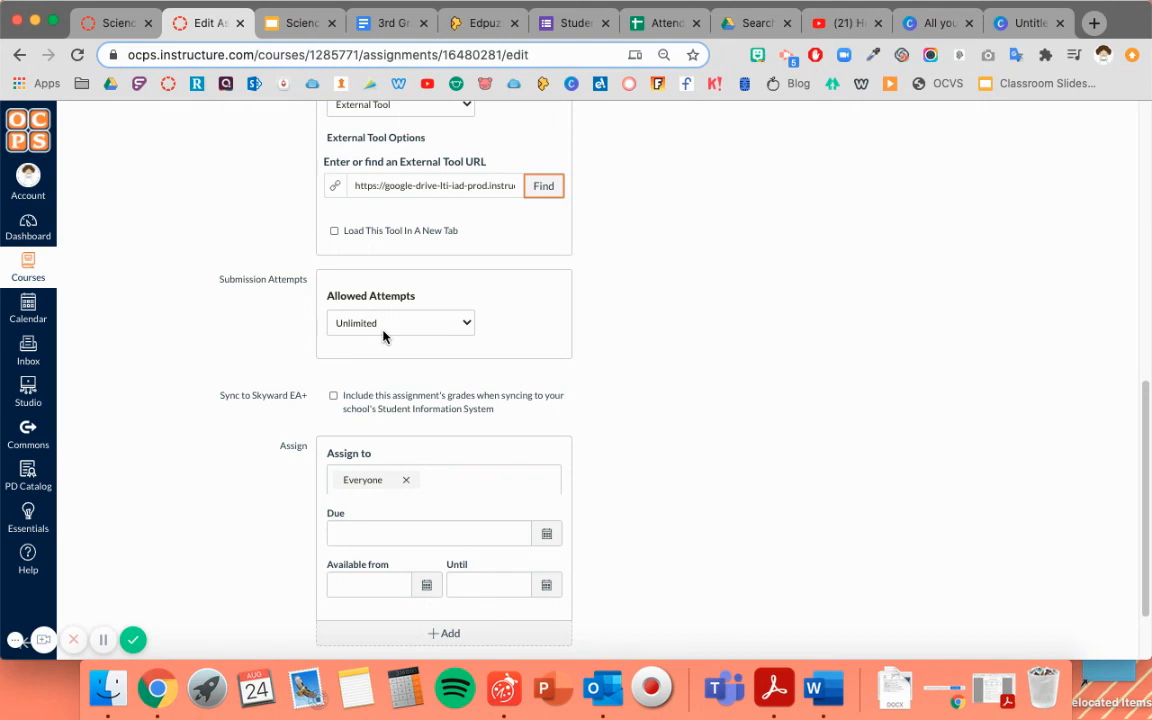
left_click(400, 322)
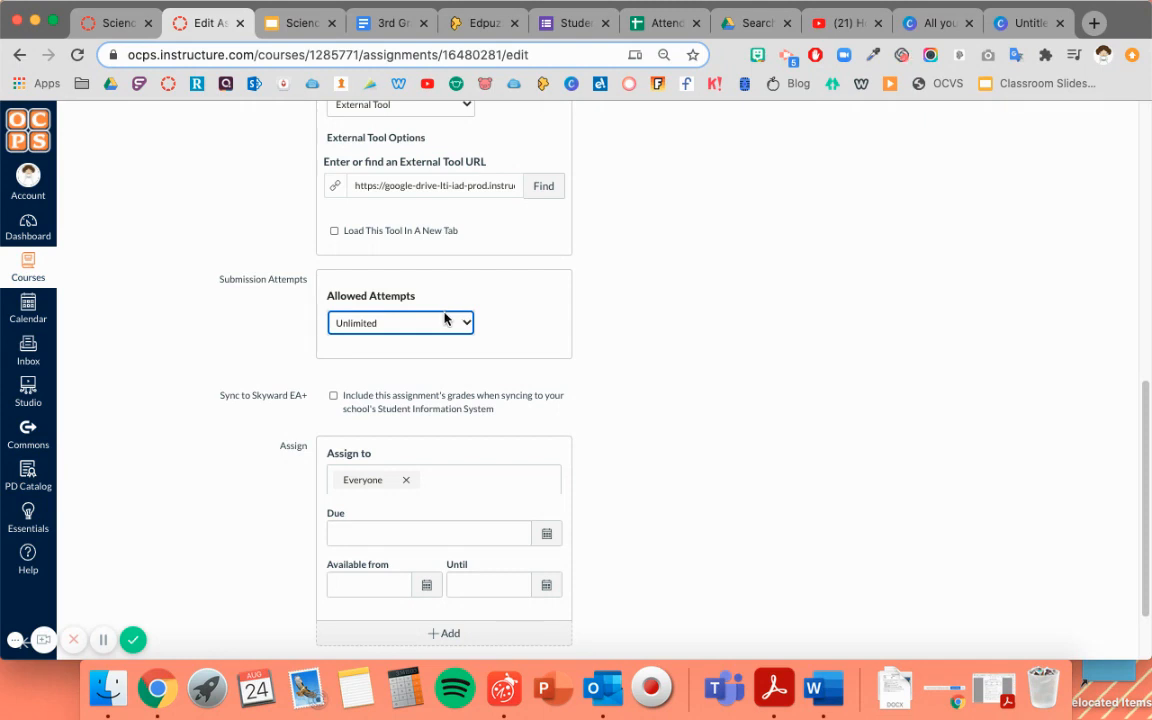
mouse_move(376, 332)
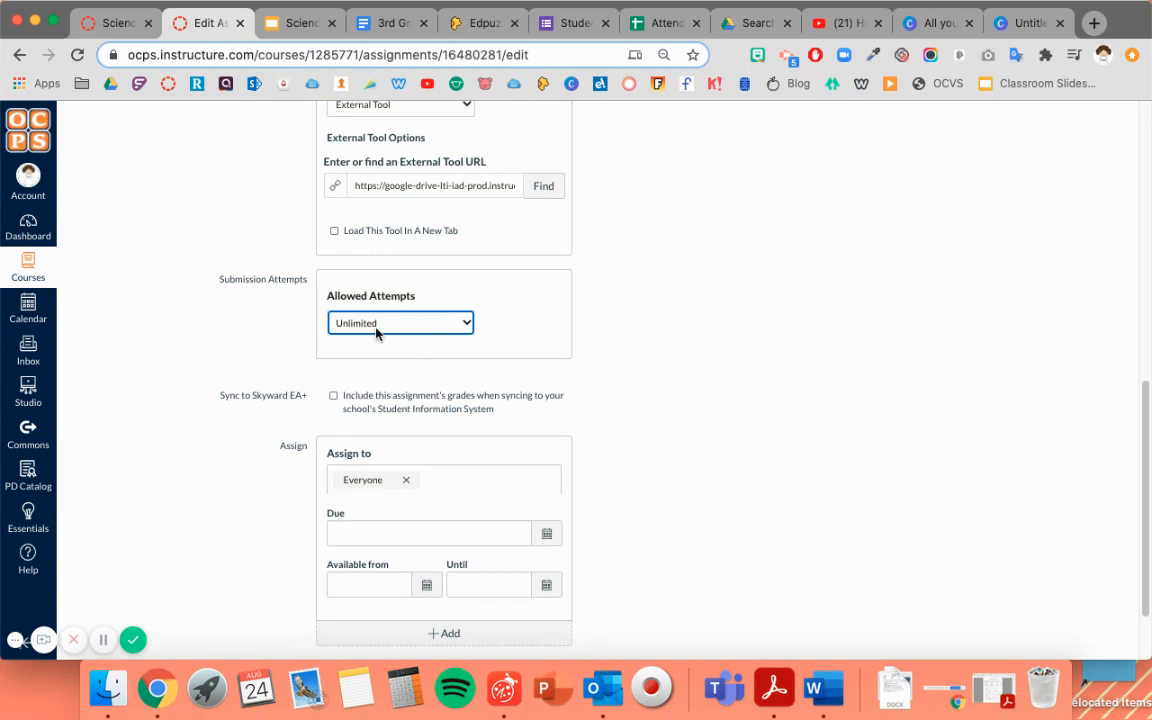
mouse_move(610, 396)
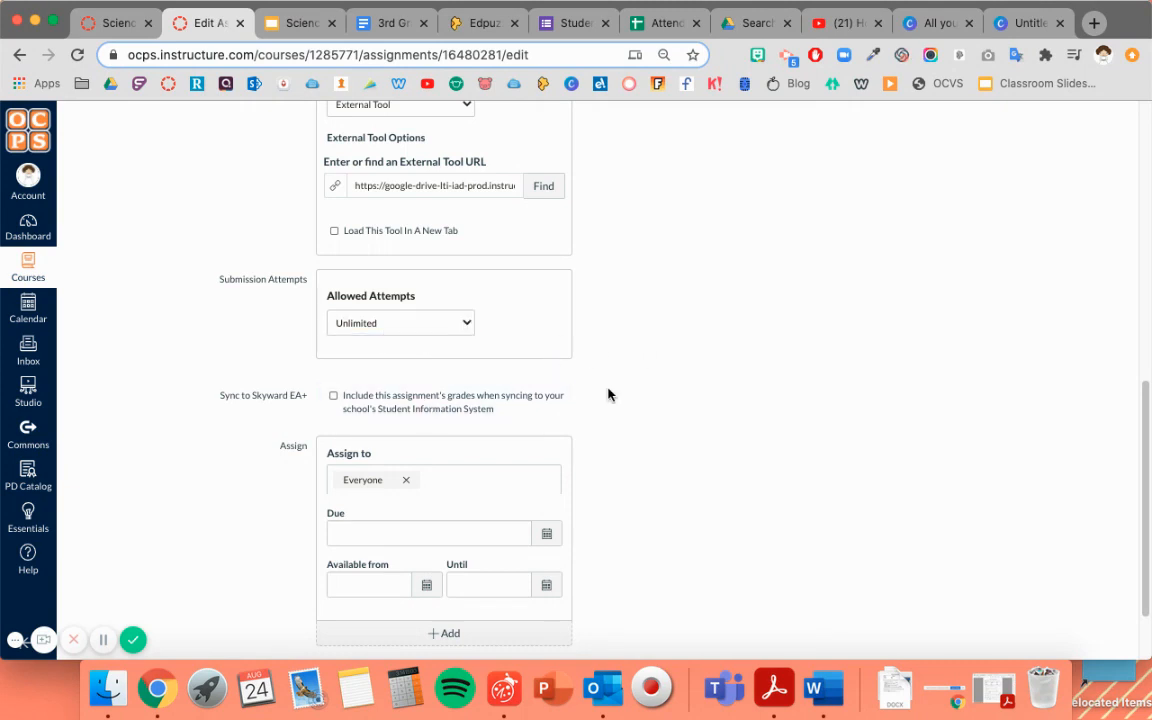
scroll("down", 3)
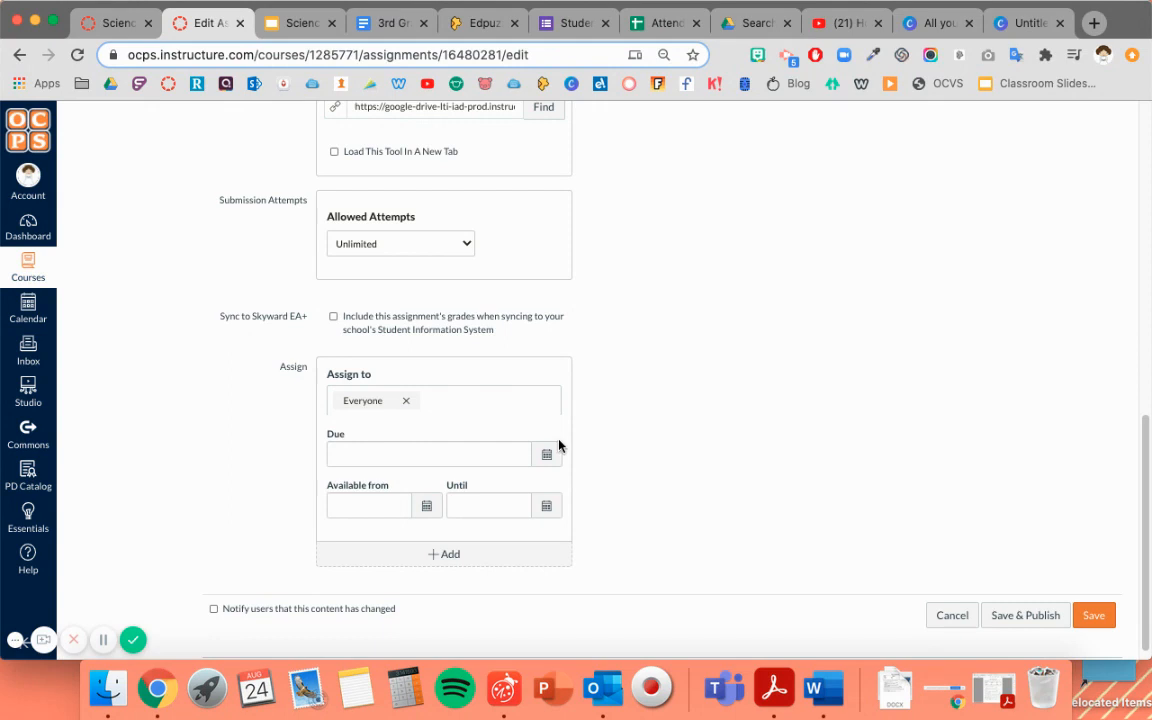
- Set the due date to August 27 at 11:59pm and save the assignment
left_click(428, 452)
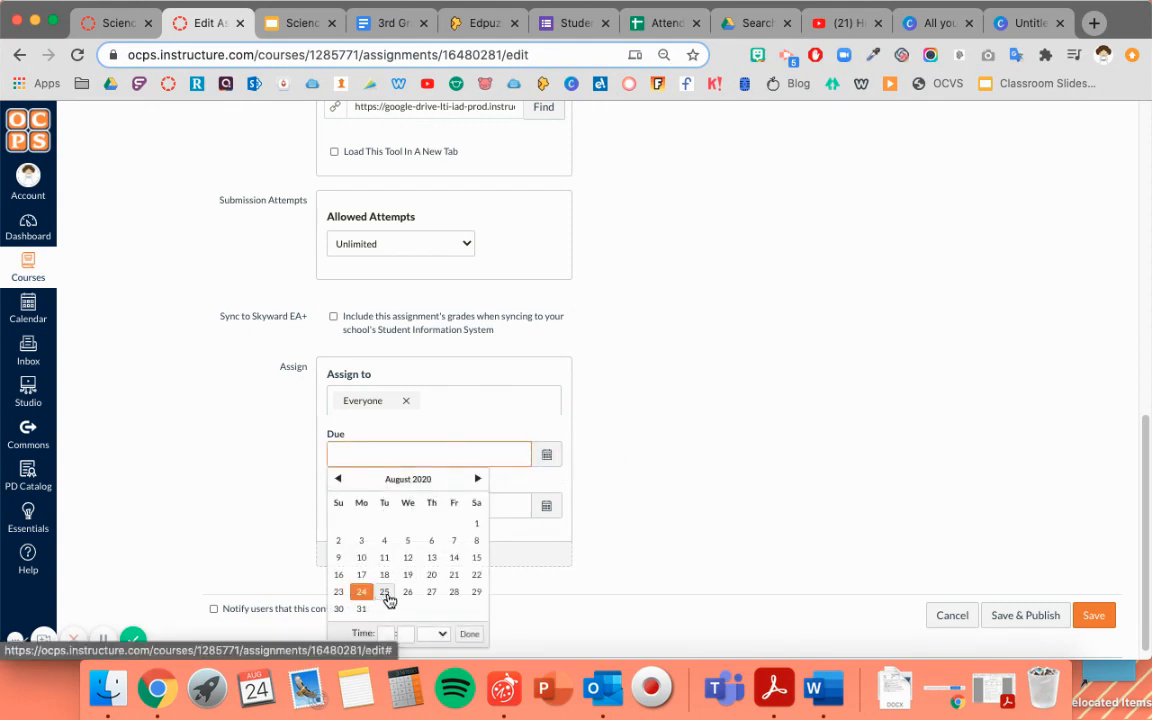
mouse_move(432, 592)
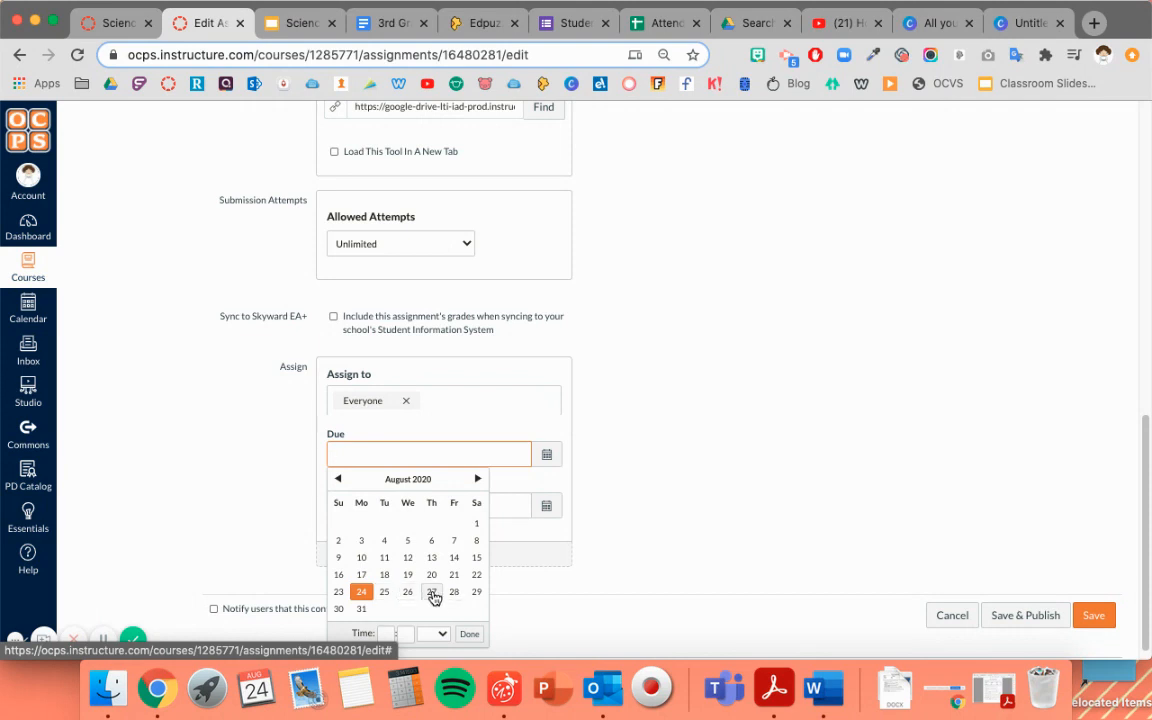
left_click(432, 592)
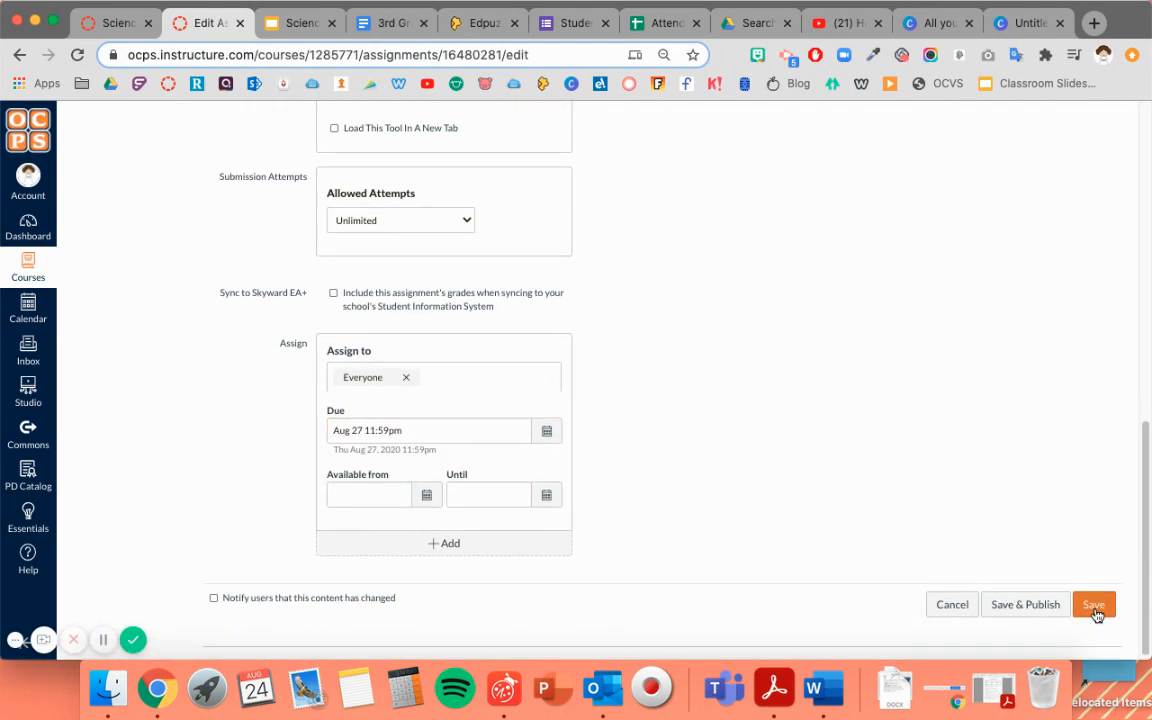
left_click(1092, 604)
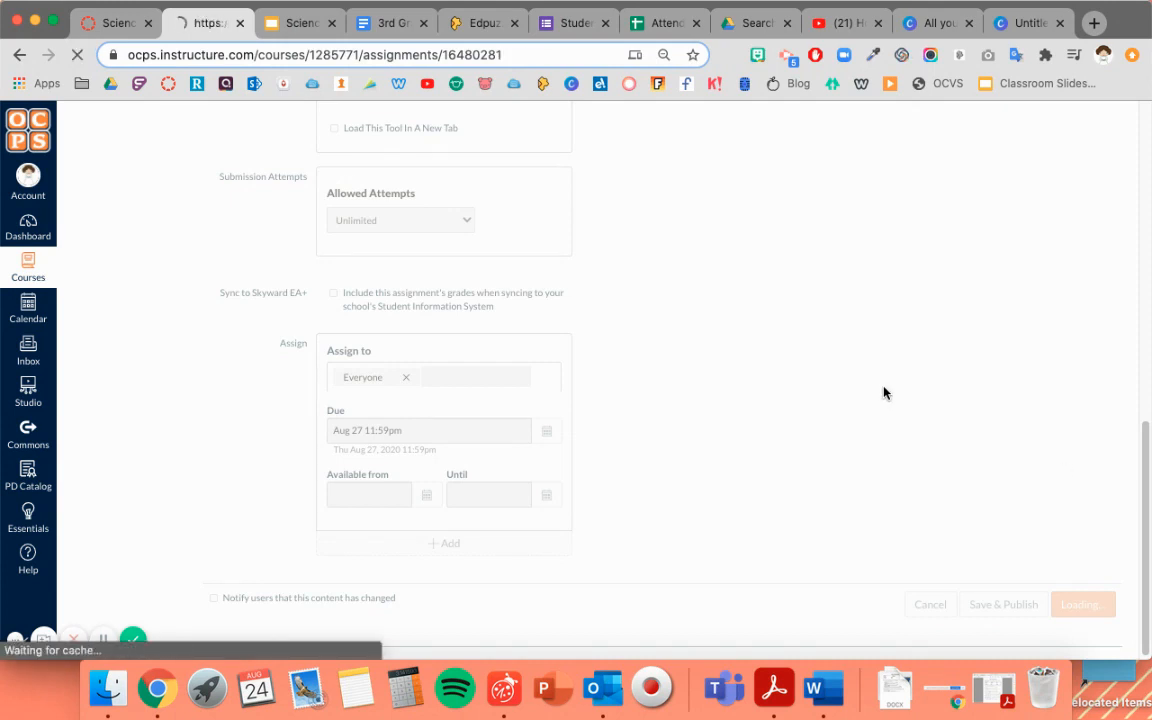
left_click(1002, 604)
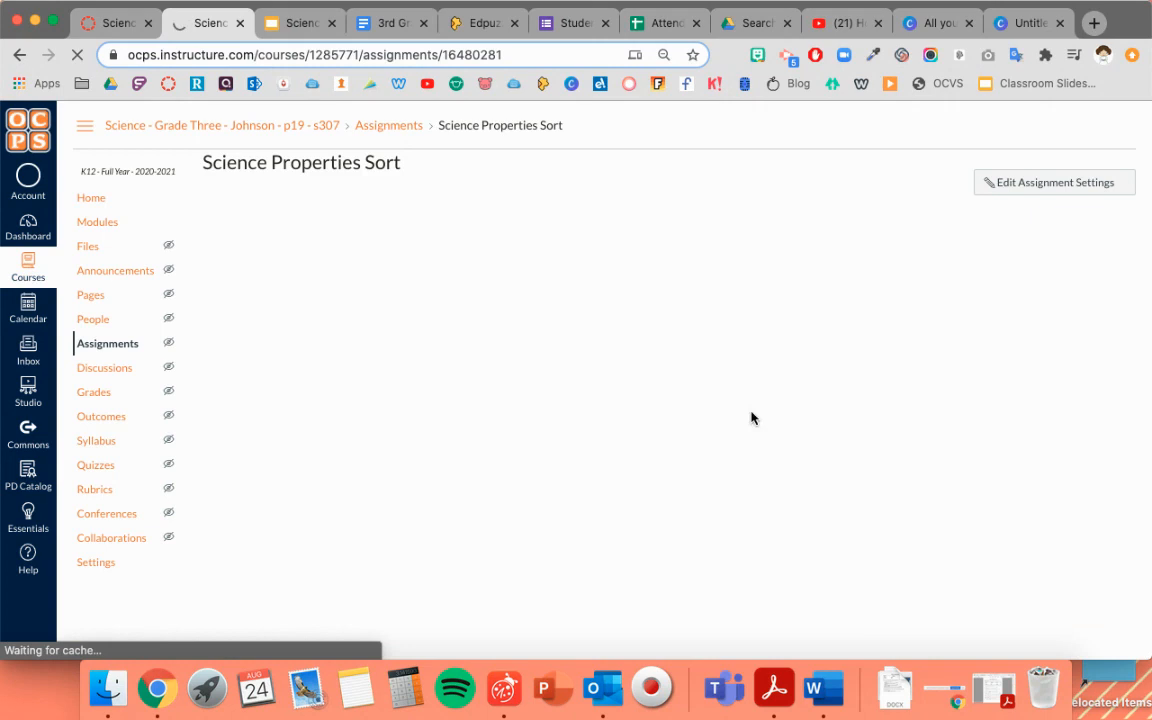
mouse_move(532, 434)
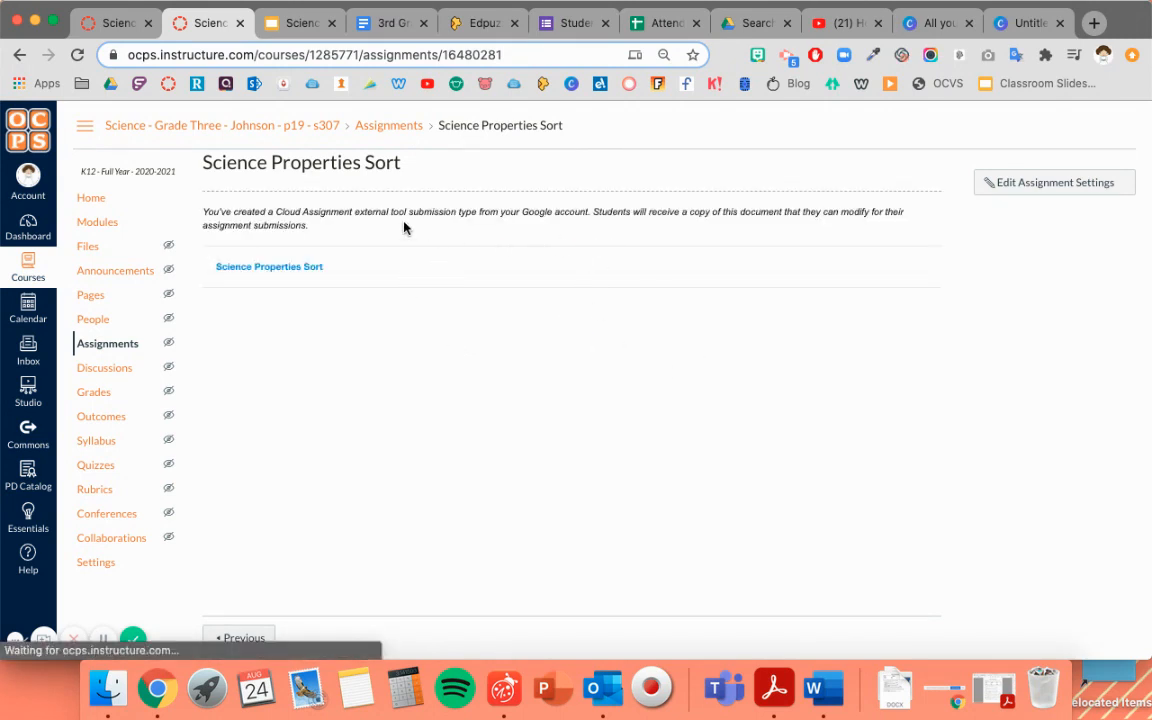
- Follow the Science Properties Sort link on the assignment page into Google Slides
left_click(268, 266)
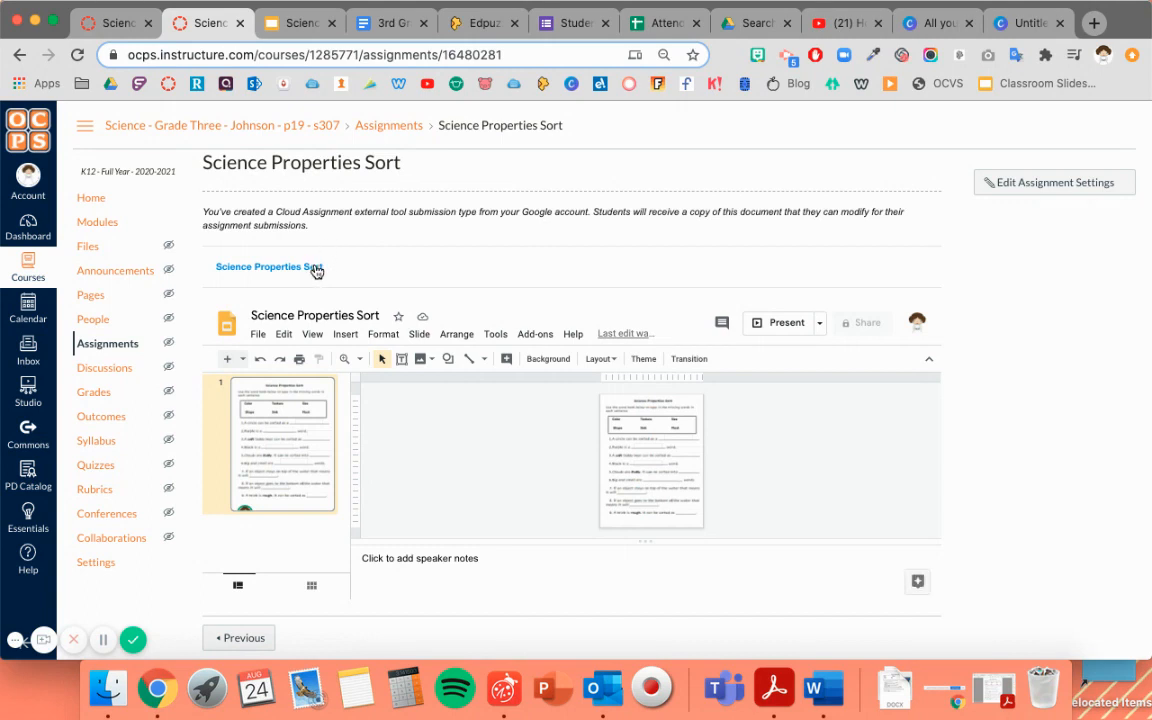
mouse_move(248, 276)
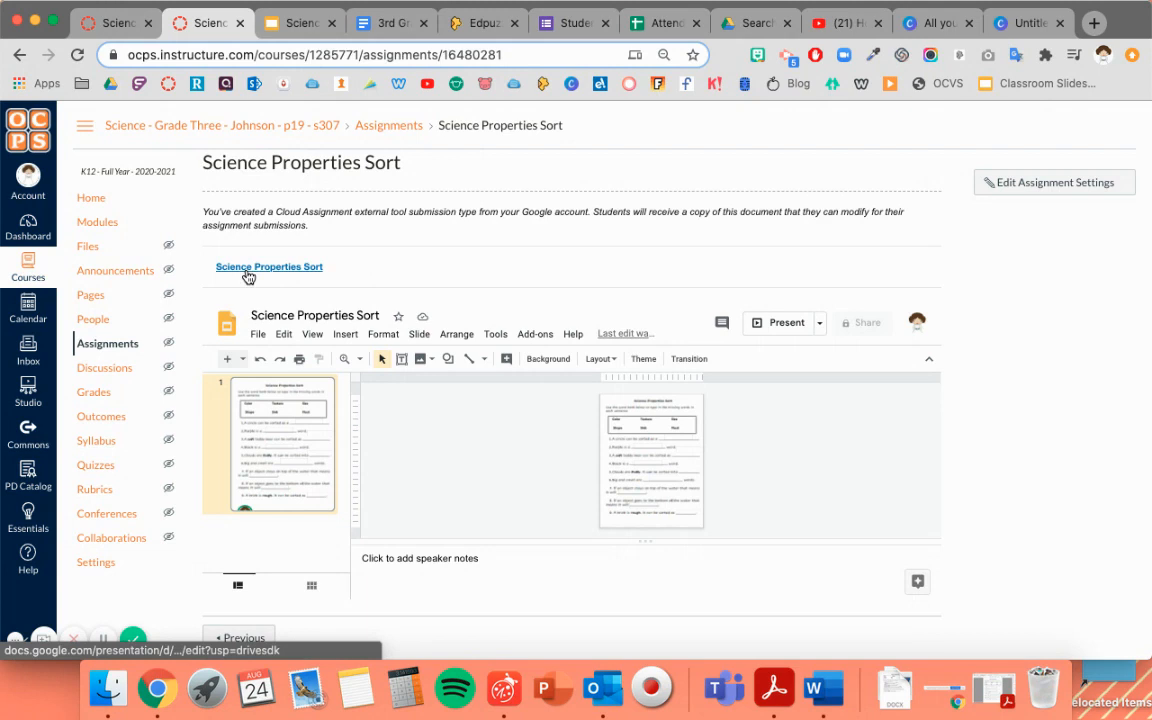
mouse_move(268, 278)
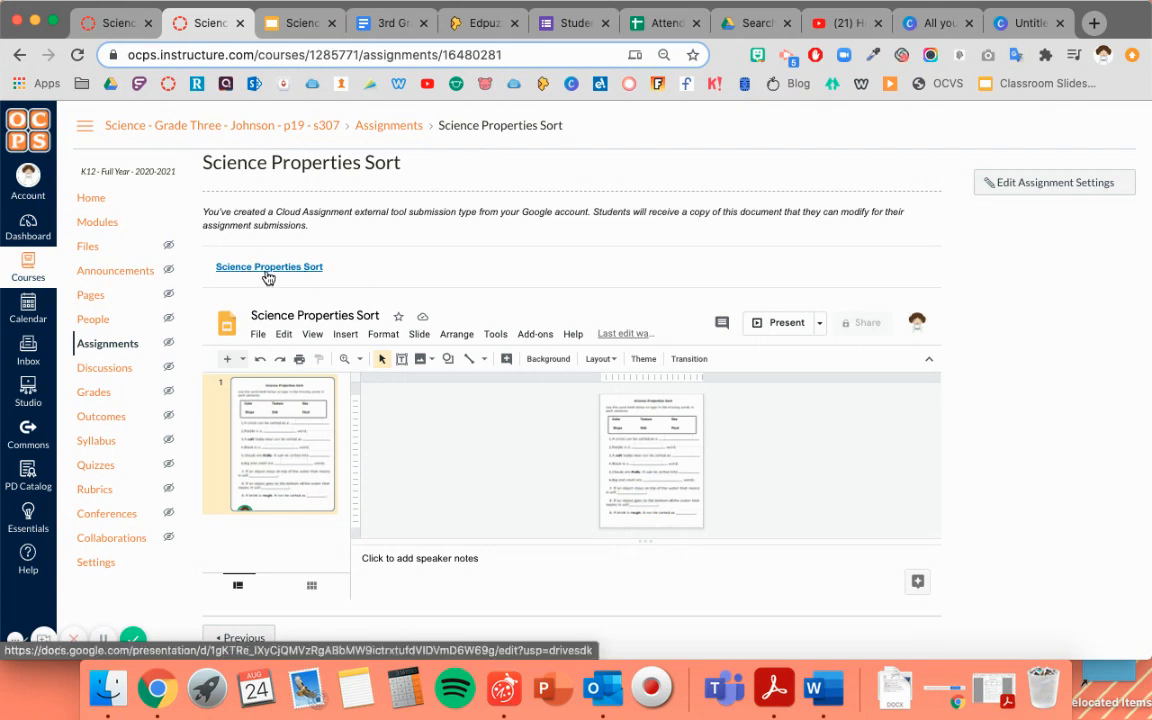
left_click(268, 268)
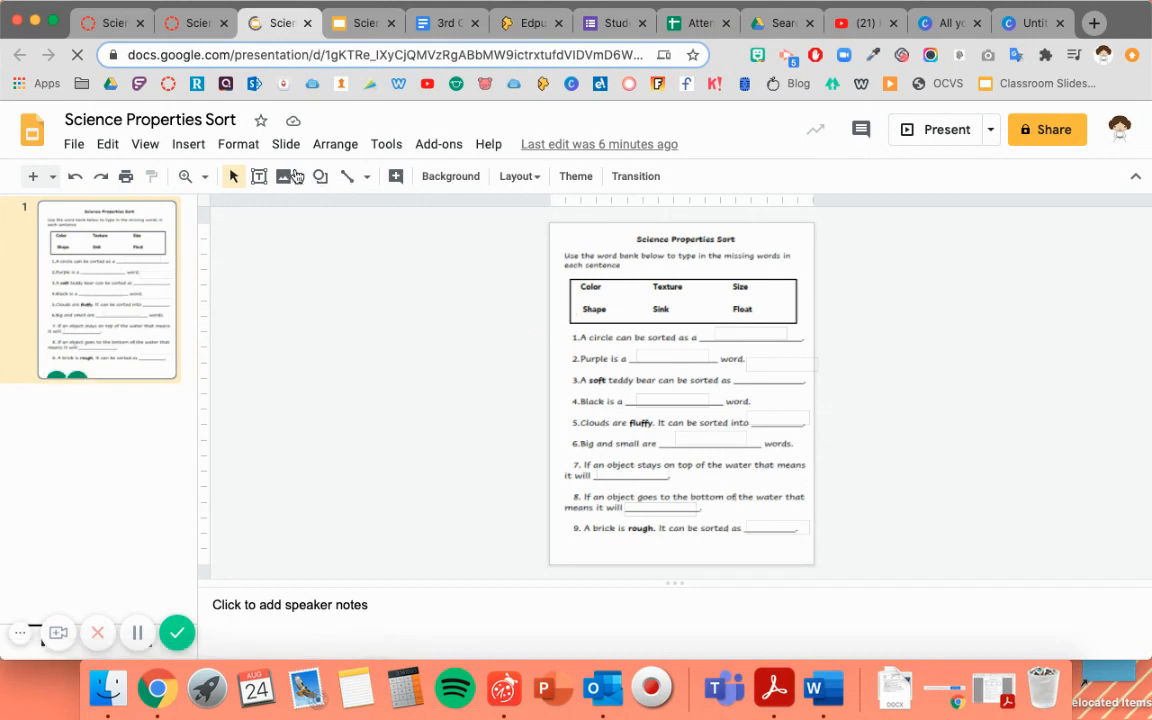
mouse_move(292, 120)
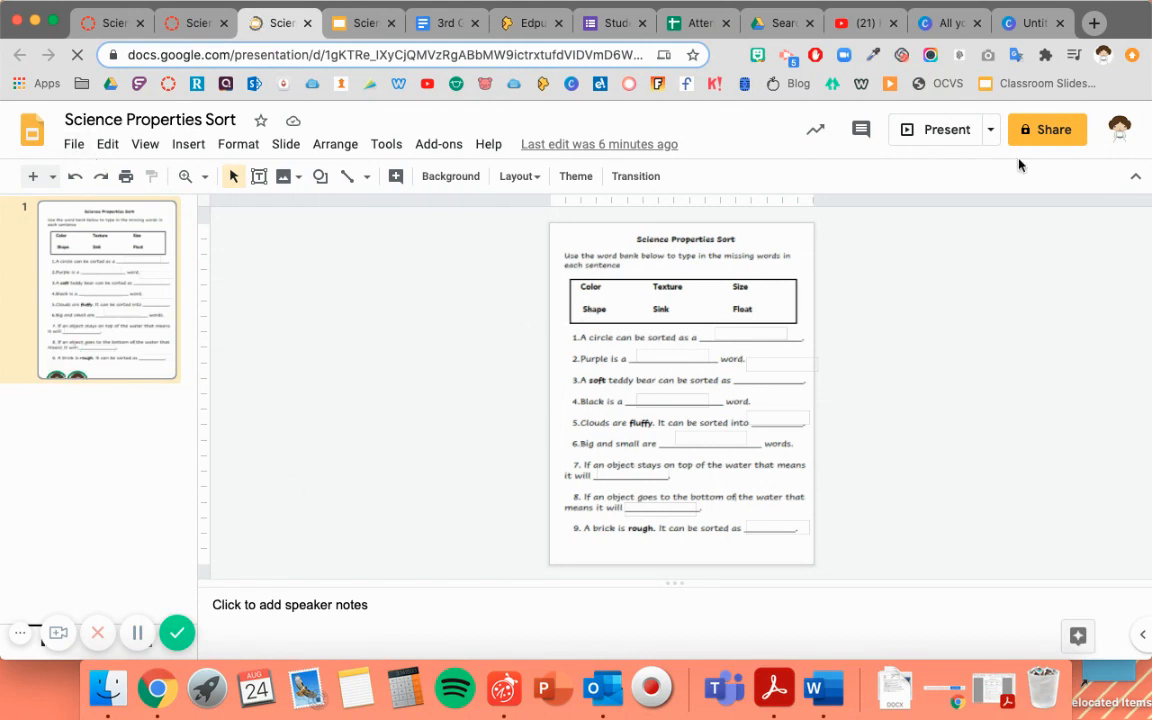
mouse_move(1048, 128)
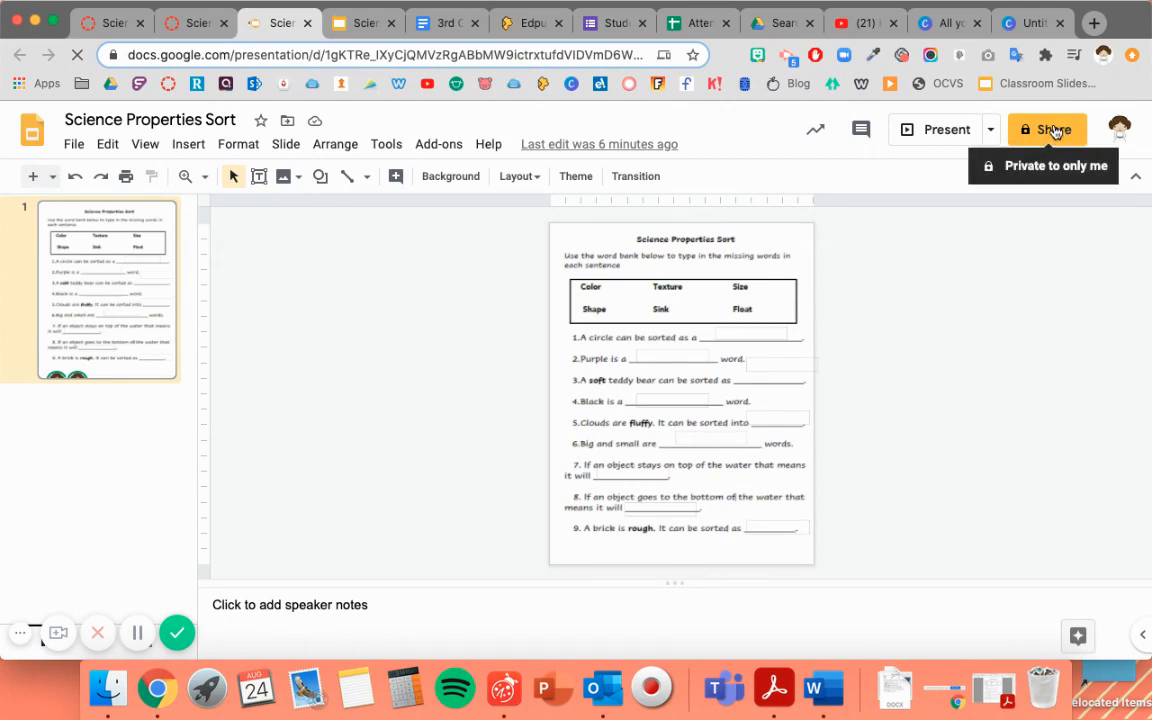
mouse_move(390, 450)
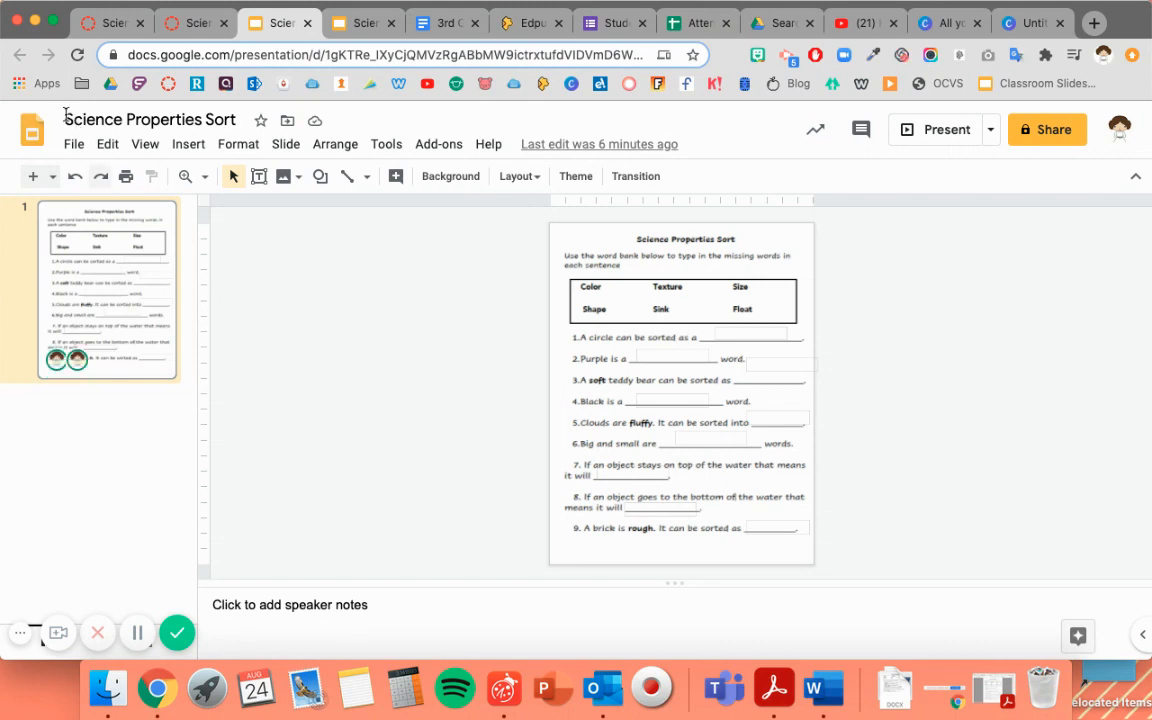
mouse_move(1048, 128)
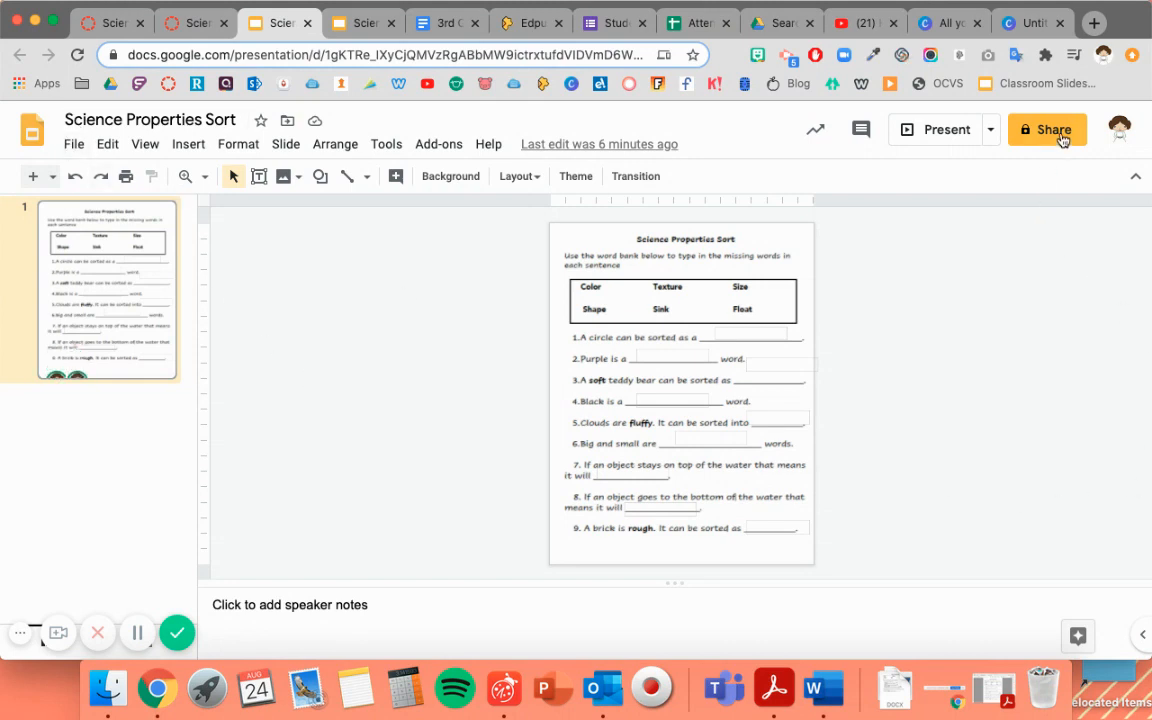
mouse_move(1048, 130)
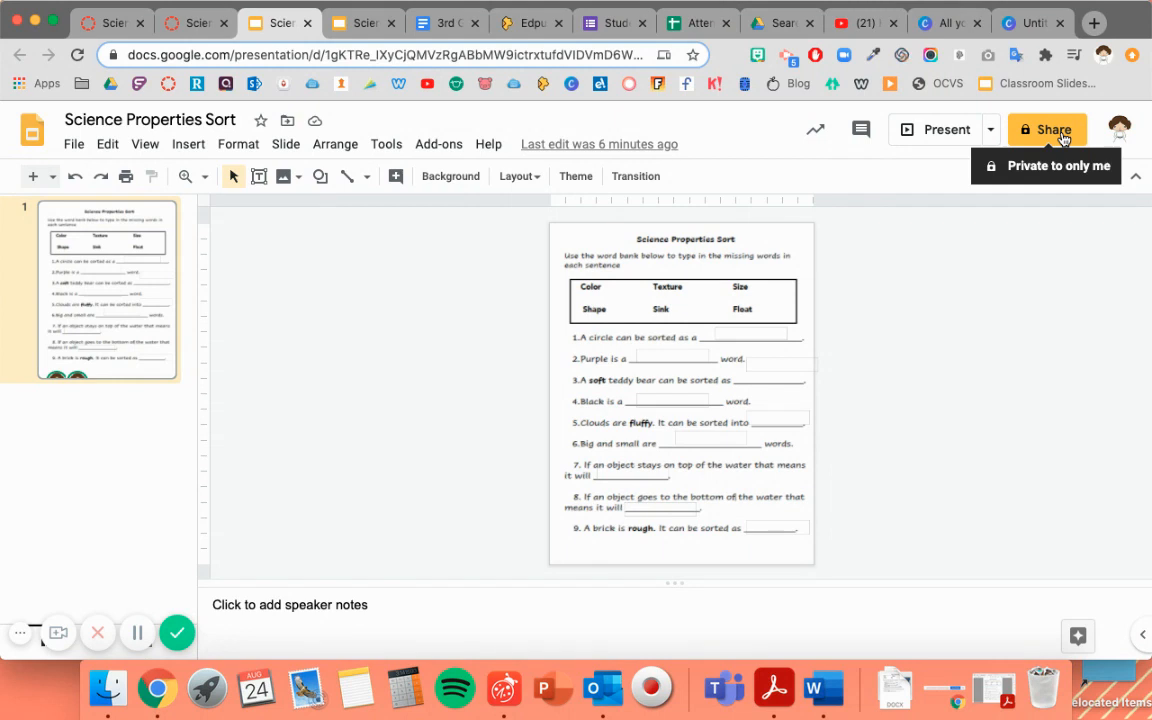
mouse_move(416, 324)
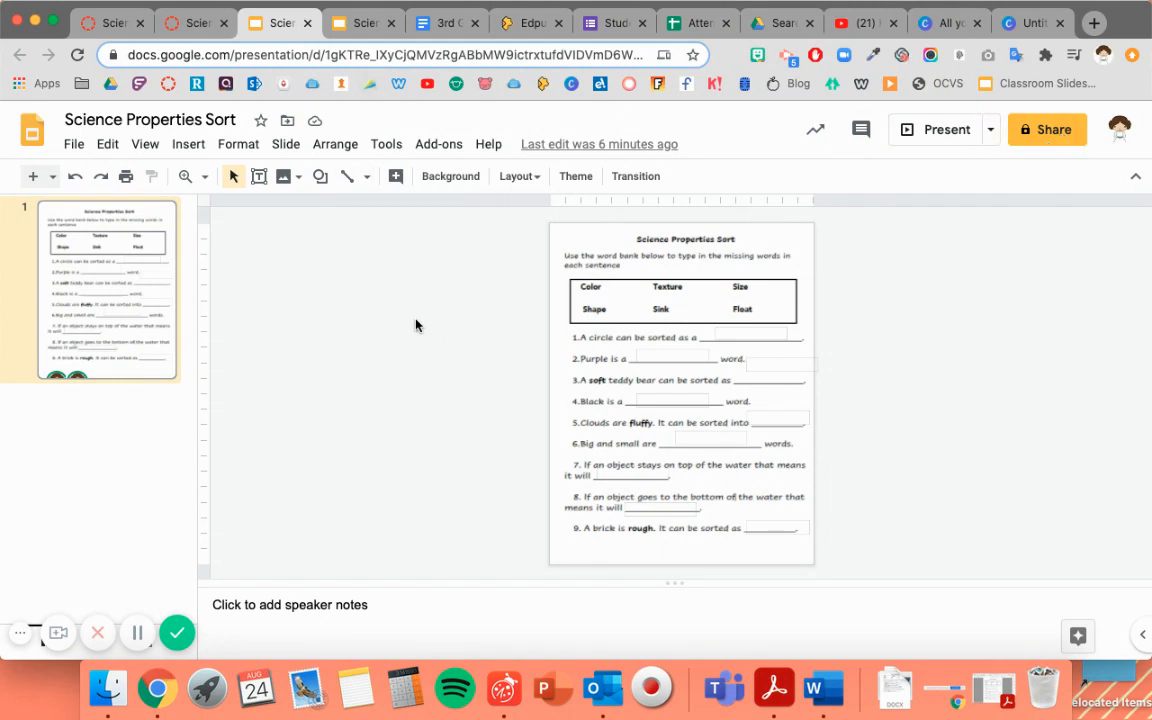
mouse_move(740, 336)
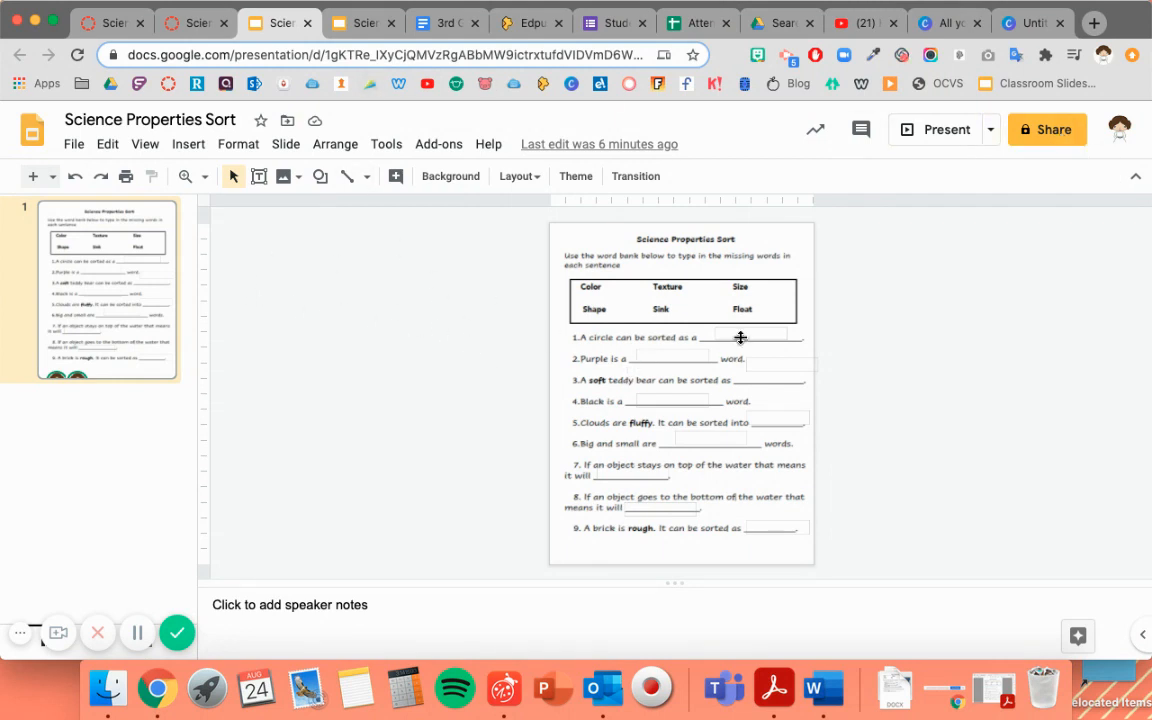
mouse_move(764, 344)
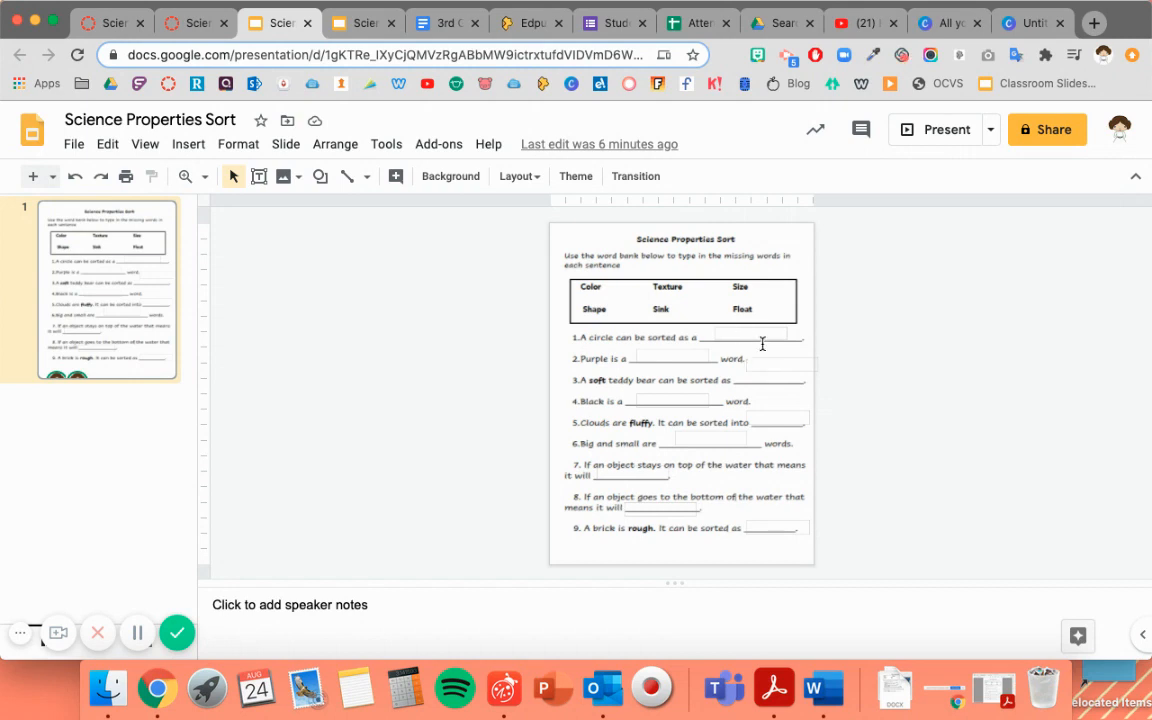
- Answer 'shape' in the first sentence's blank, then switch to the Canvas assignment page
left_click(750, 336)
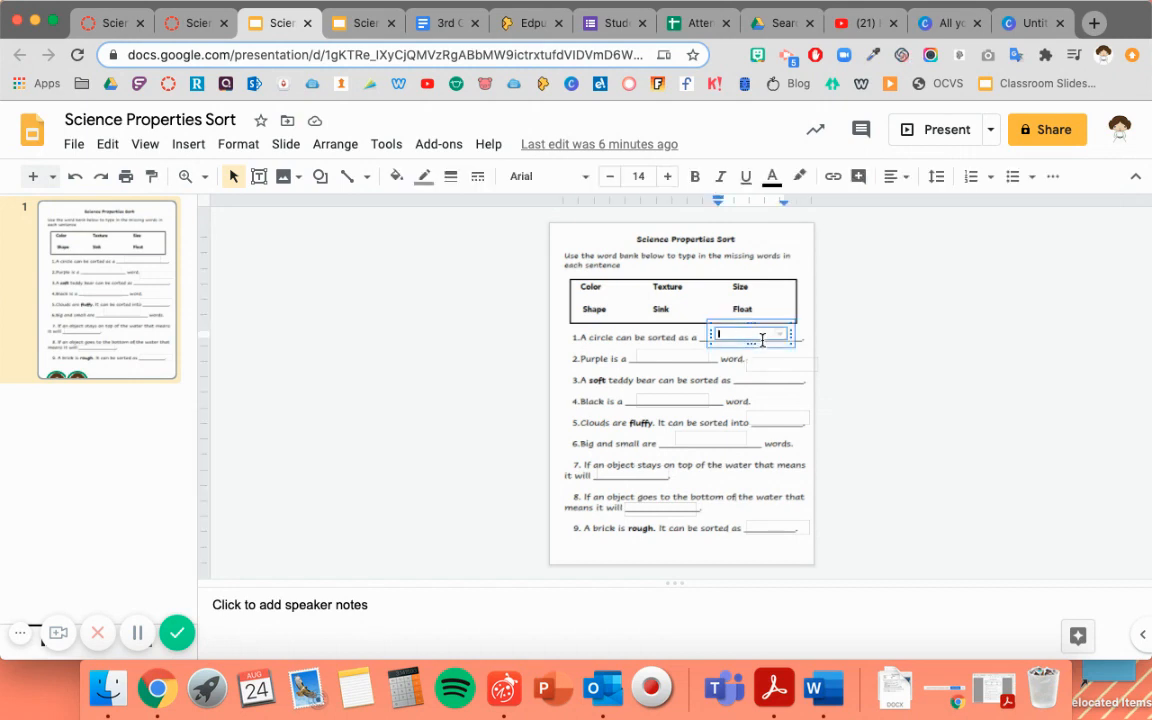
type("shape")
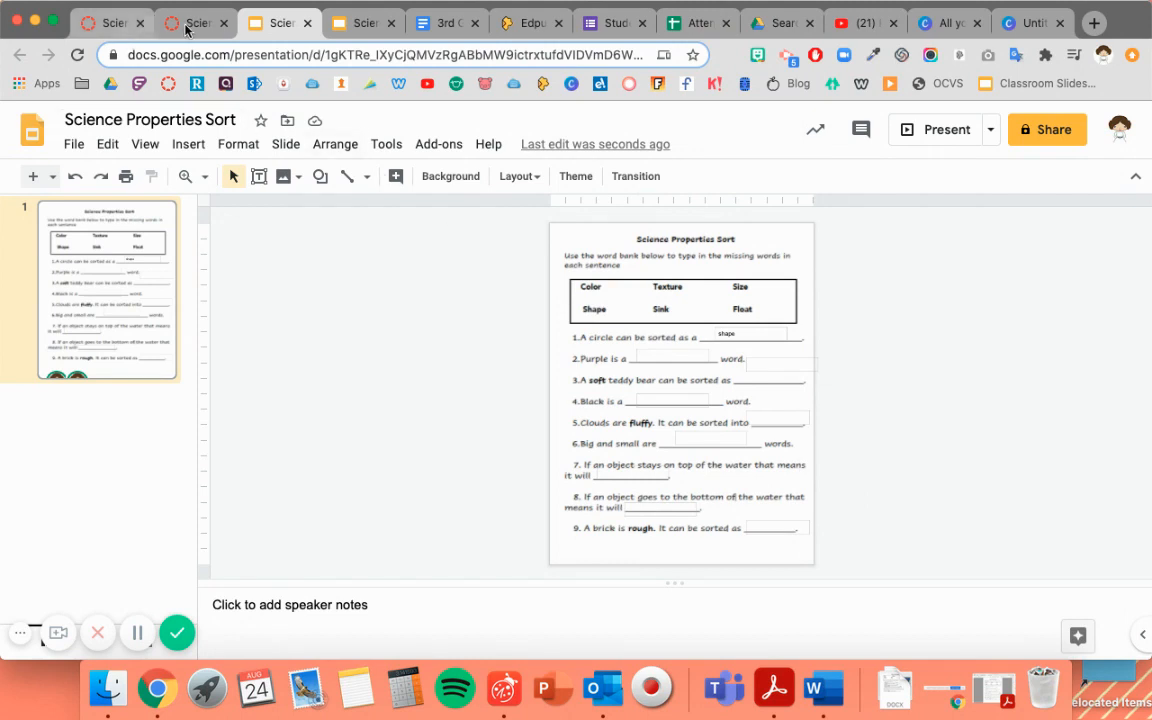
left_click(196, 22)
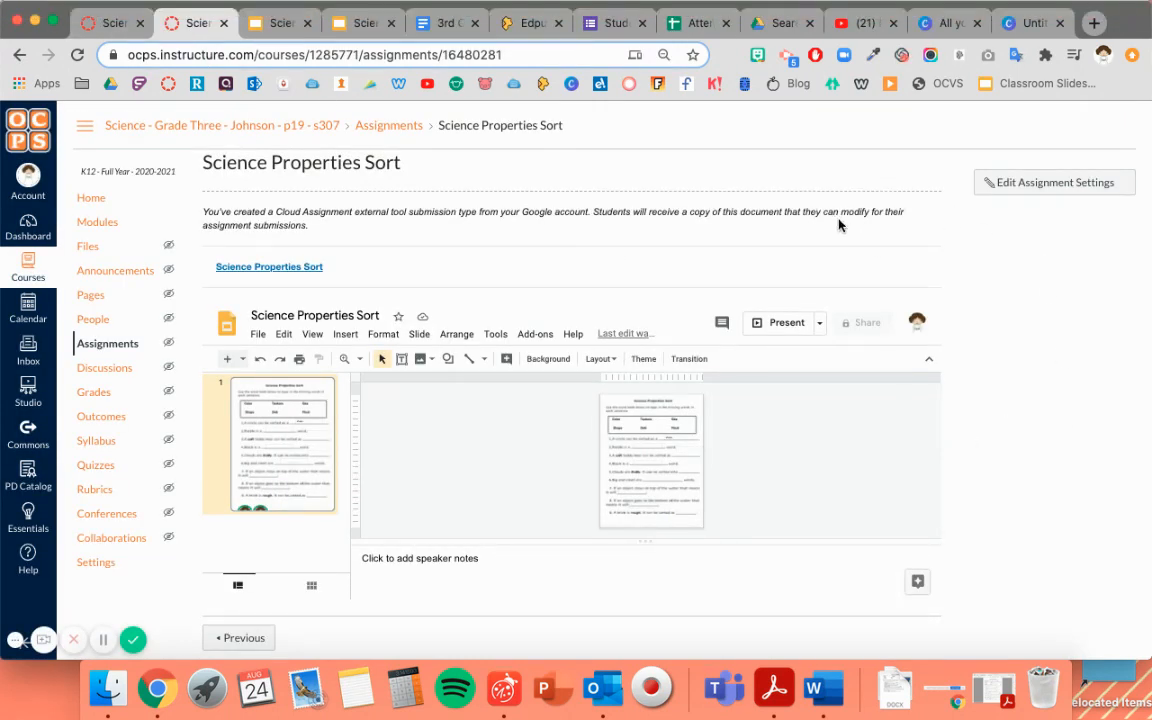
mouse_move(824, 236)
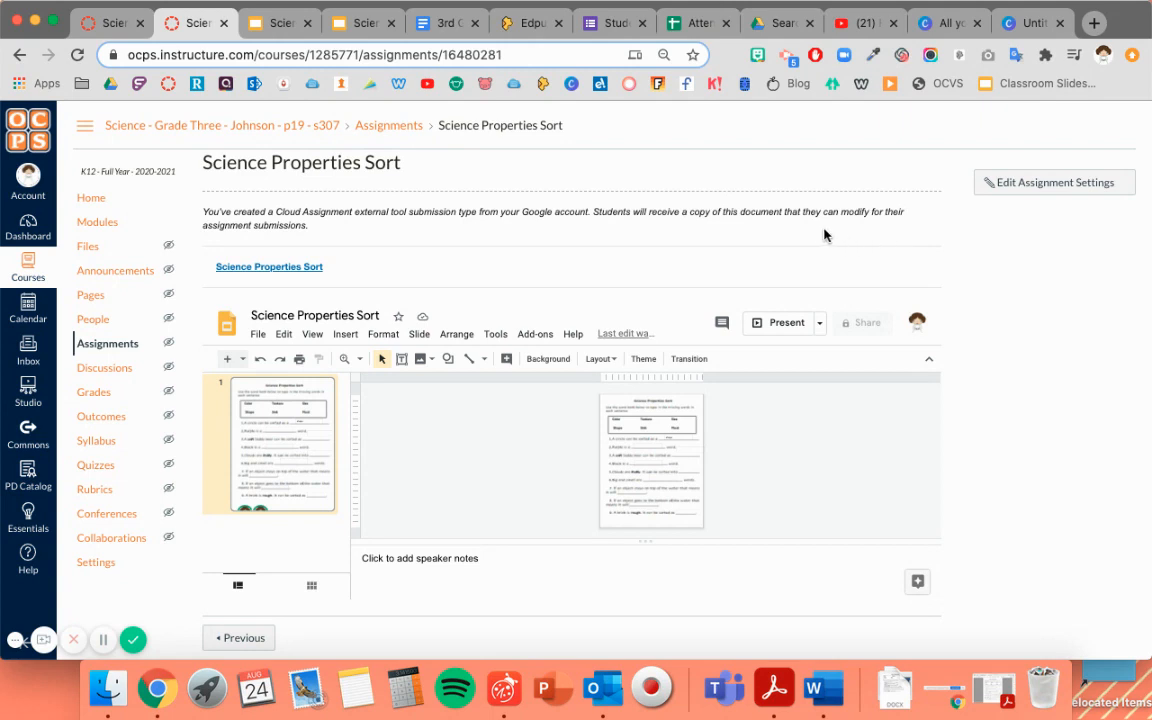
mouse_move(938, 408)
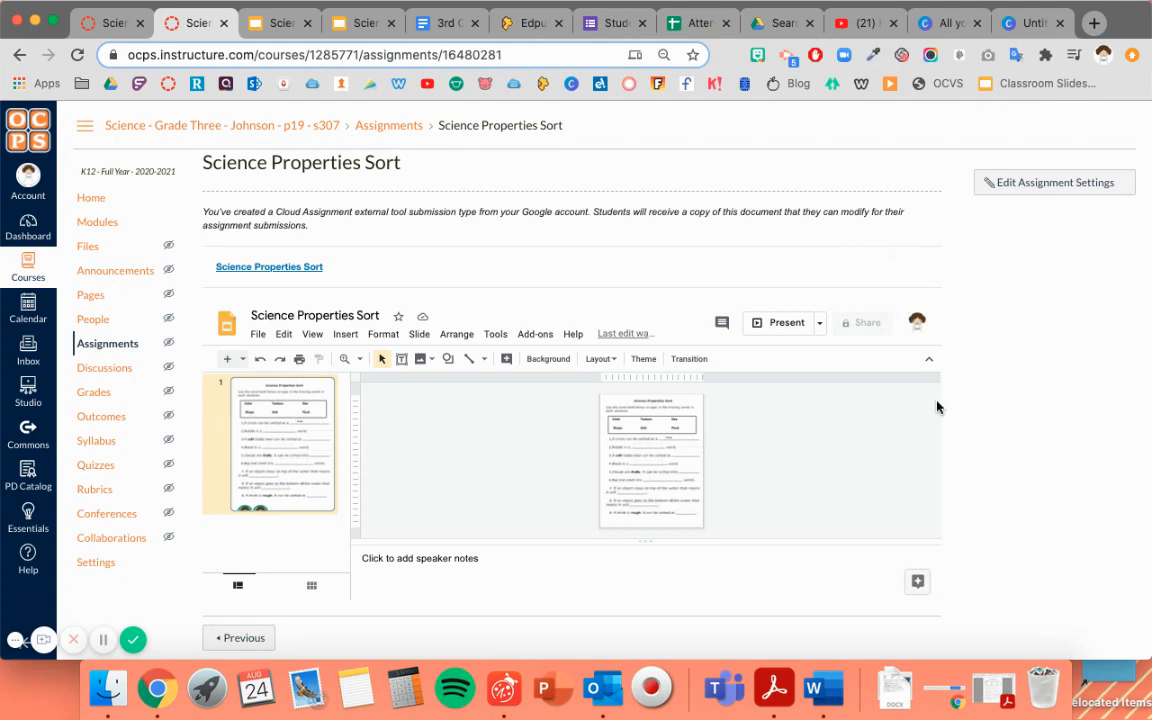
mouse_move(910, 276)
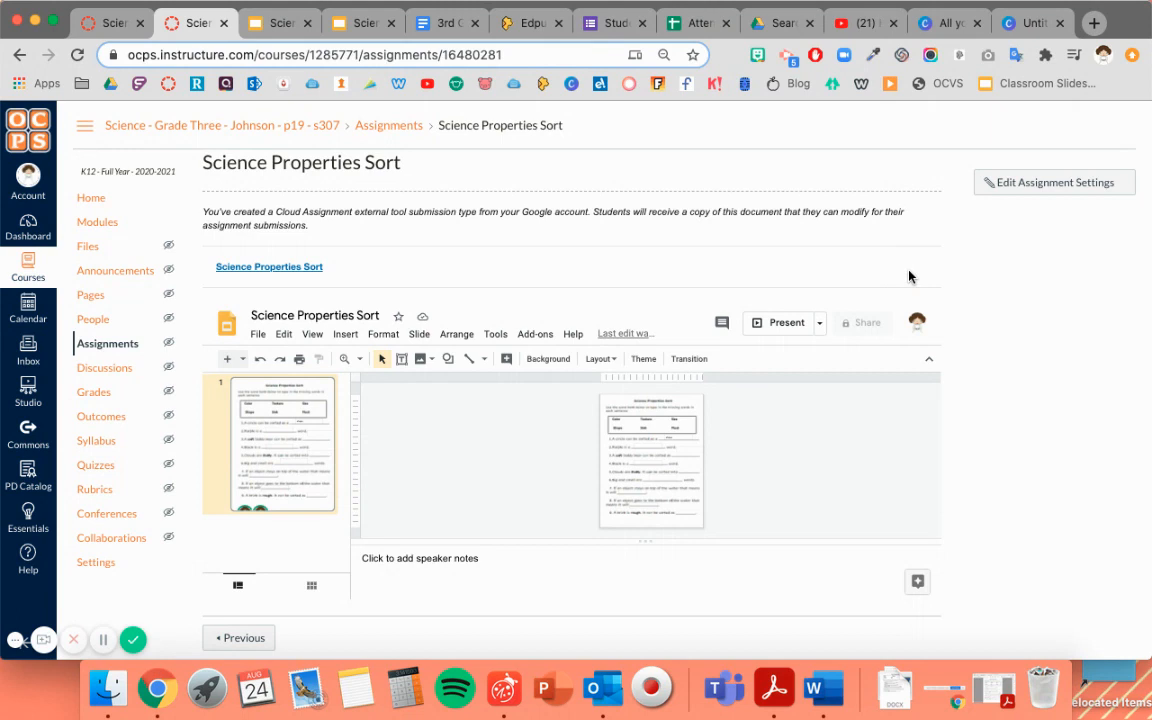
mouse_move(812, 282)
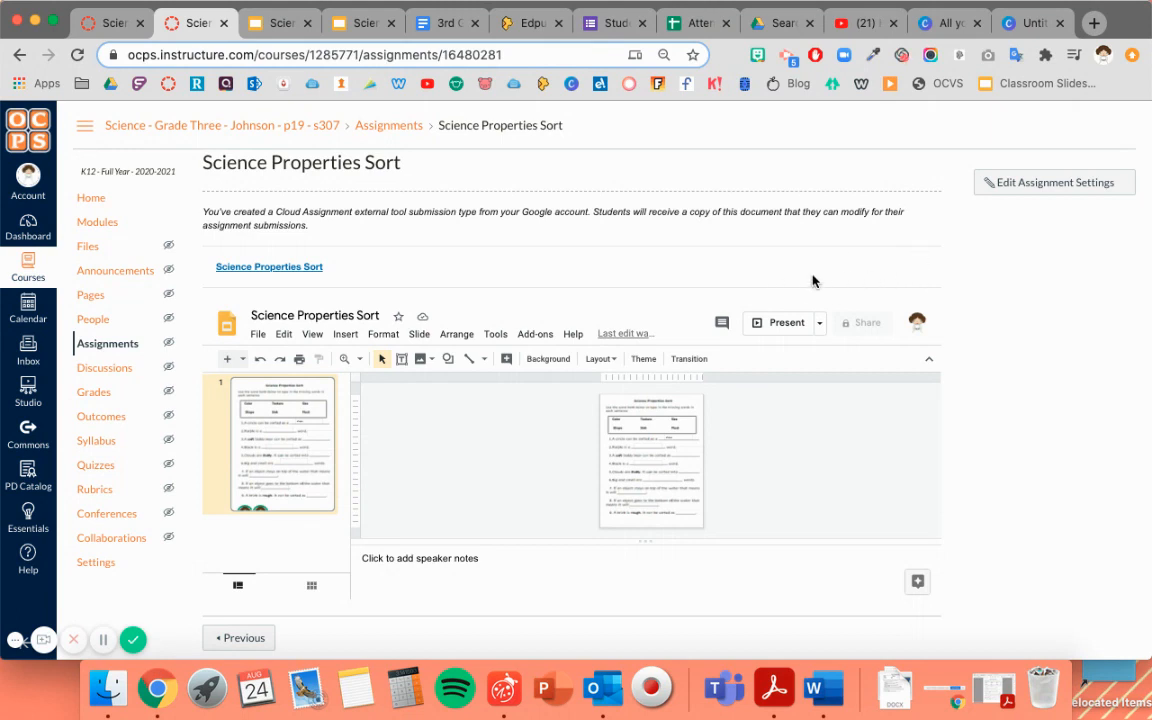
mouse_move(918, 276)
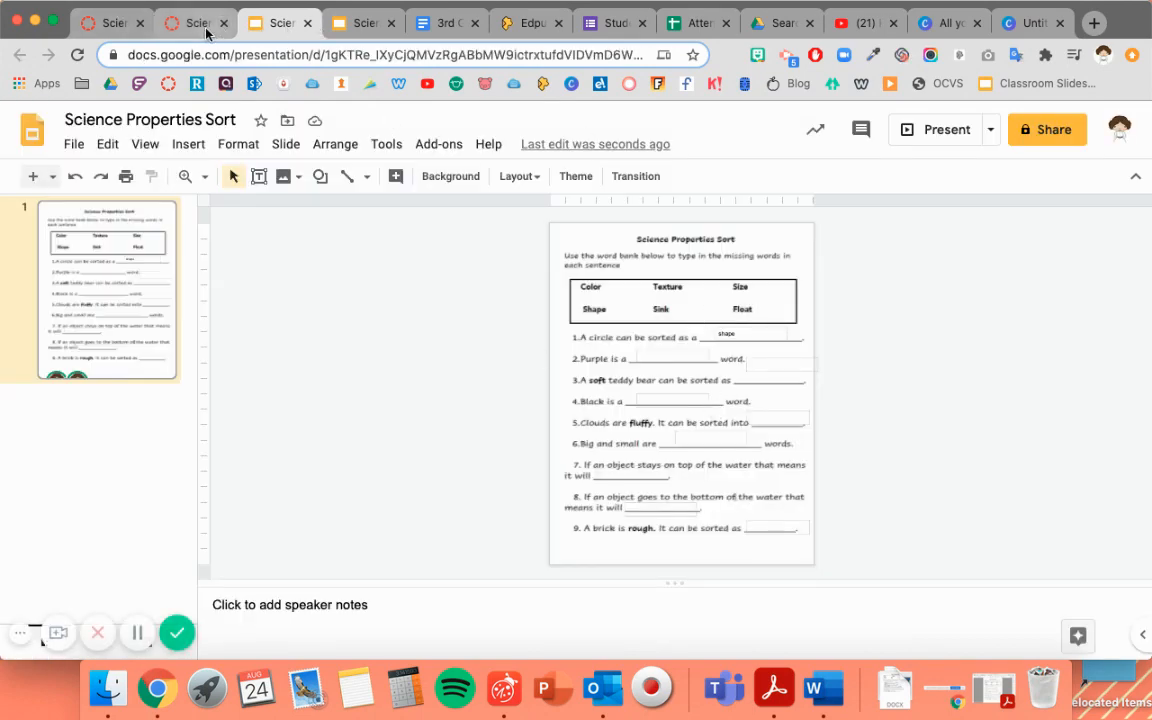
- Return to the Canvas assignment page with its embedded worksheet preview
left_click(196, 22)
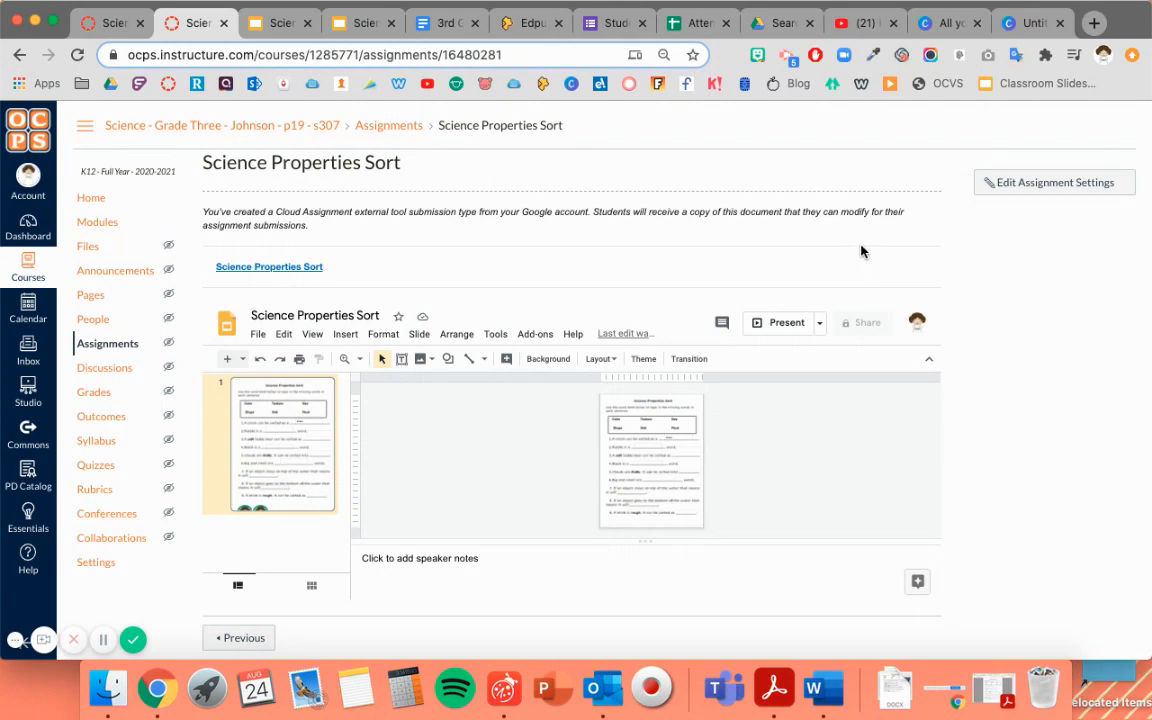
mouse_move(96, 440)
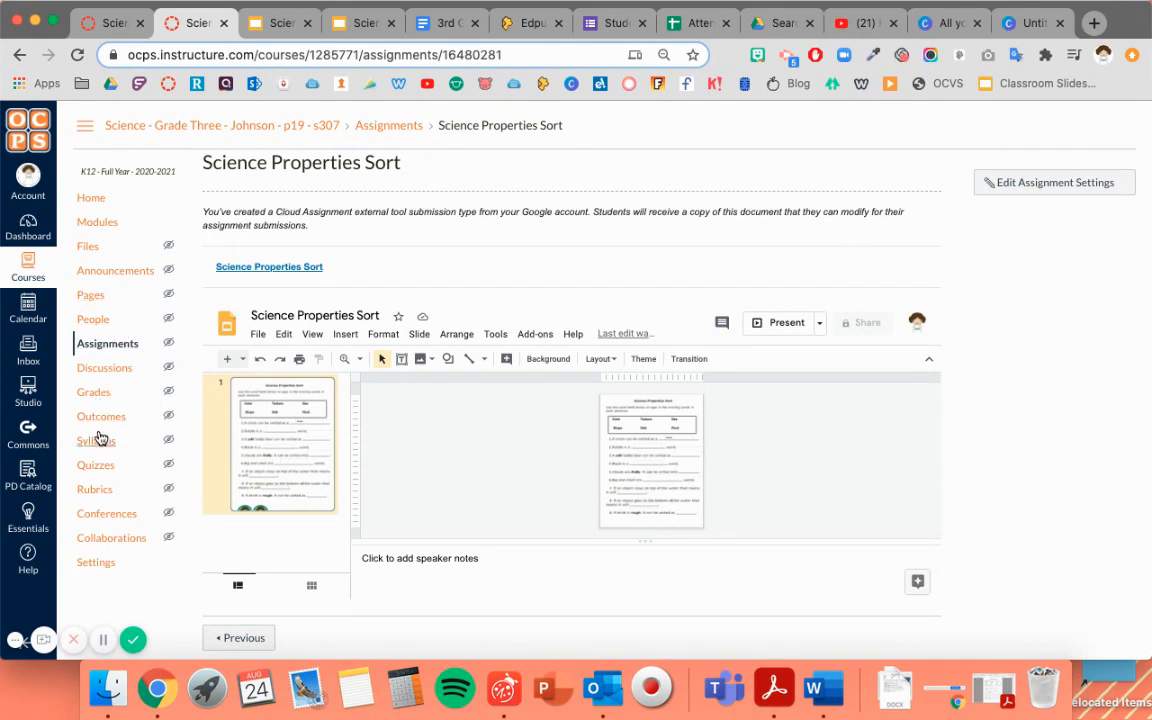
mouse_move(92, 390)
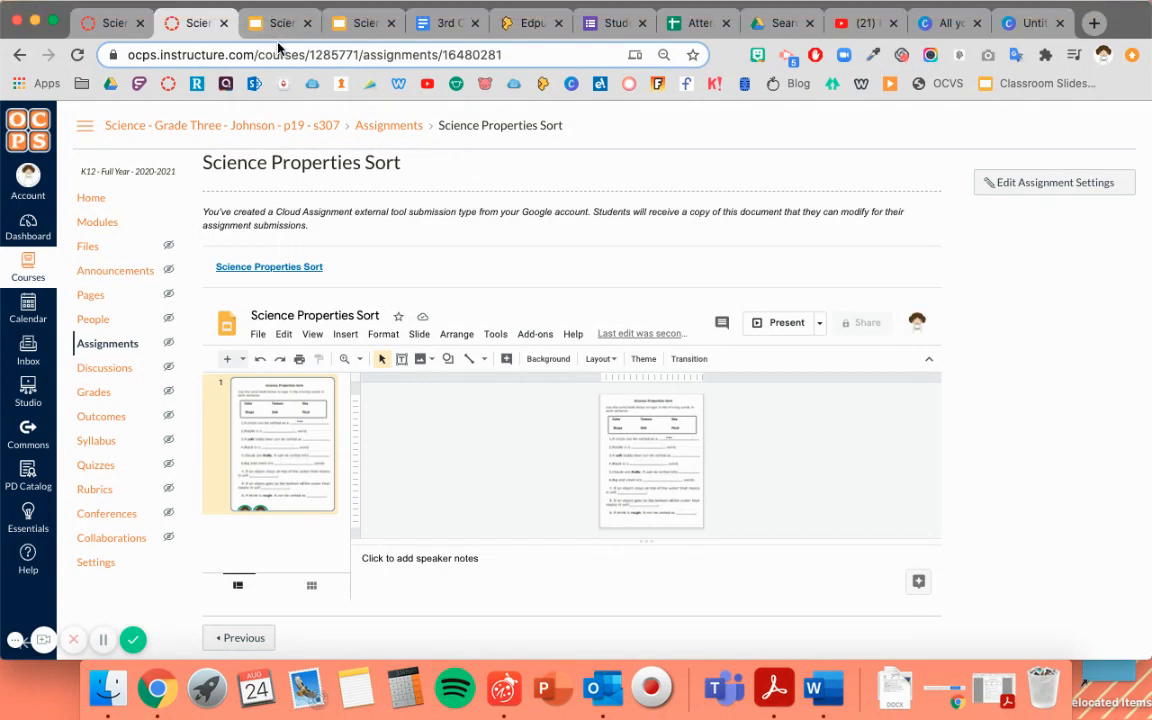
mouse_move(952, 288)
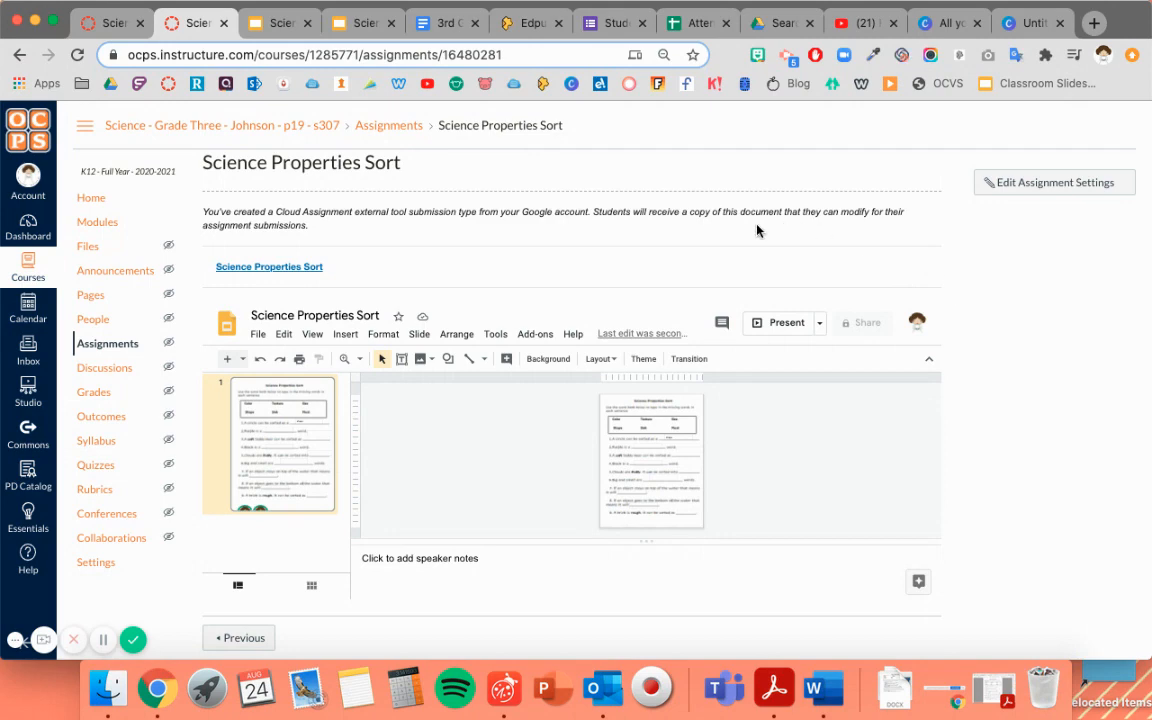
mouse_move(912, 370)
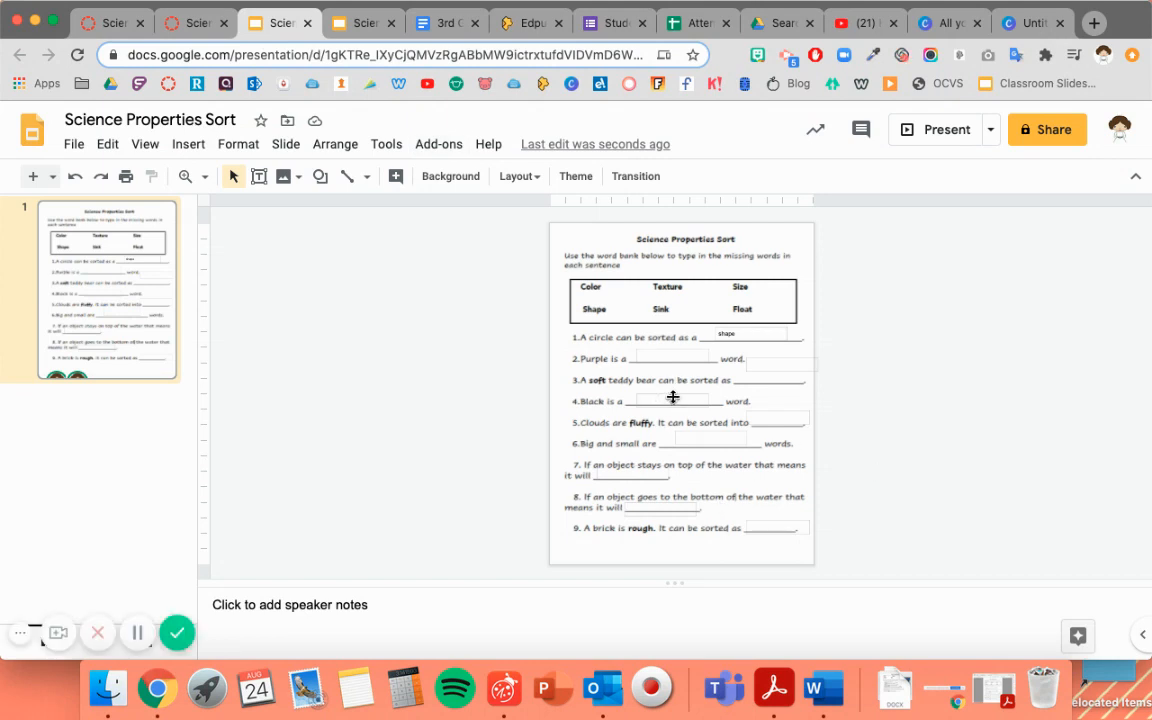
- Start an answer box after 'Black is a' in the fourth sentence, then switch to Canvas
left_click(672, 400)
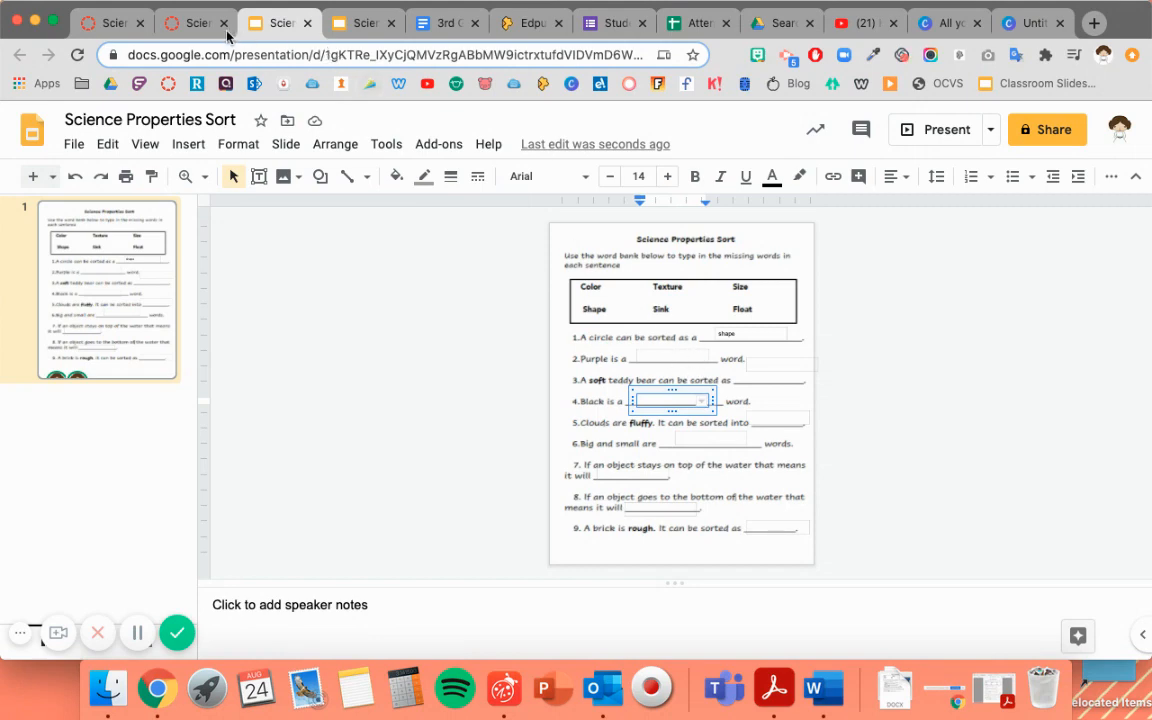
left_click(196, 22)
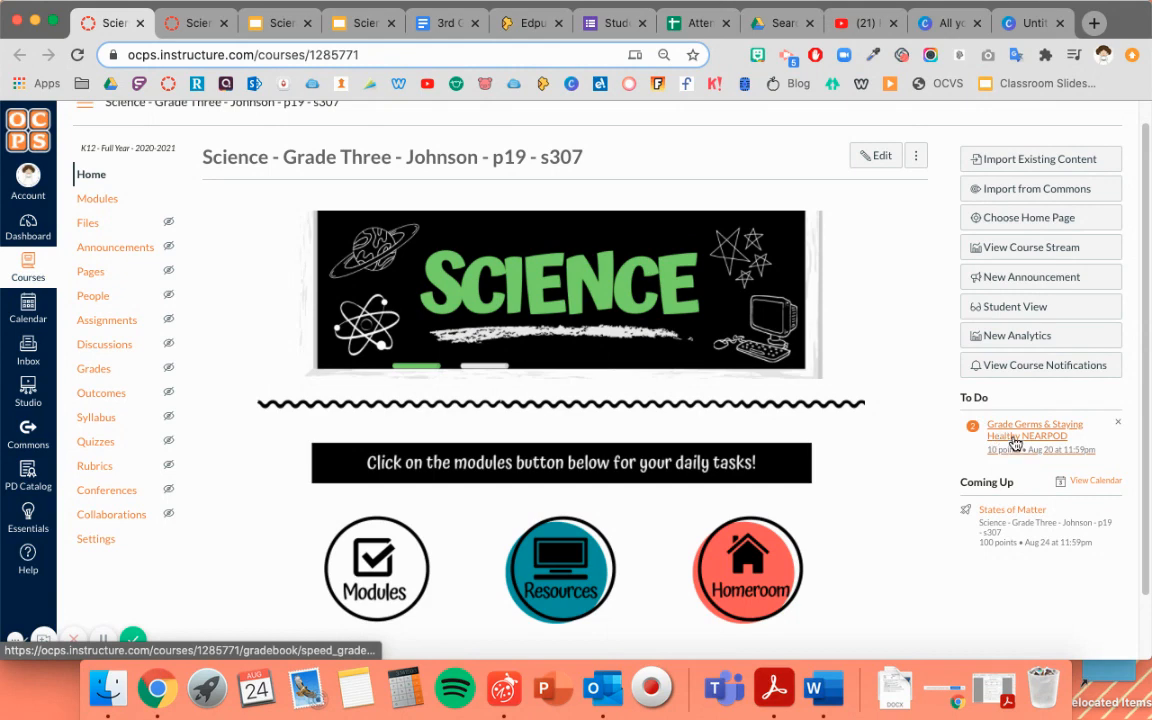
mouse_move(1020, 438)
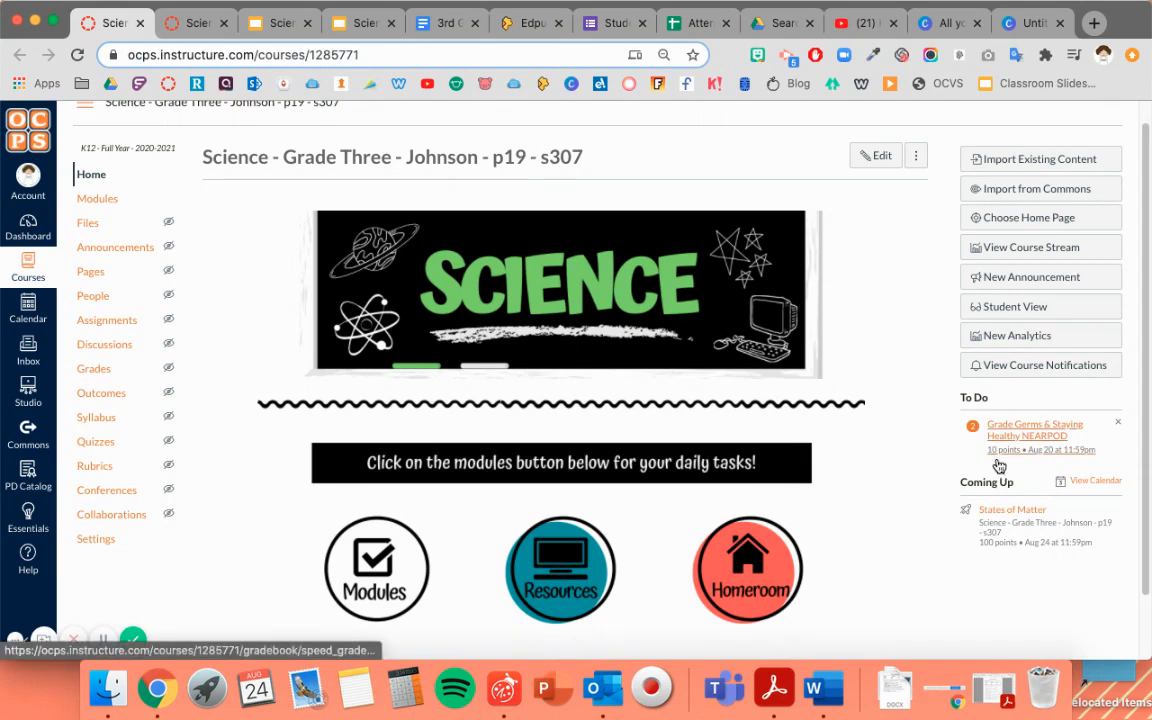
- Leave the Science course home page for the worksheet slide in Google Slides
left_click(280, 22)
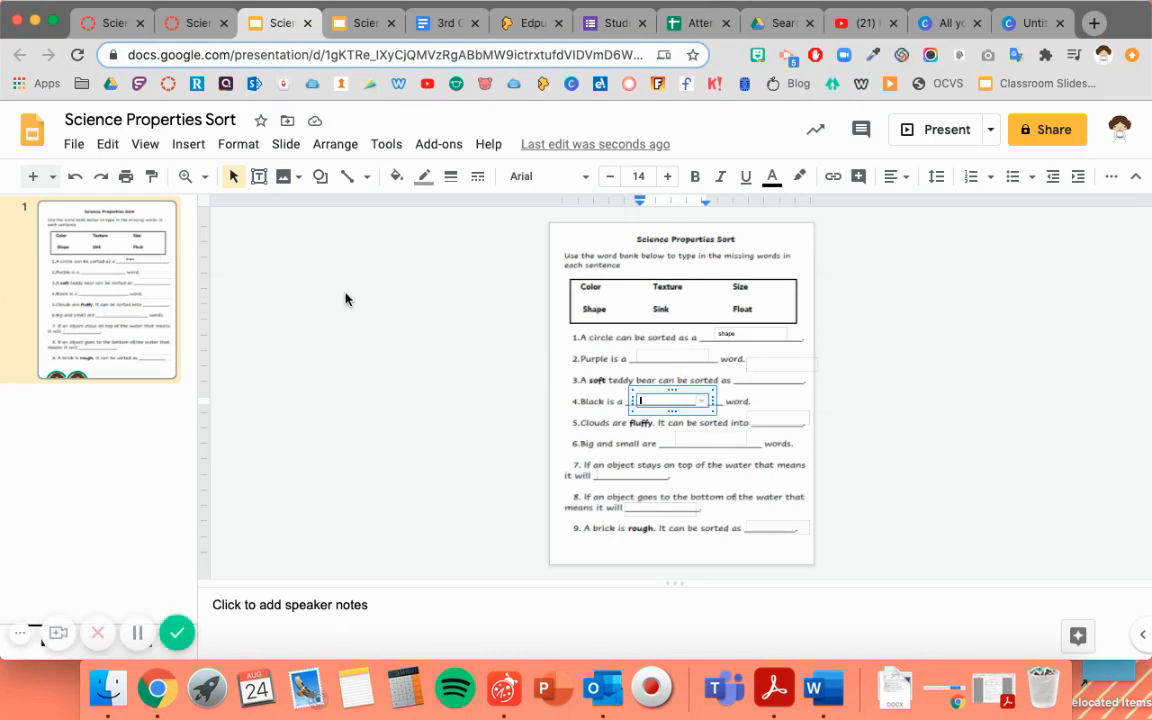
mouse_move(192, 122)
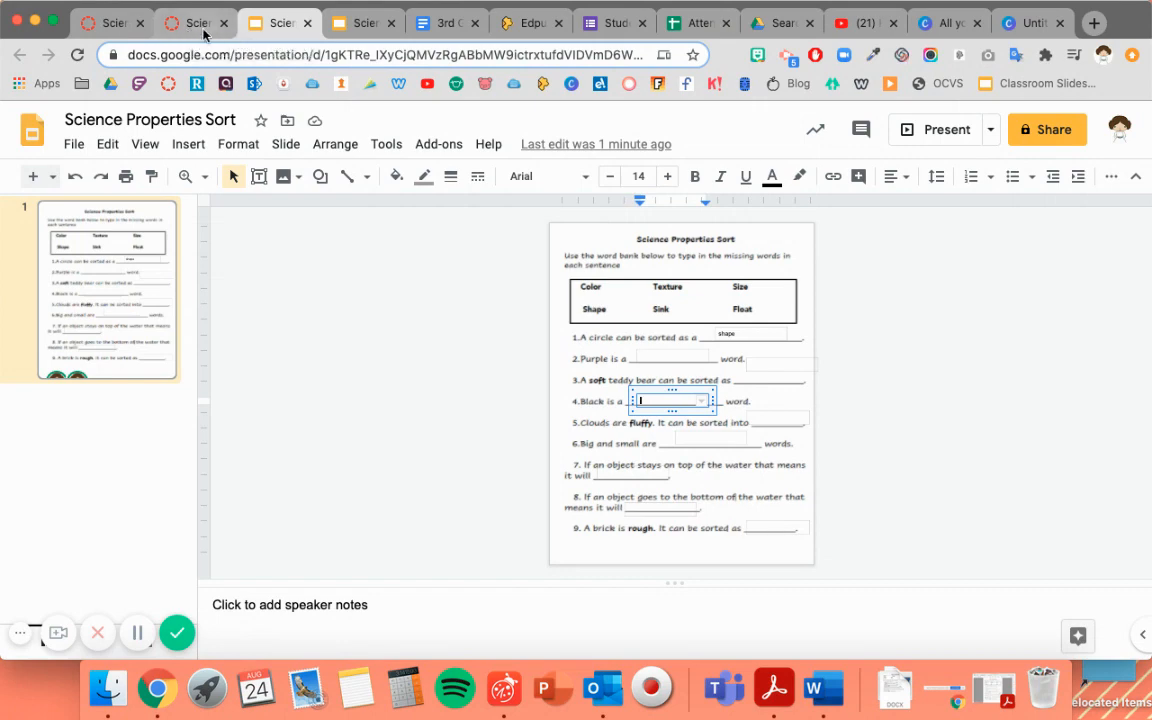
- Return to the Canvas 'Science Properties Sort' assignment page with the embedded worksheet preview
left_click(196, 22)
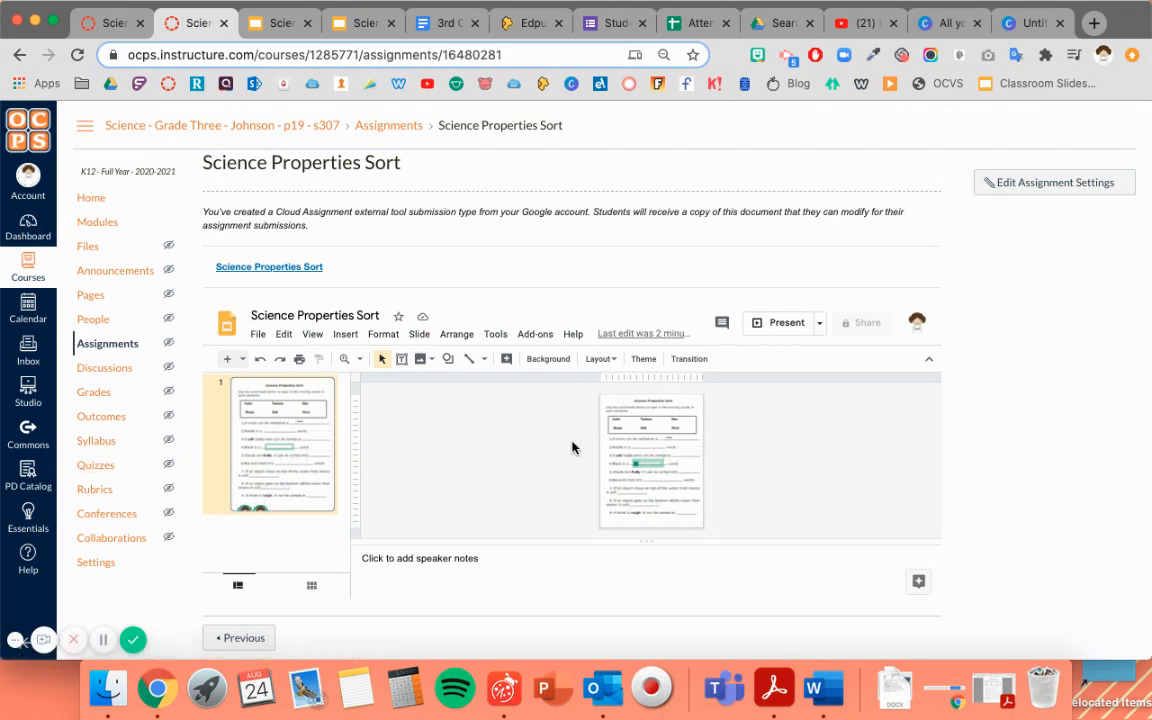
mouse_move(516, 432)
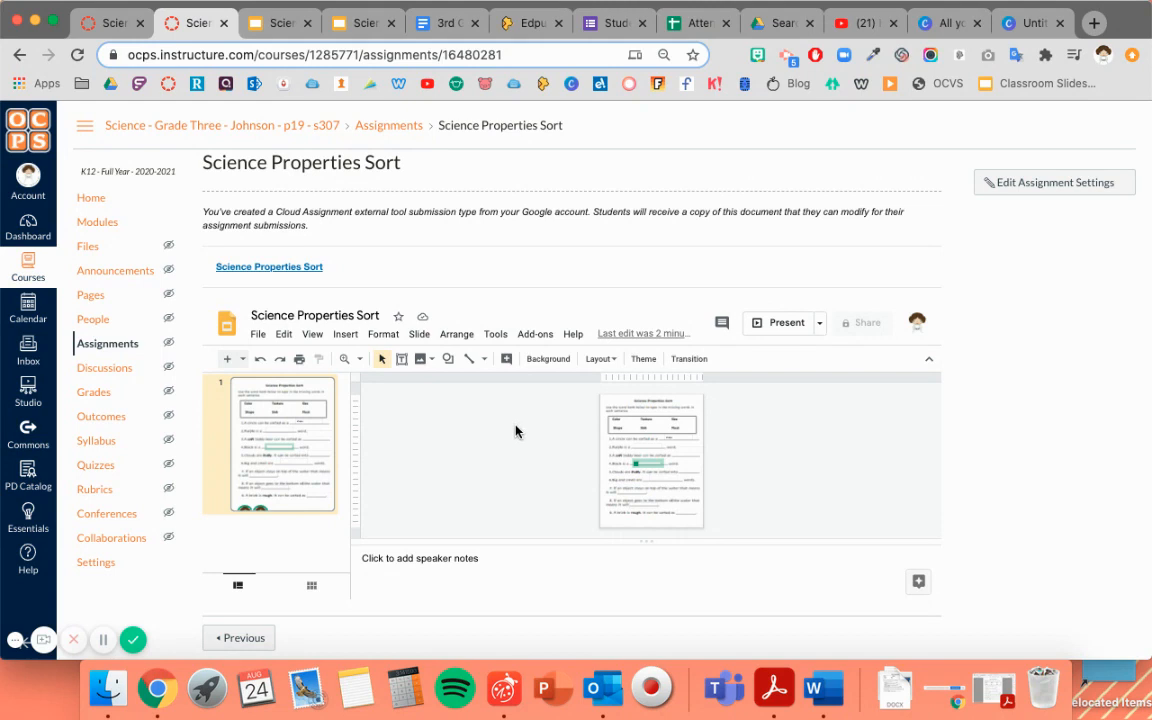
mouse_move(468, 358)
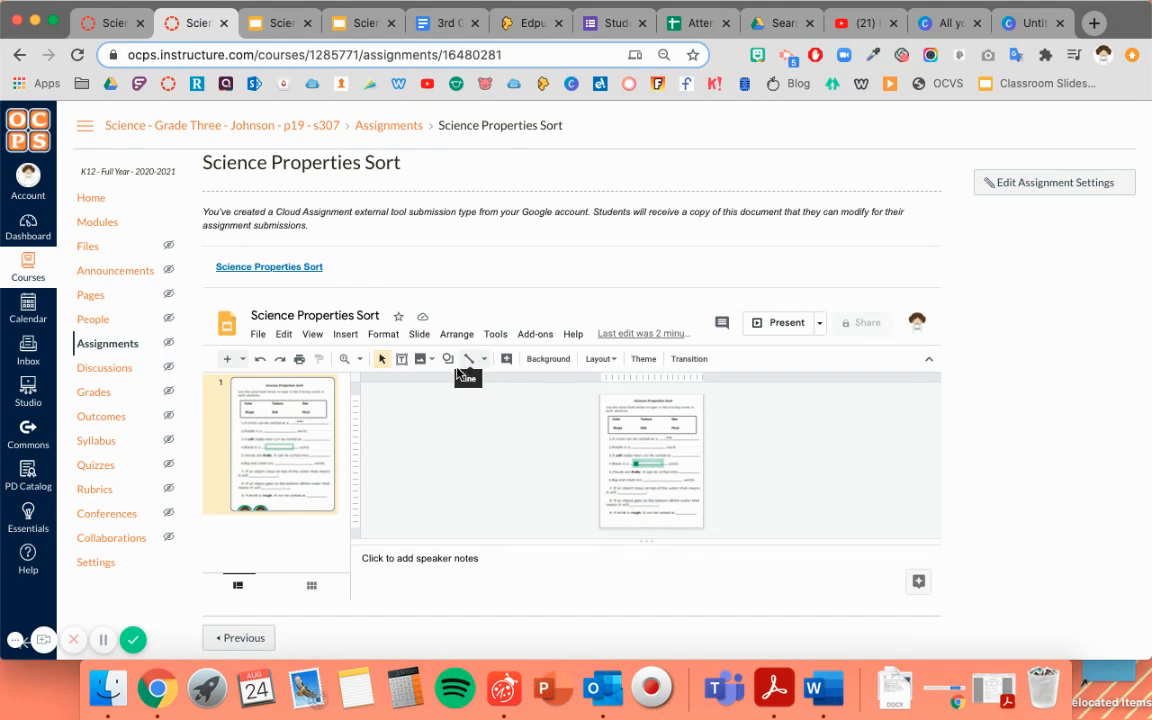
mouse_move(484, 448)
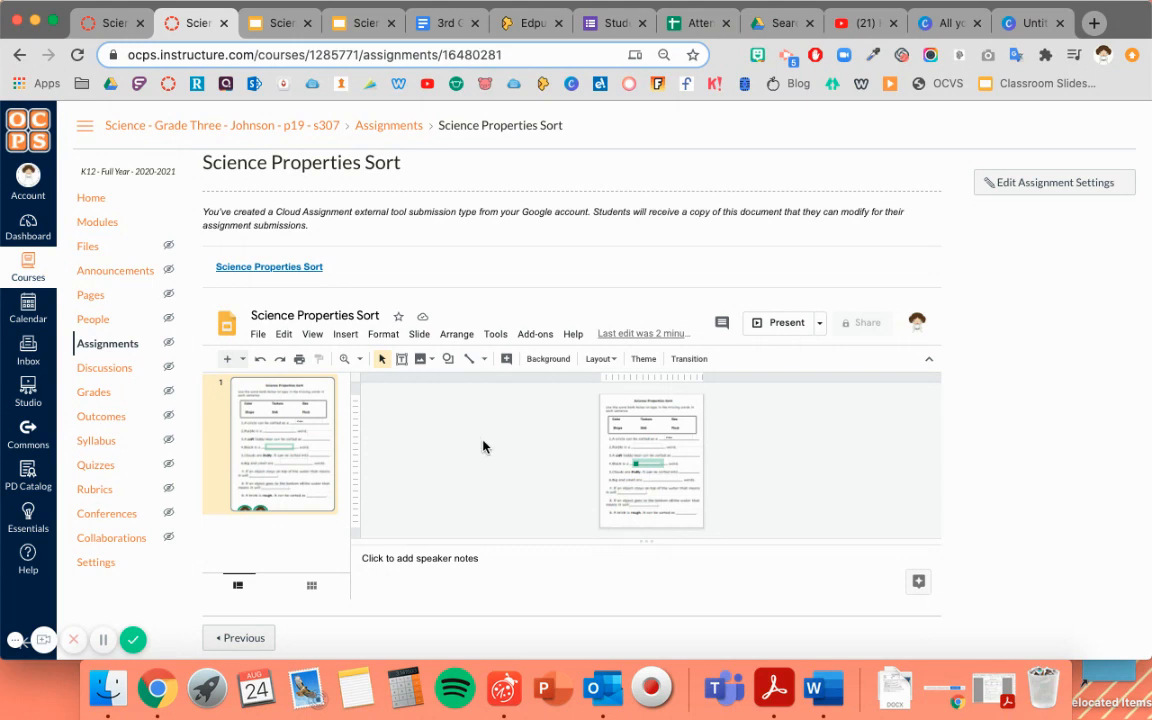
mouse_move(712, 474)
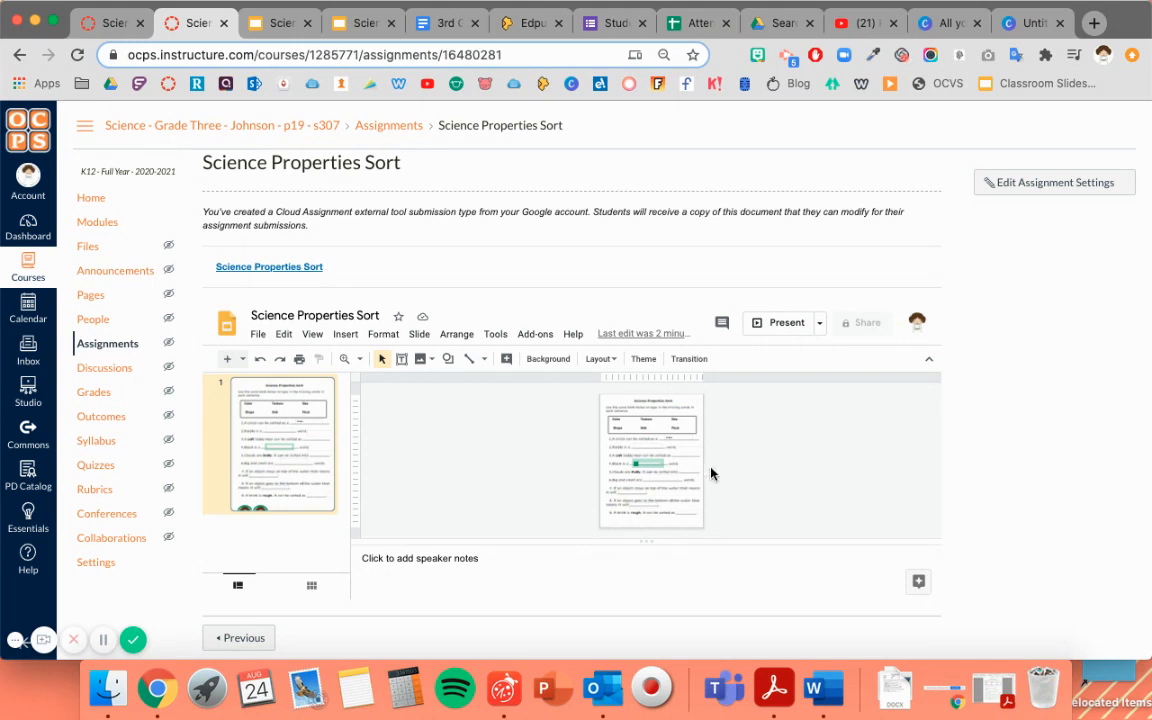
mouse_move(472, 240)
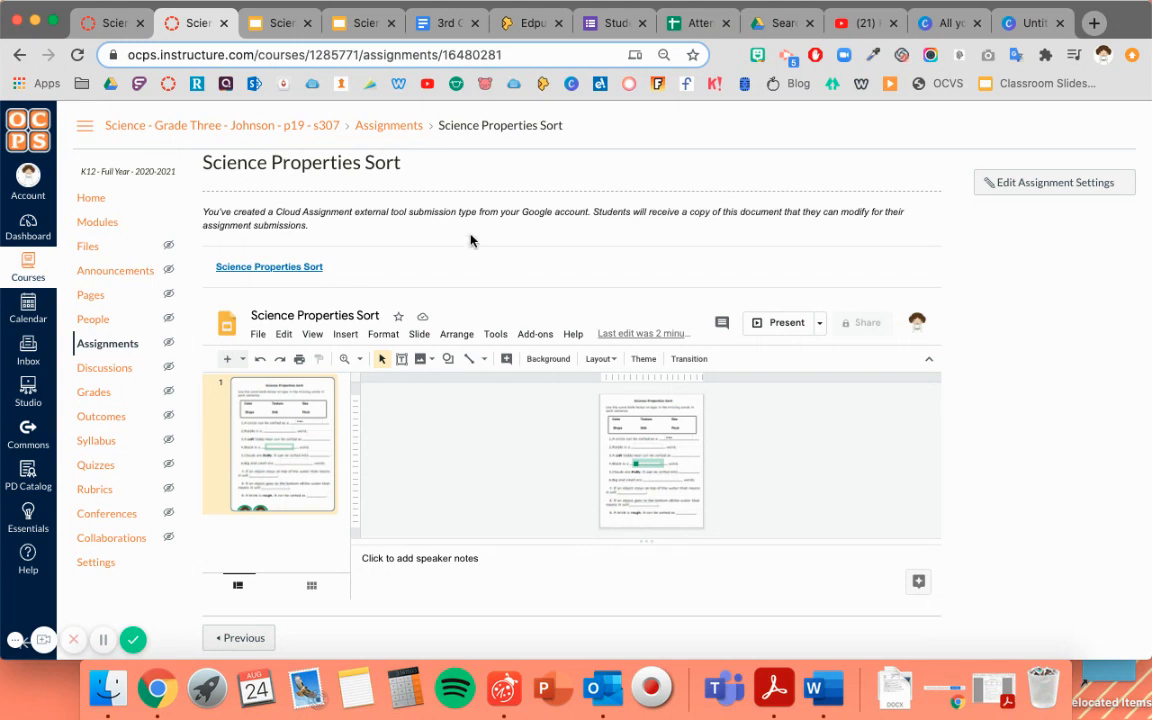